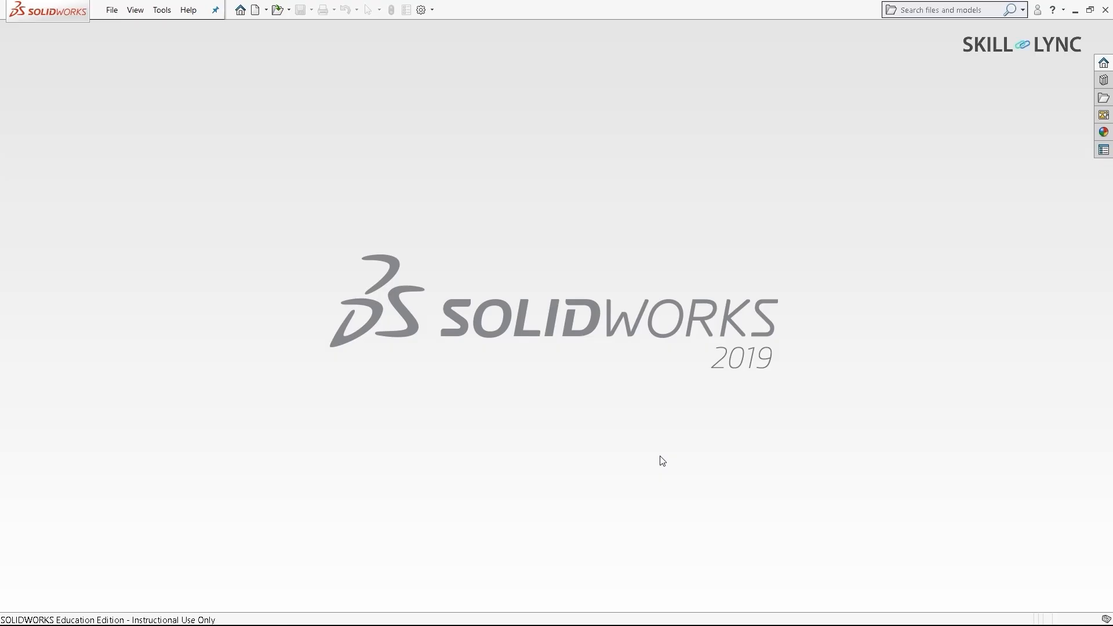
mouse_move(675, 211)
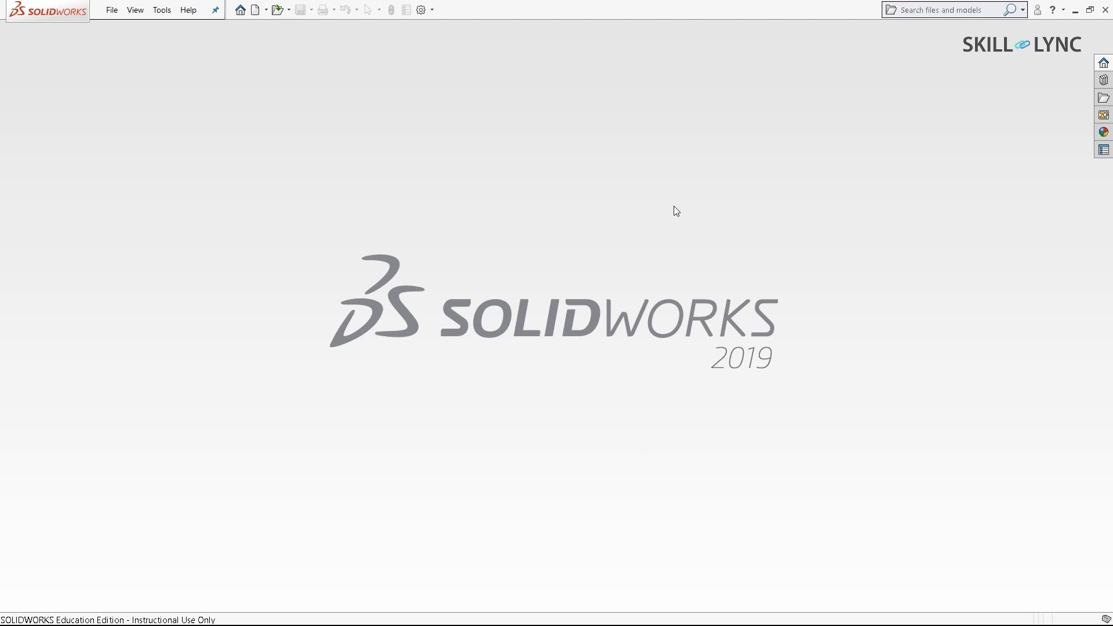
mouse_move(624, 218)
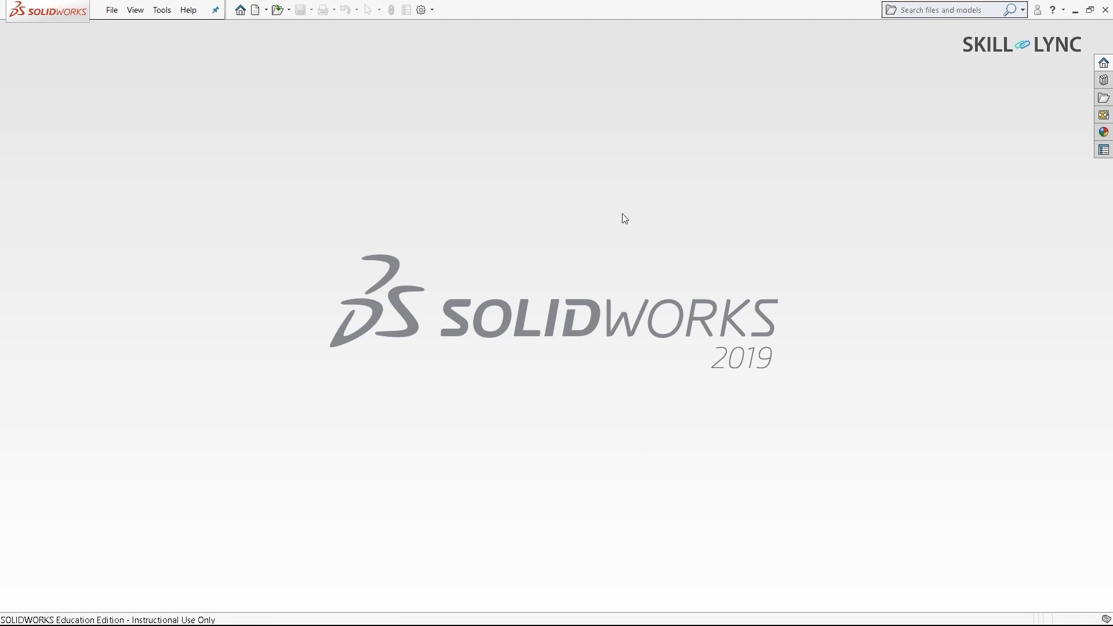
Create a new blank Part document from the New SOLIDWORKS Document dialog
click(254, 9)
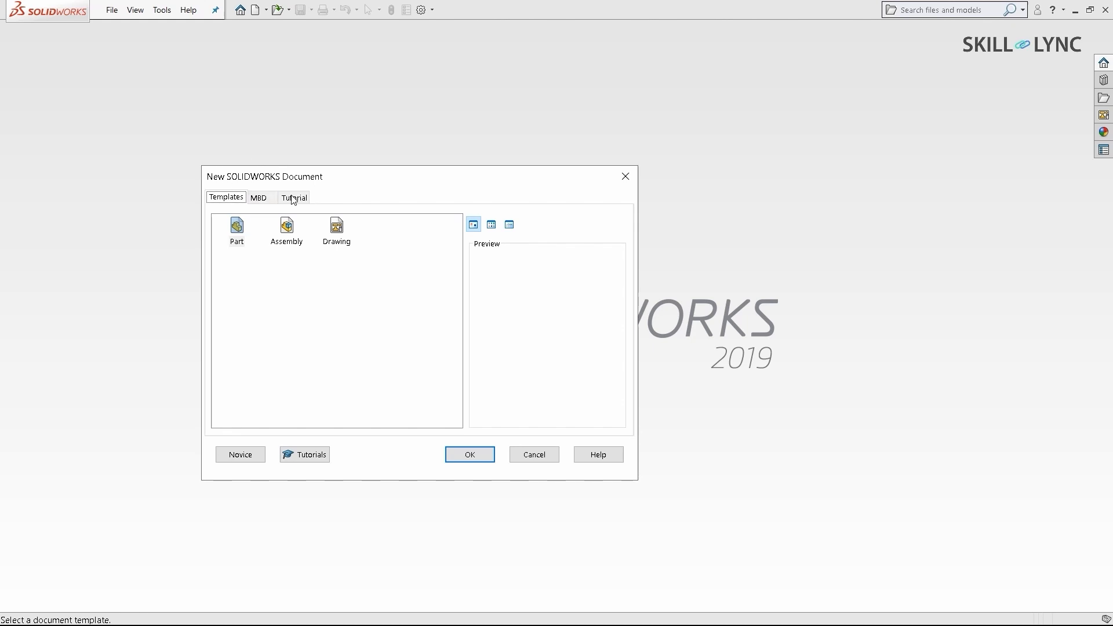
click(235, 228)
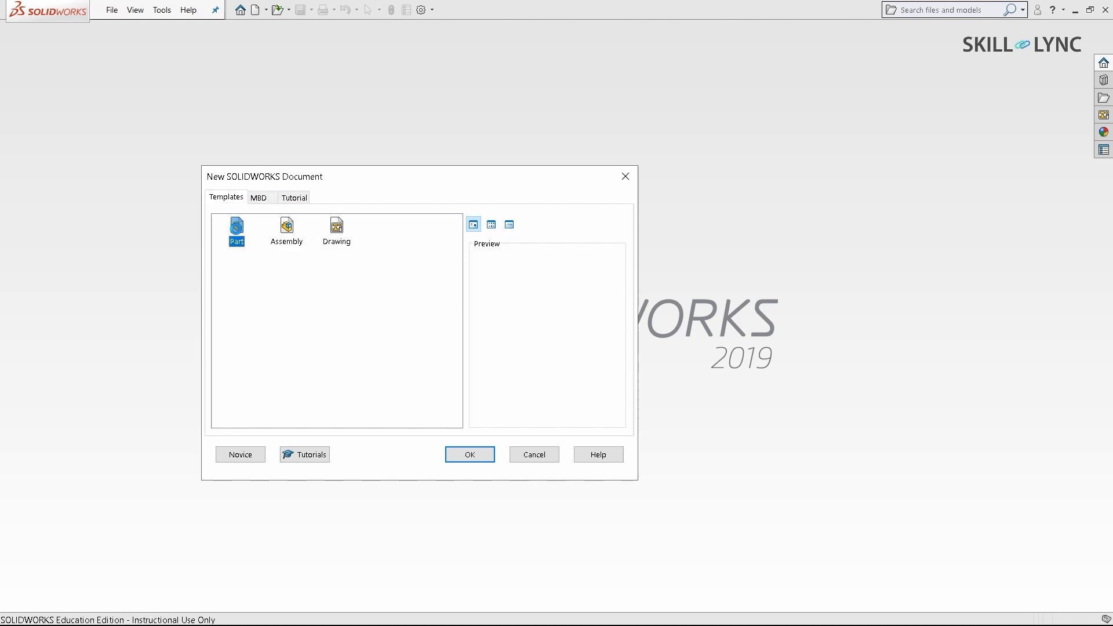
click(470, 454)
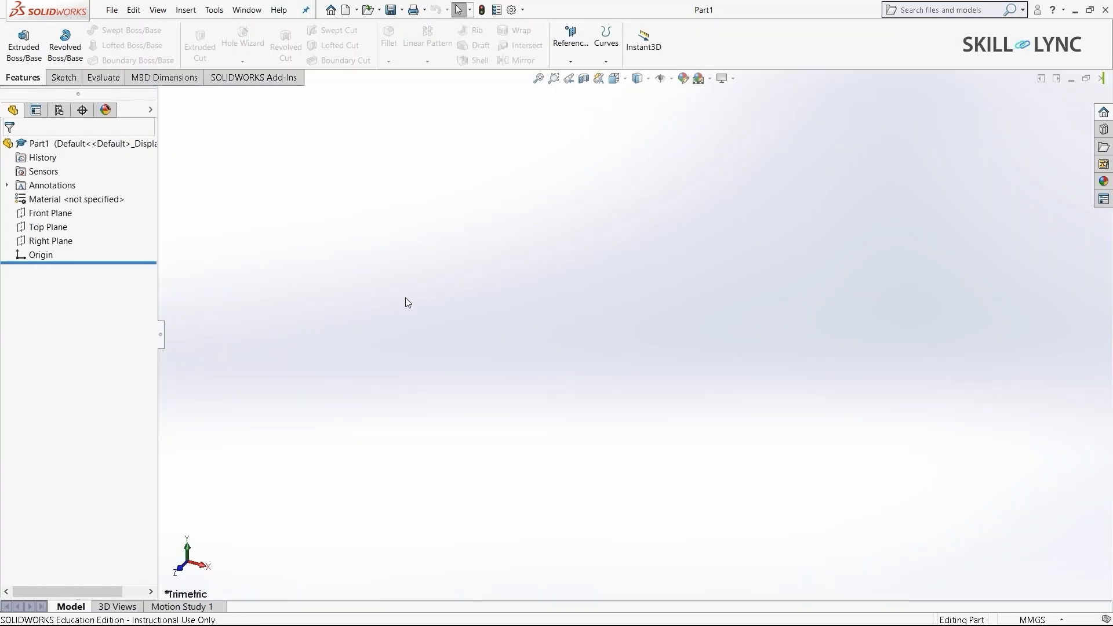
Start a sketch on the Right Plane and draw a center rectangle from the origin
click(62, 77)
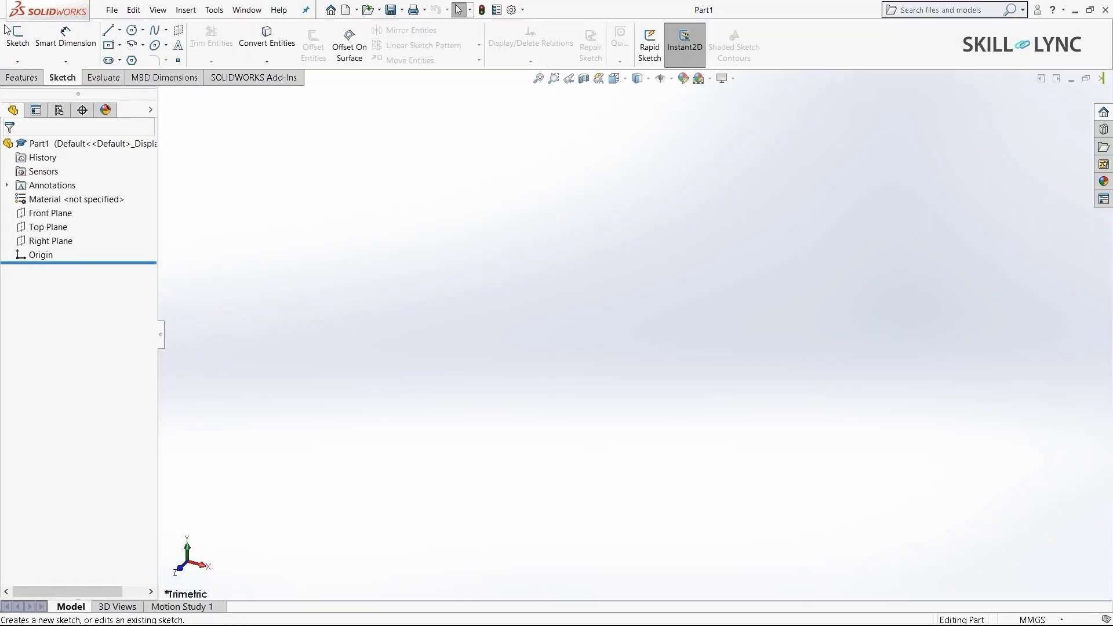
mouse_move(16, 38)
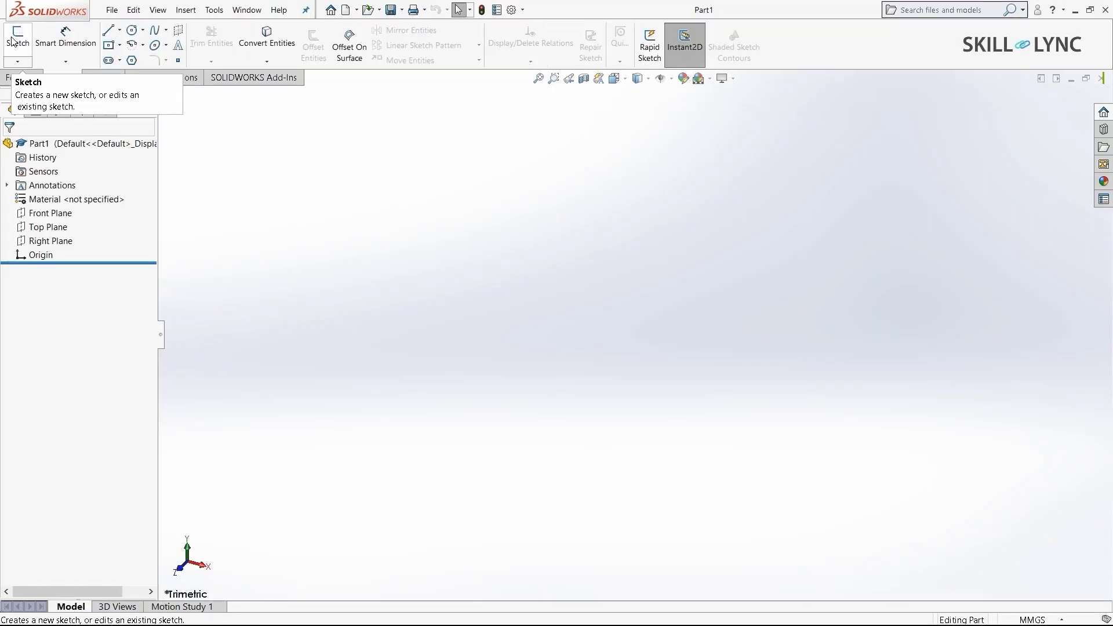
click(17, 37)
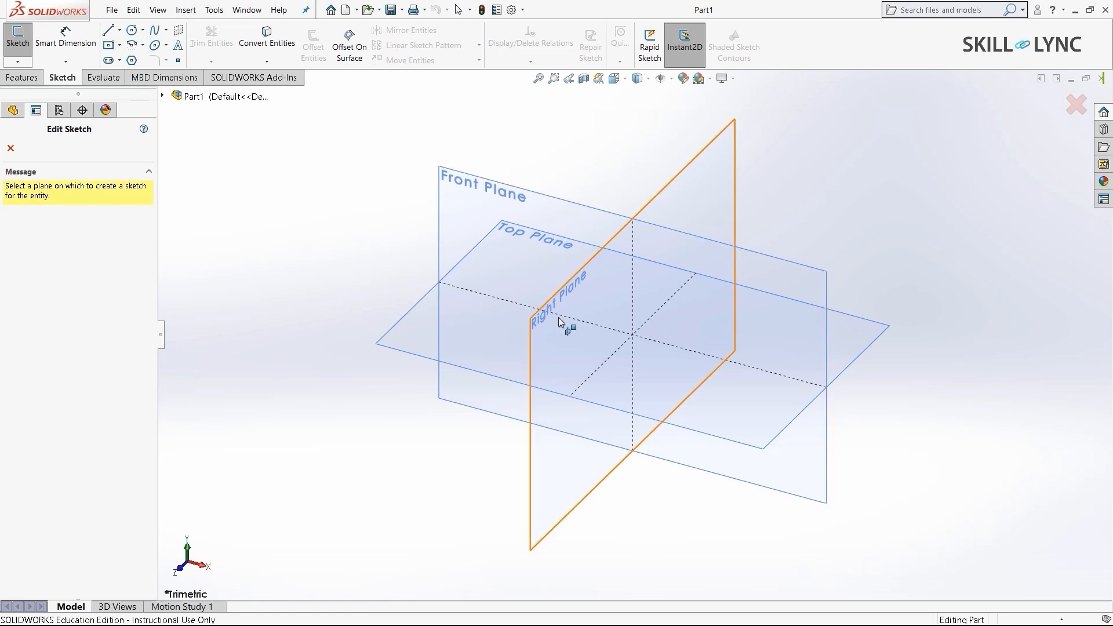
click(559, 321)
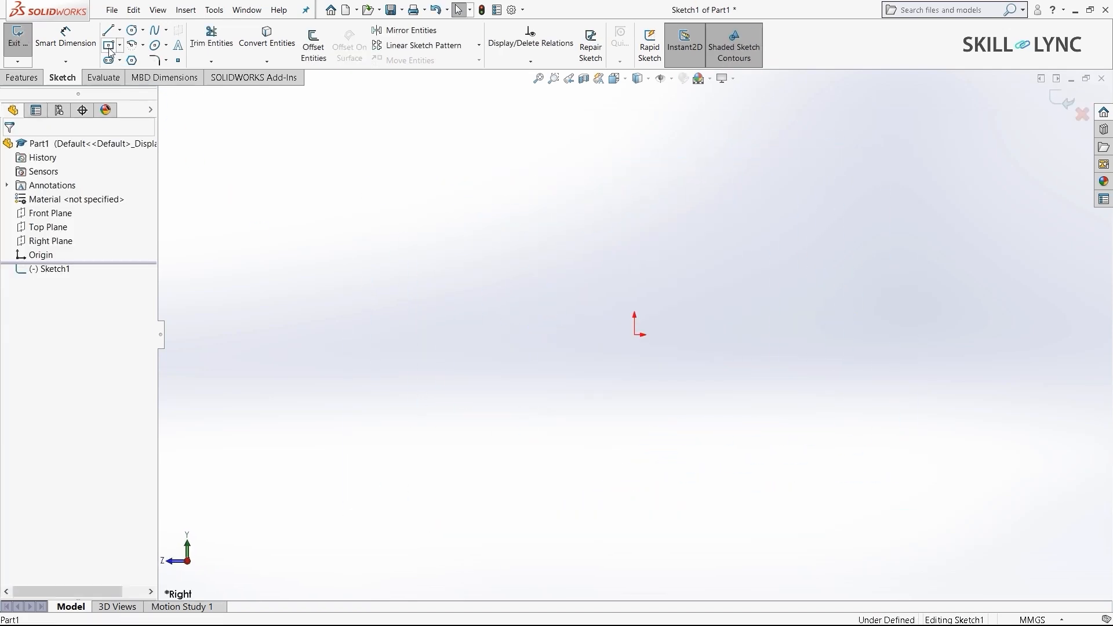
click(109, 45)
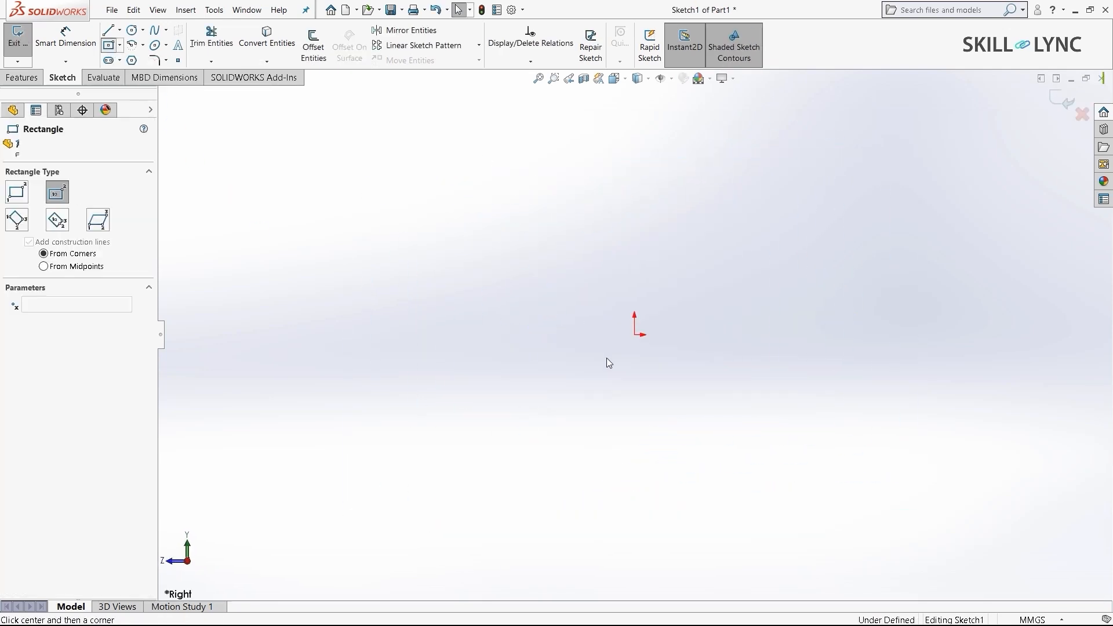
click(699, 433)
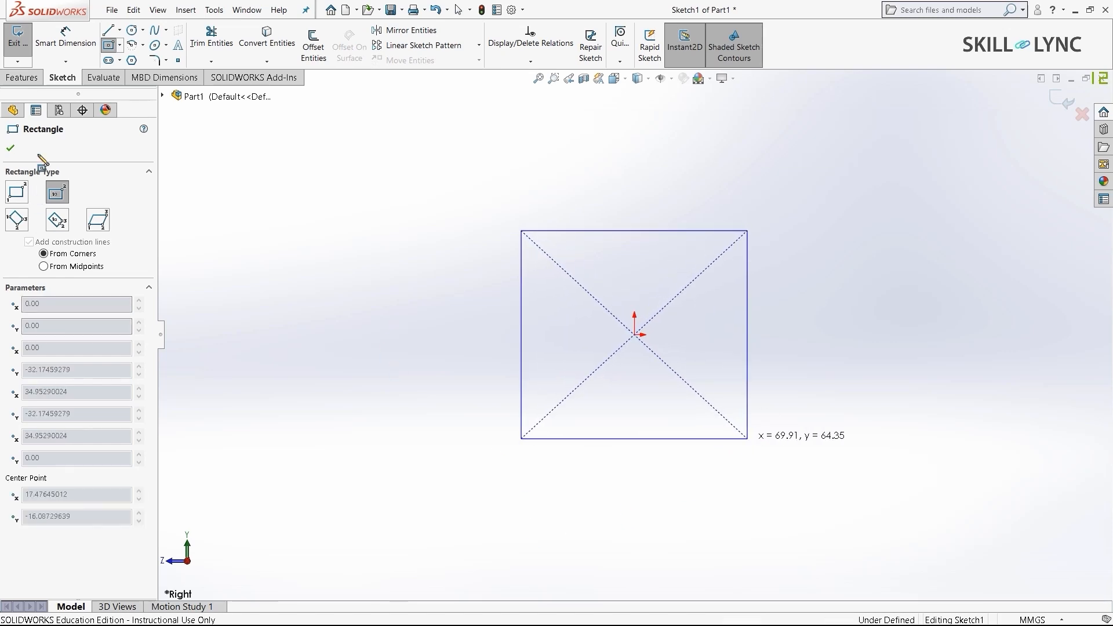
Dimension the square's width and height to 30 mm each, fully defining the sketch
click(10, 148)
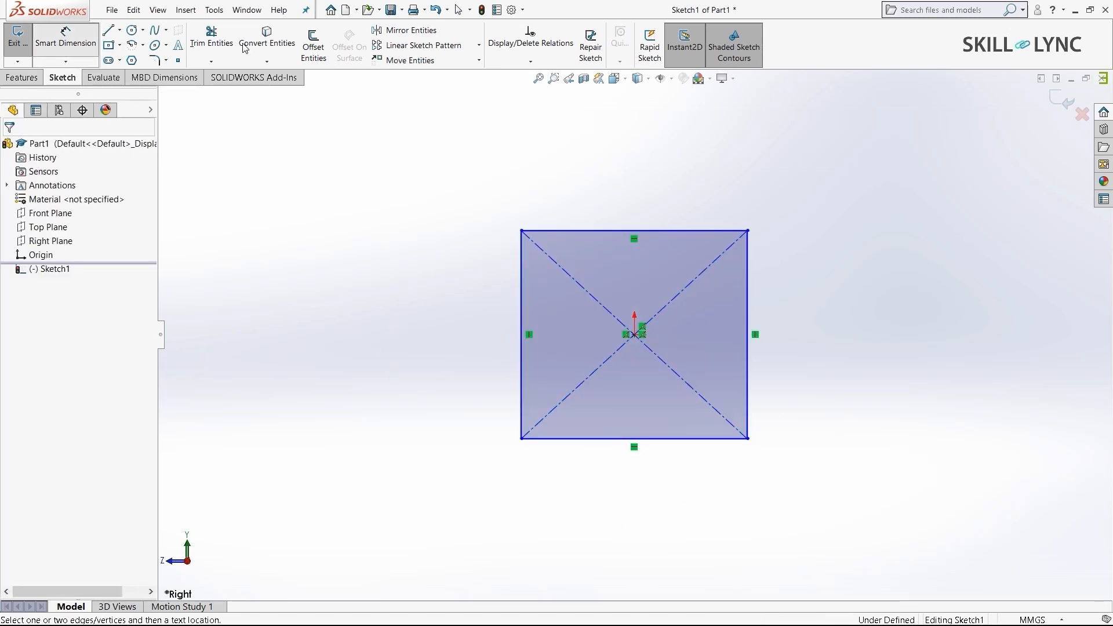
click(603, 232)
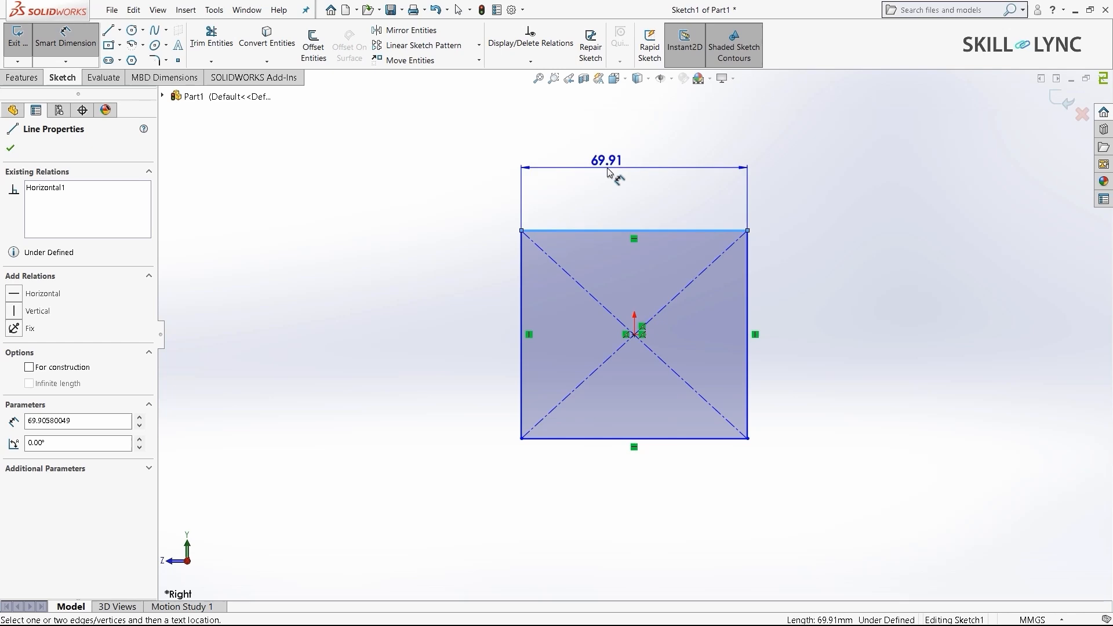
click(633, 159)
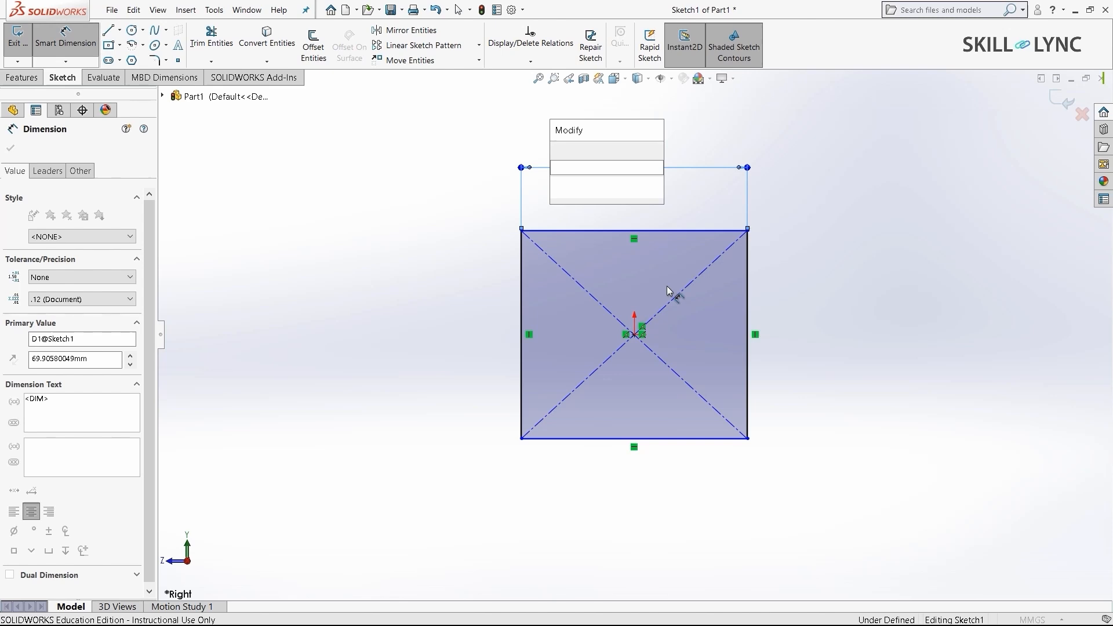
mouse_move(581, 173)
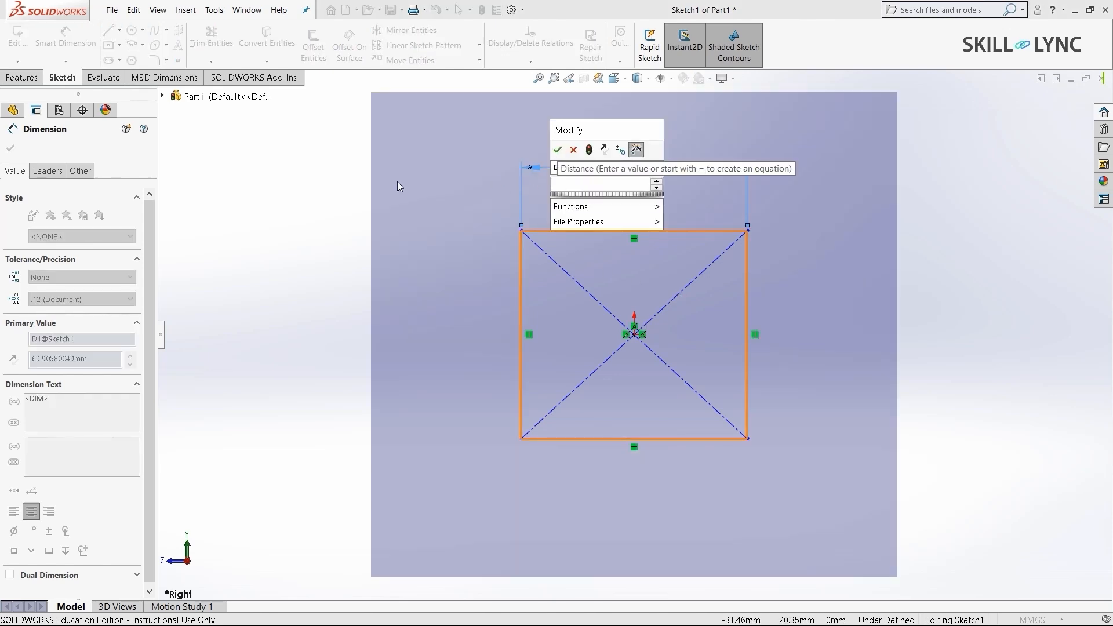
text(30)
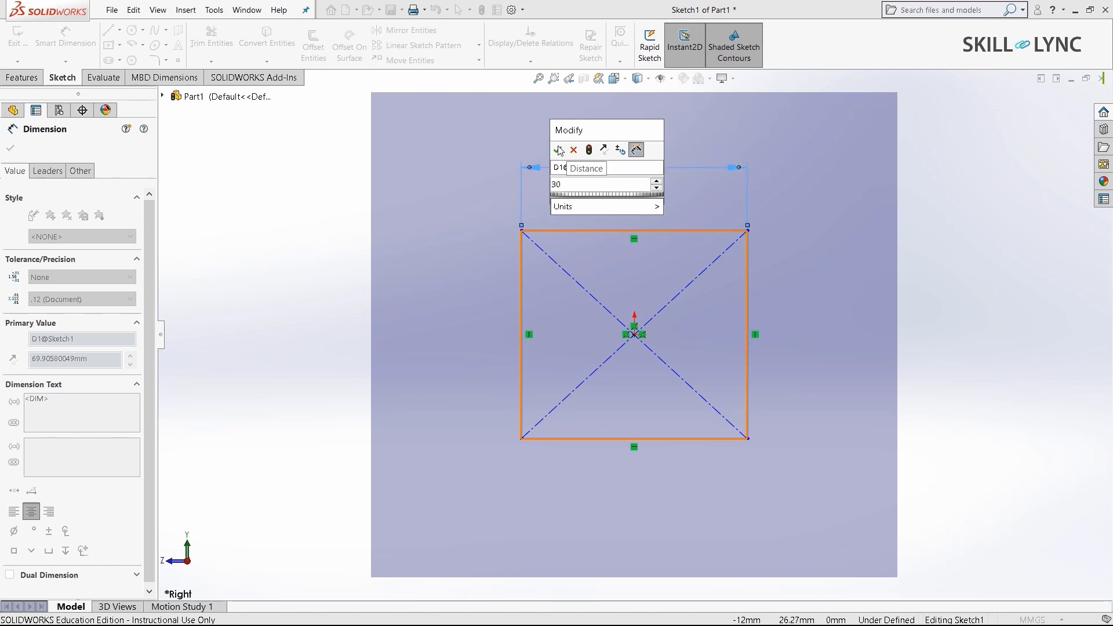
click(560, 149)
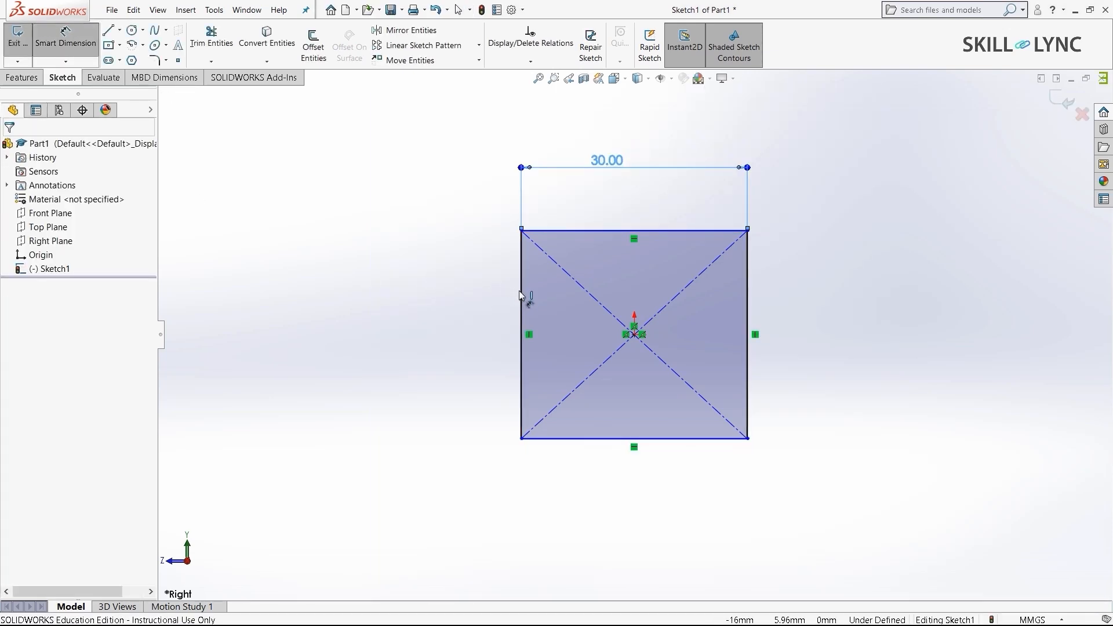
click(521, 333)
text(30)
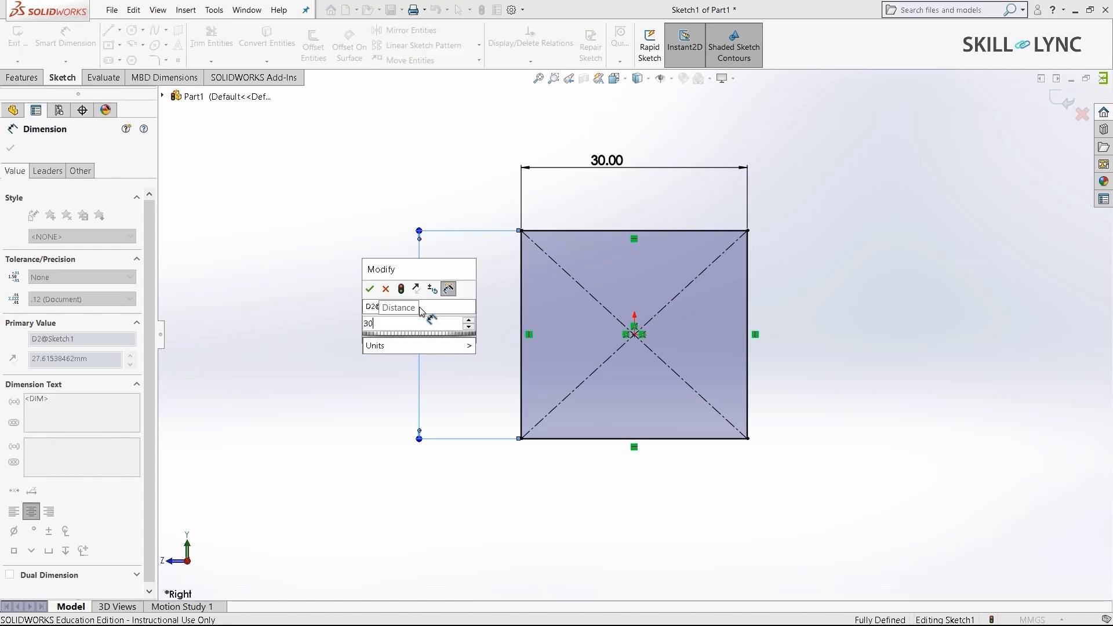
click(369, 289)
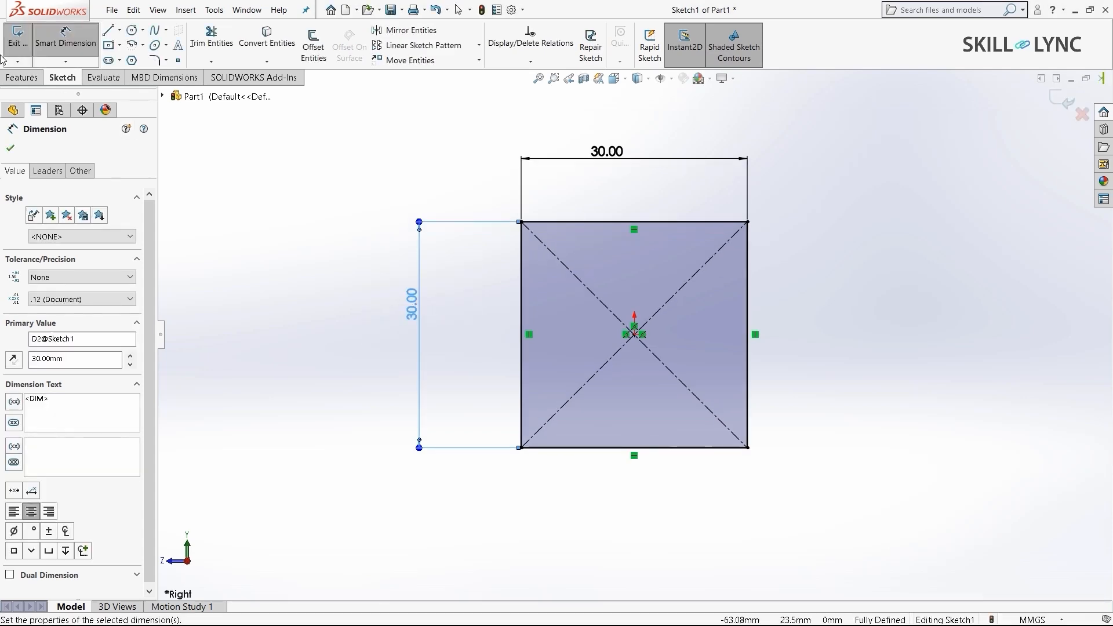
Extrude the 30 mm square sketch as a boss into a long bar
click(22, 78)
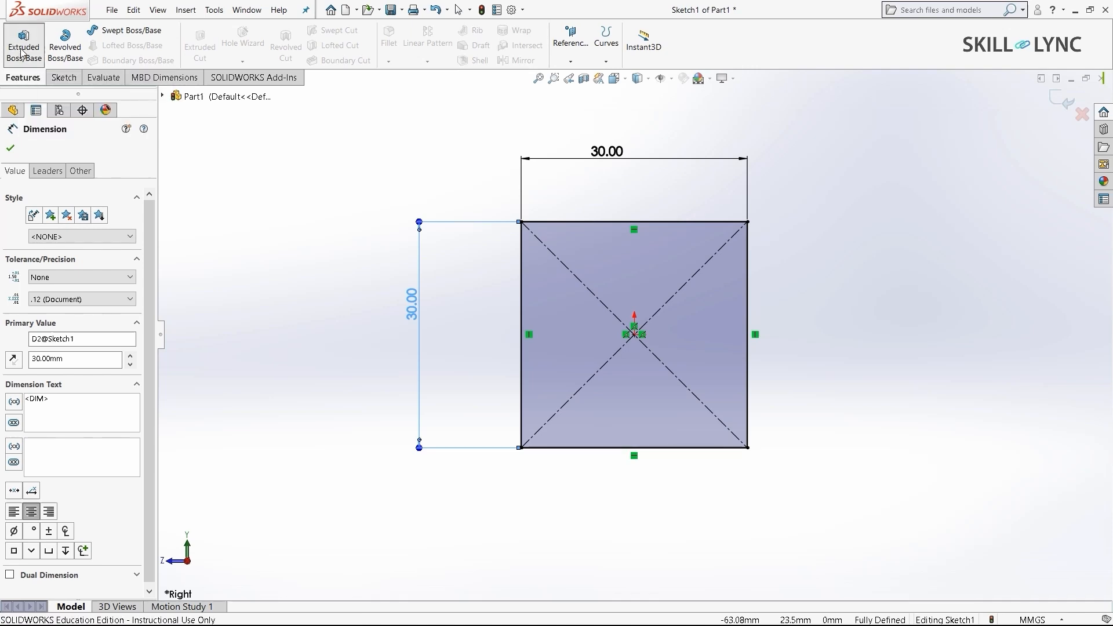
click(23, 44)
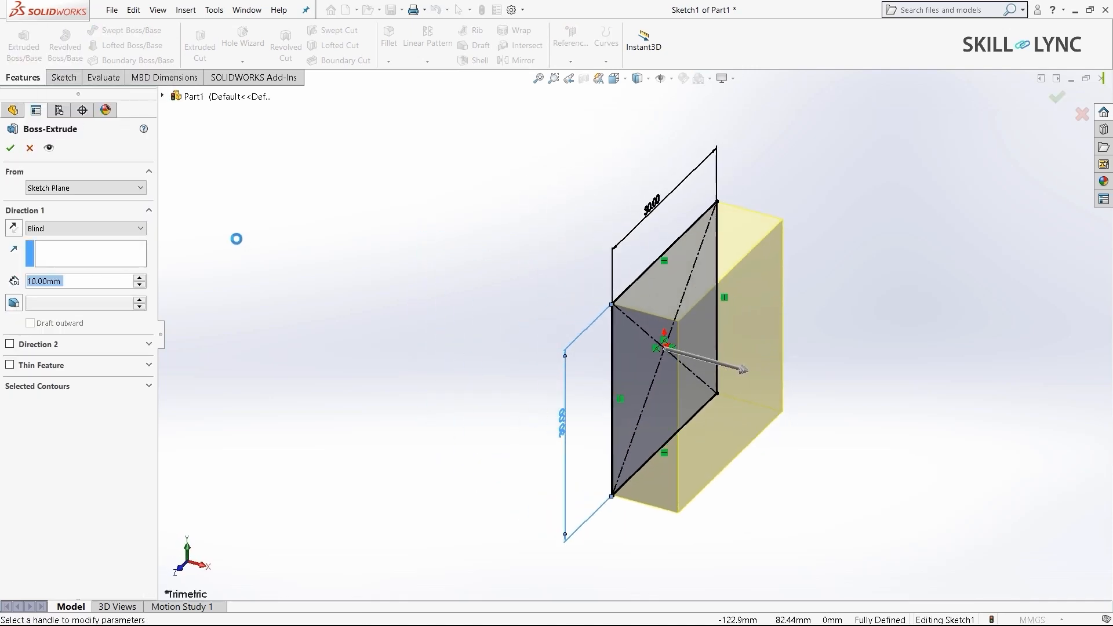
mouse_move(80, 289)
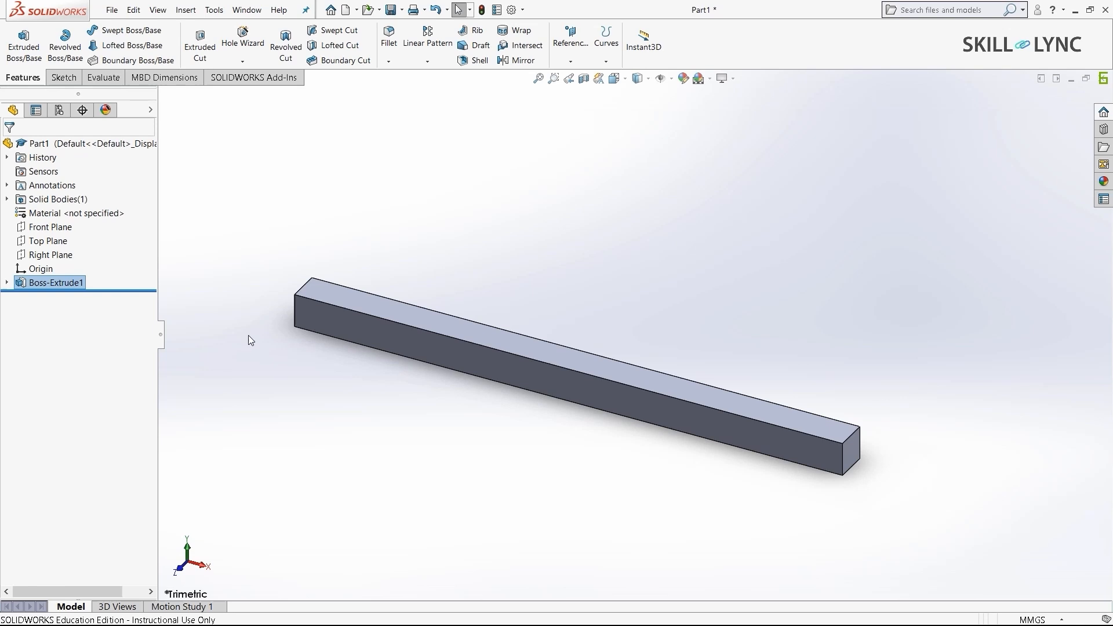
mouse_move(311, 108)
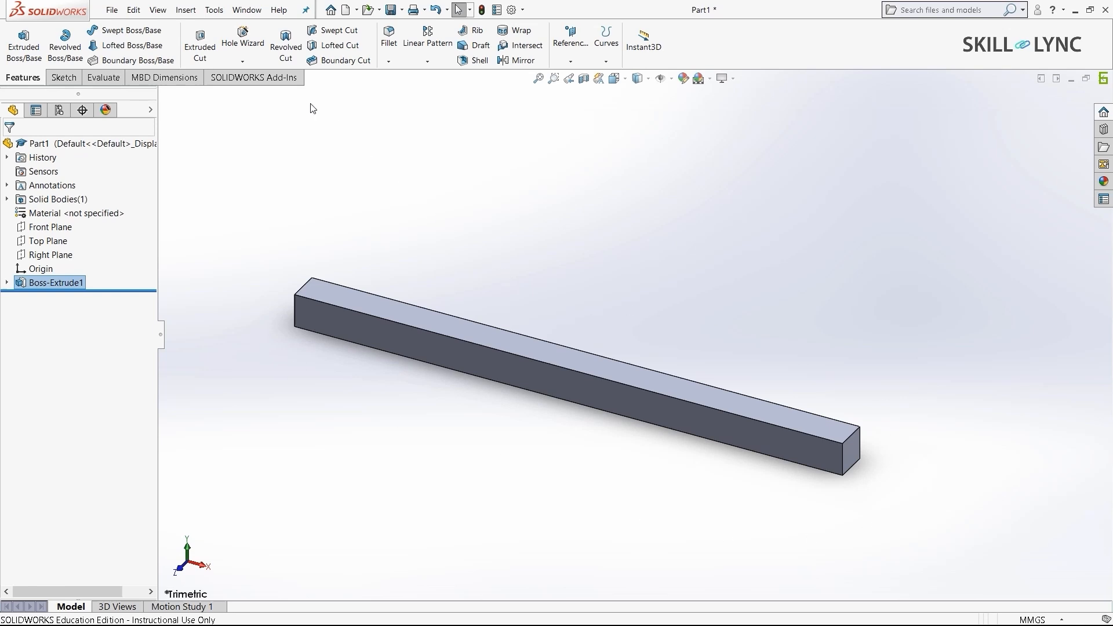
Load the SOLIDWORKS Simulation add-in and show its simulation tools
click(253, 77)
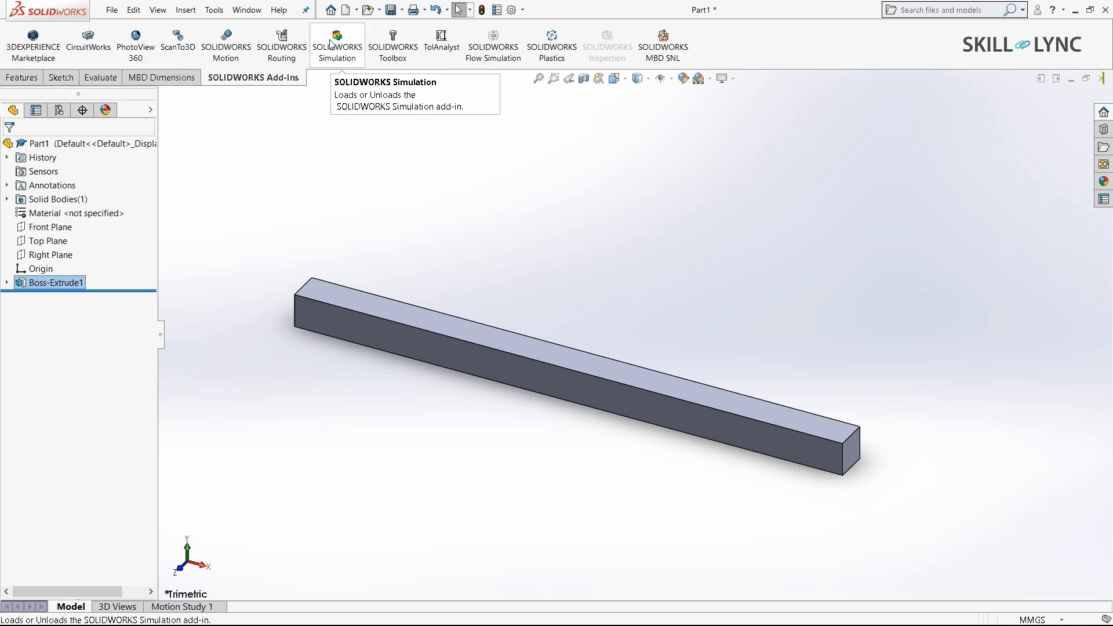
click(336, 44)
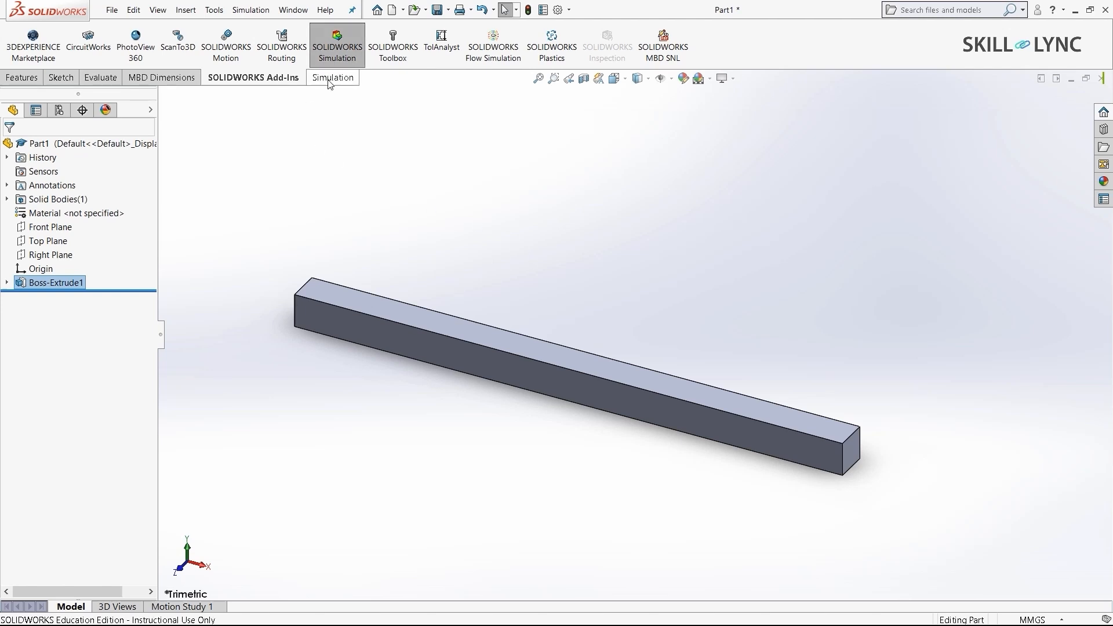
click(330, 77)
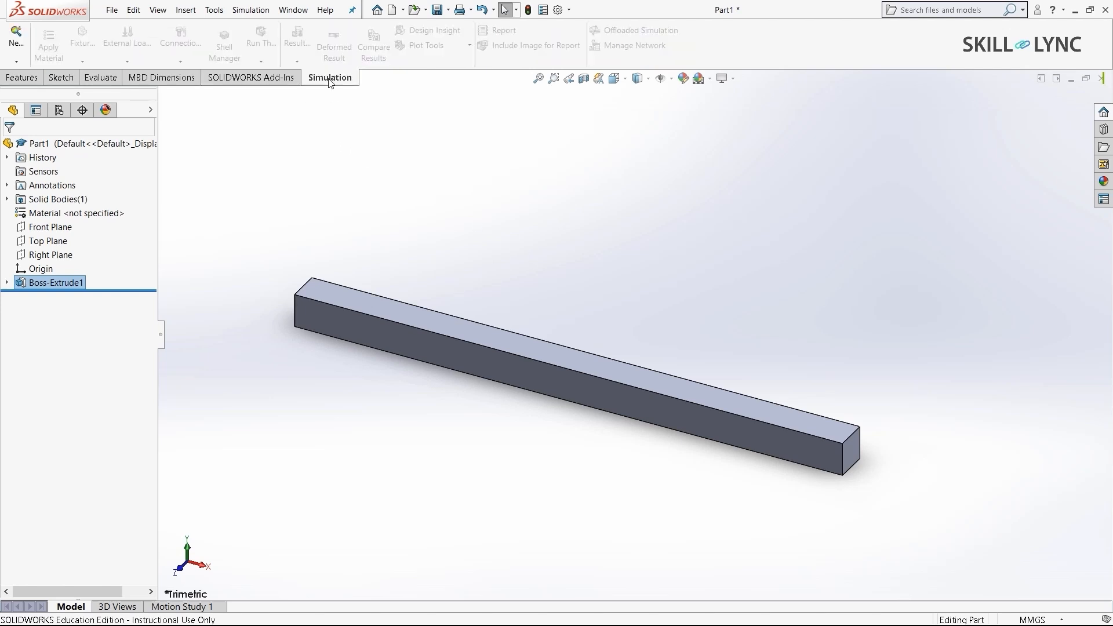
mouse_move(15, 38)
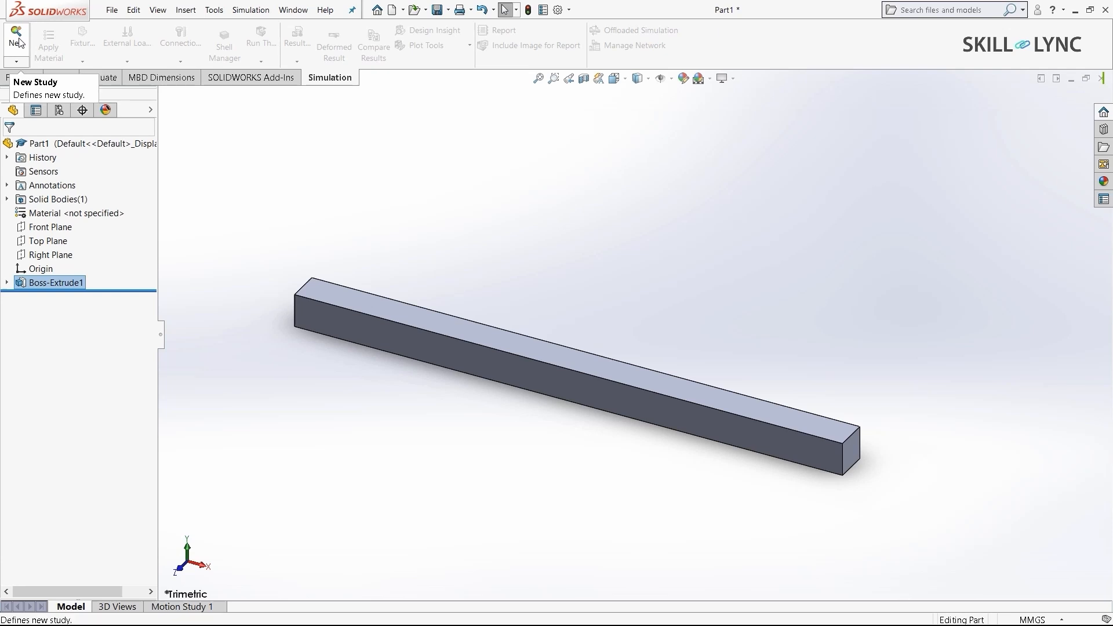
Create a new static study named 'Static 3d' for the bar
click(15, 38)
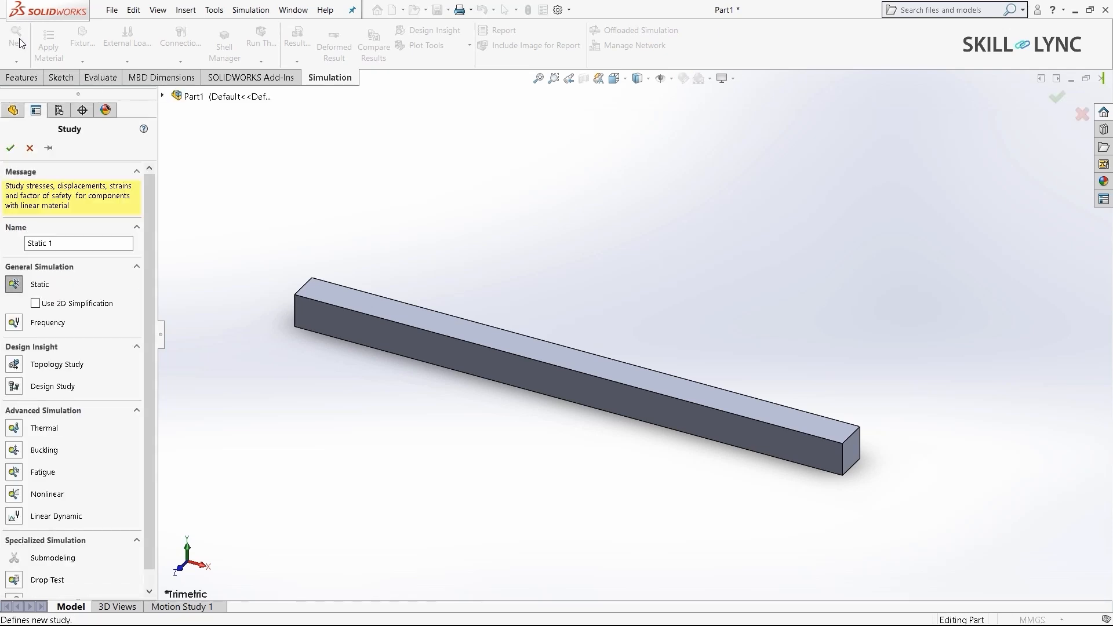
mouse_move(168, 331)
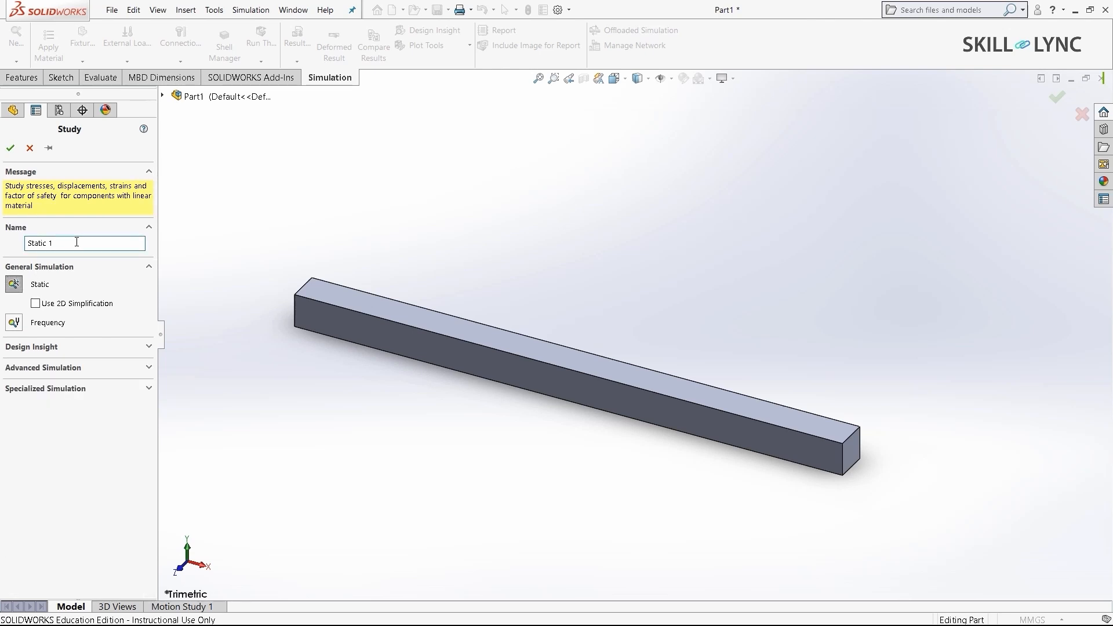
text(D)
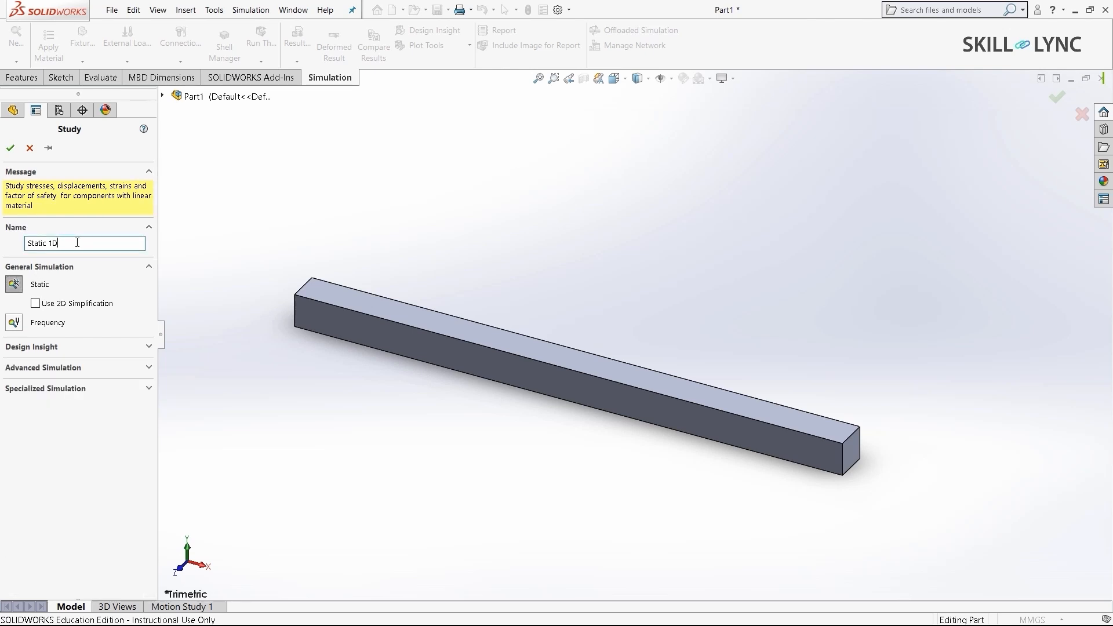
key(Backspace)
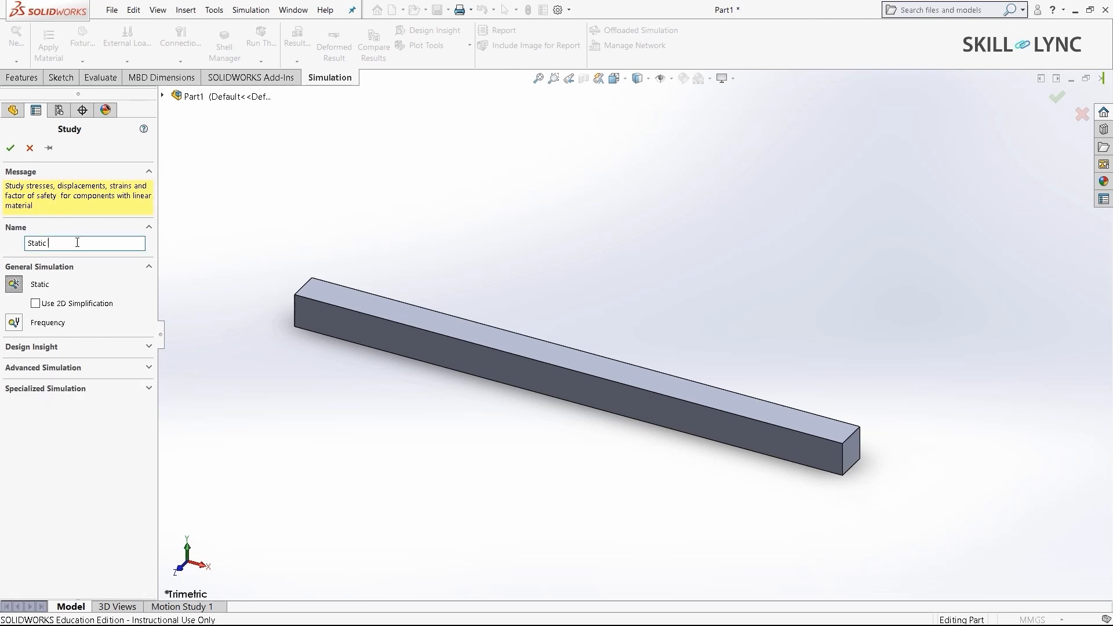
text(3d)
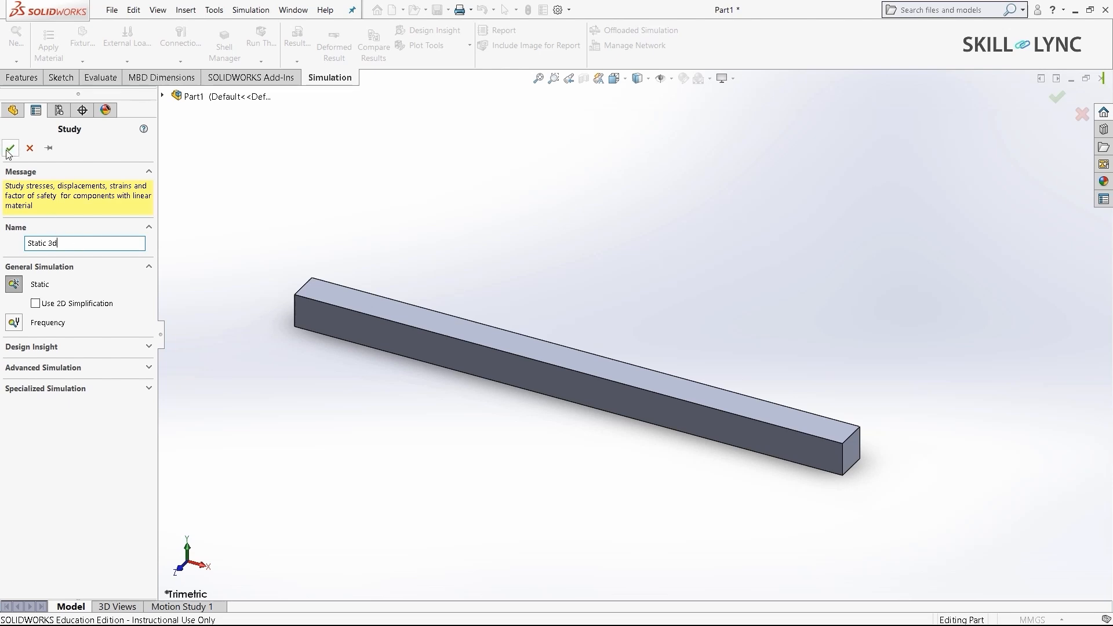
click(10, 148)
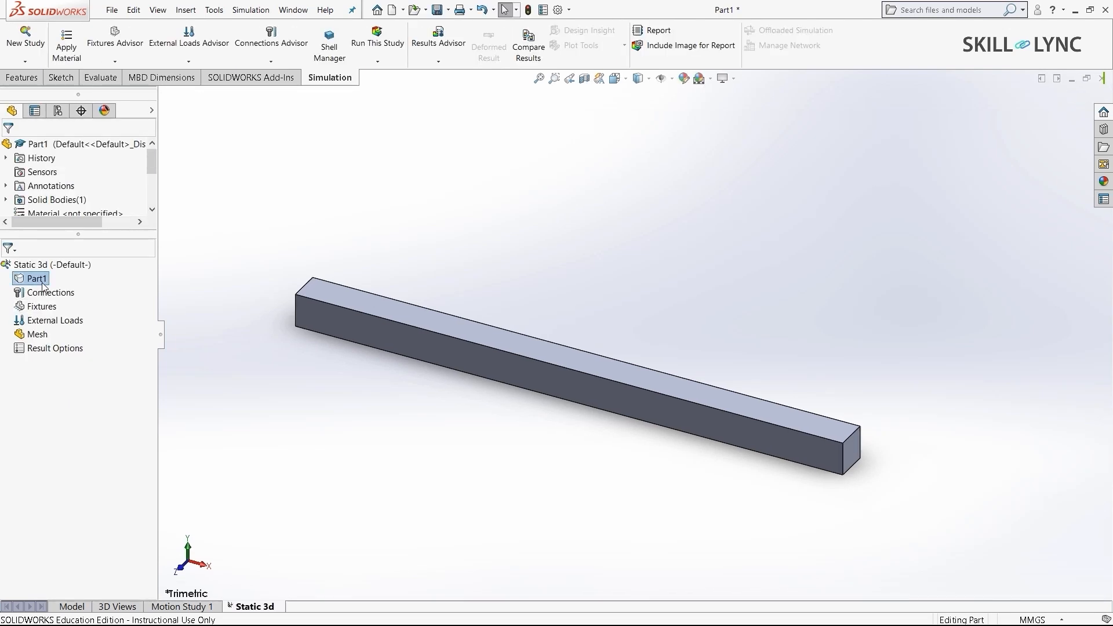
Assign Alloy Steel as the material of Part1 in the Static 3d study
right_click(33, 277)
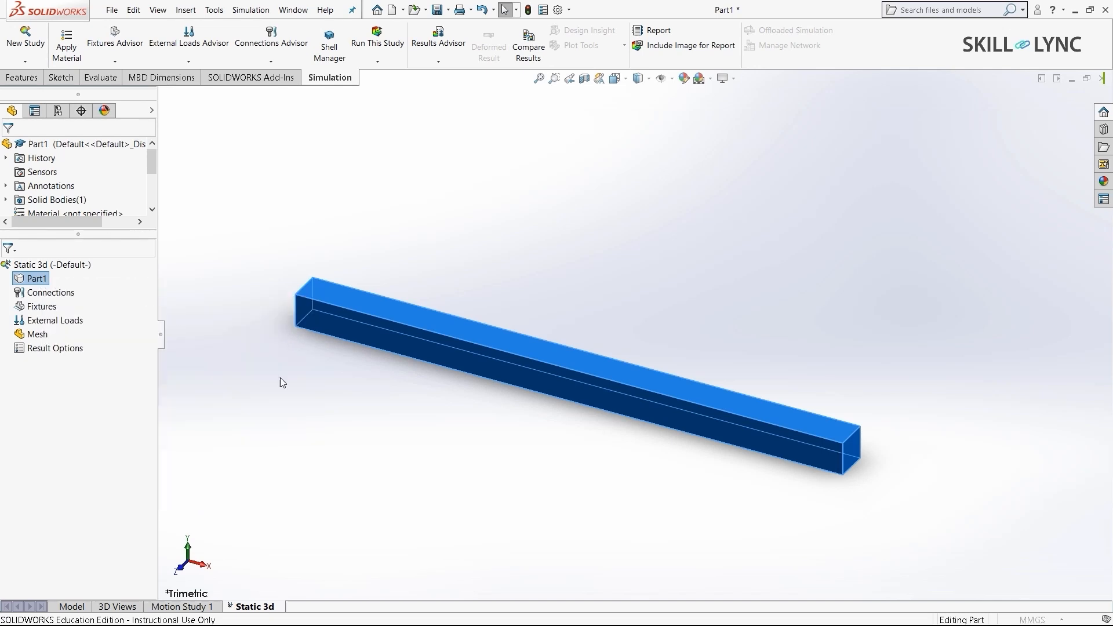
mouse_move(378, 462)
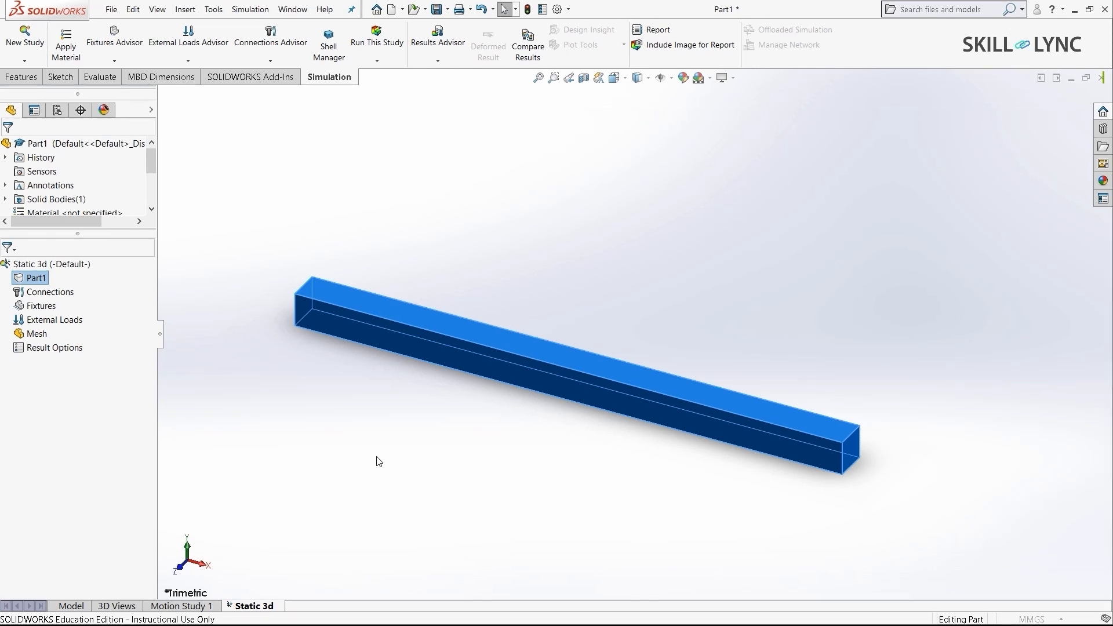
mouse_move(270, 505)
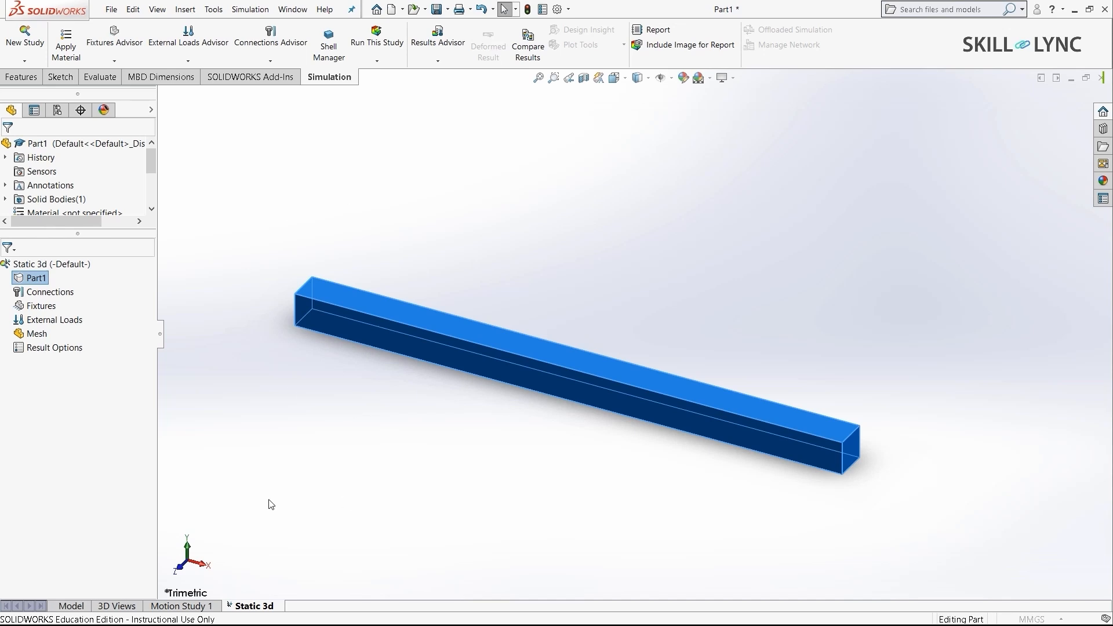
click(65, 43)
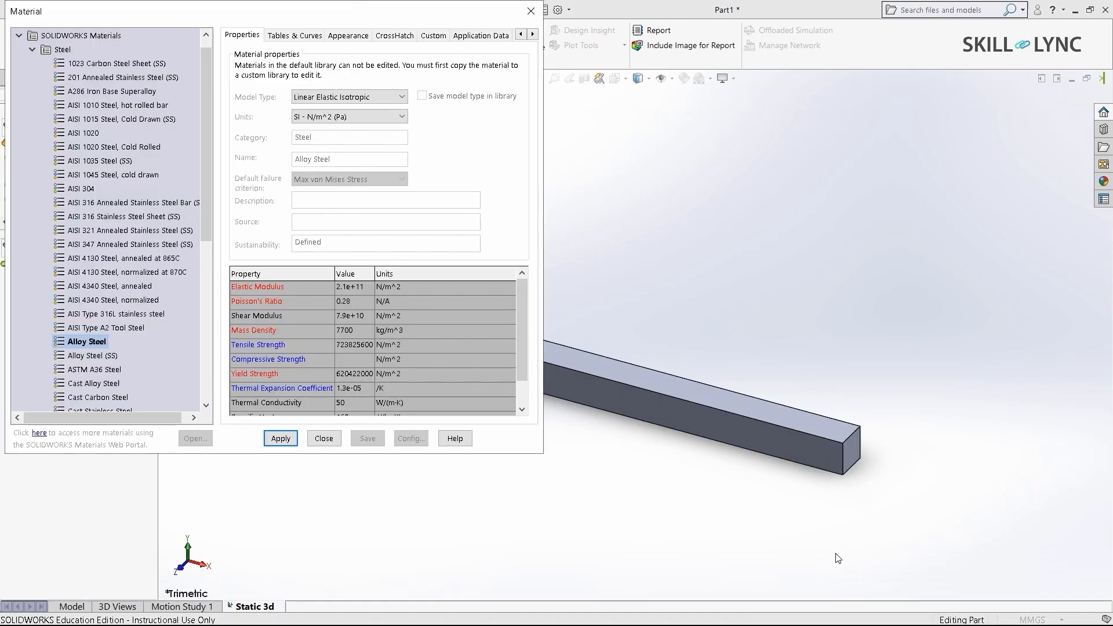
mouse_move(109, 342)
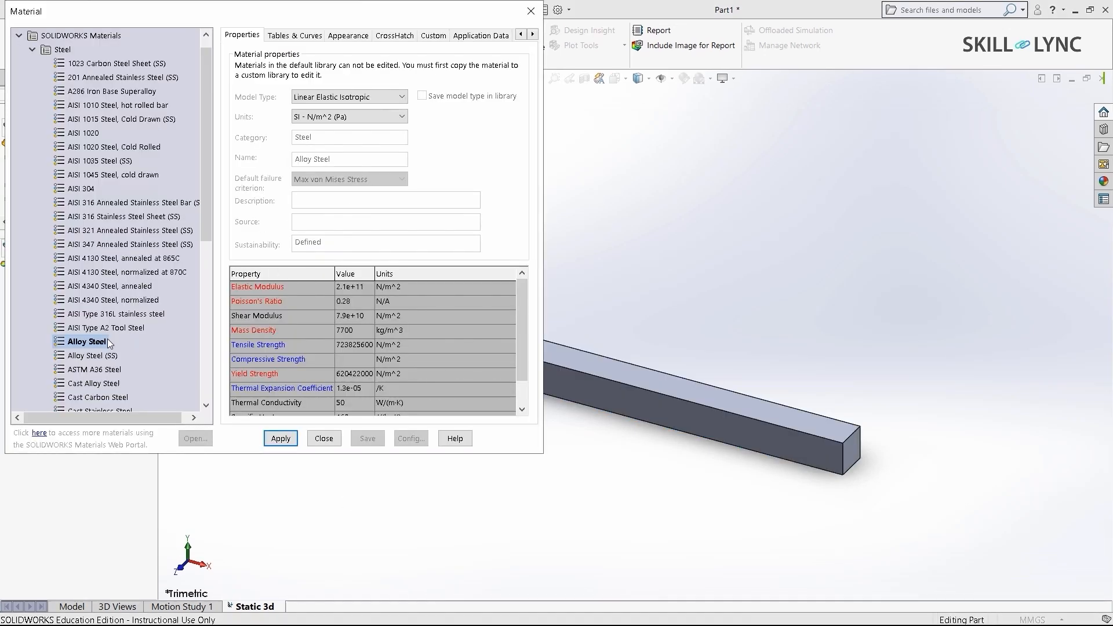
click(279, 438)
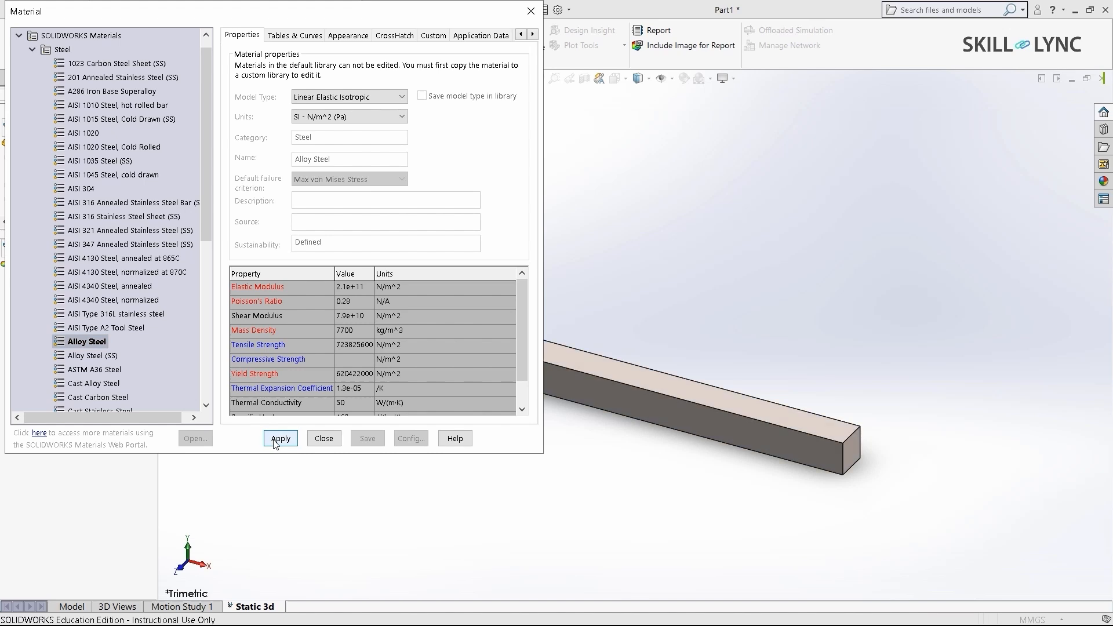
click(279, 439)
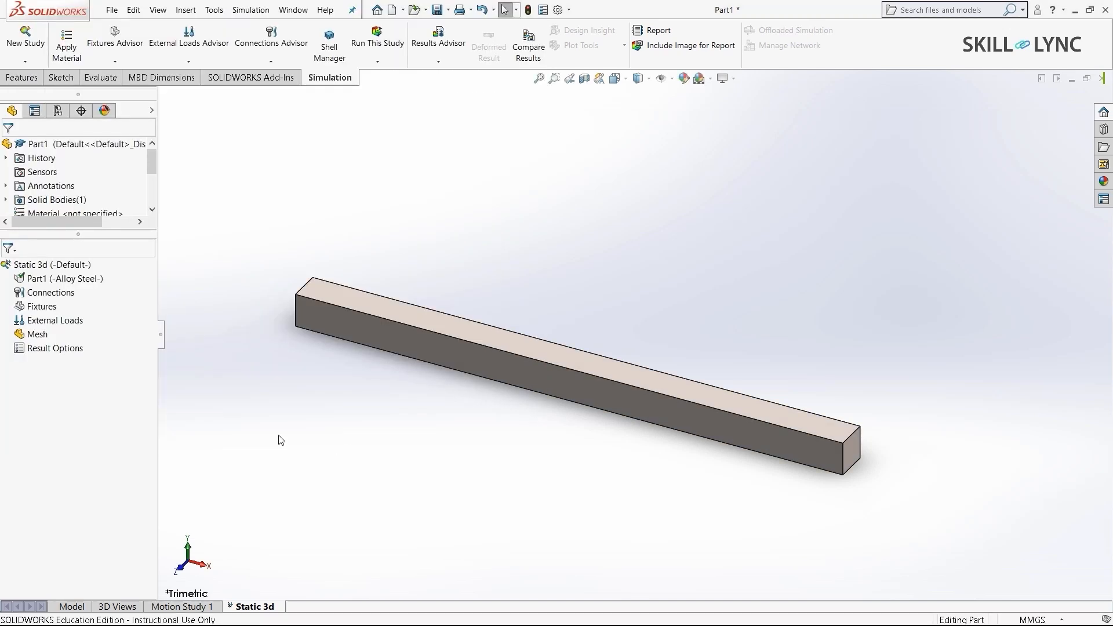
Add a Fixed Geometry fixture on one end face of the bar as the cantilever support
click(42, 306)
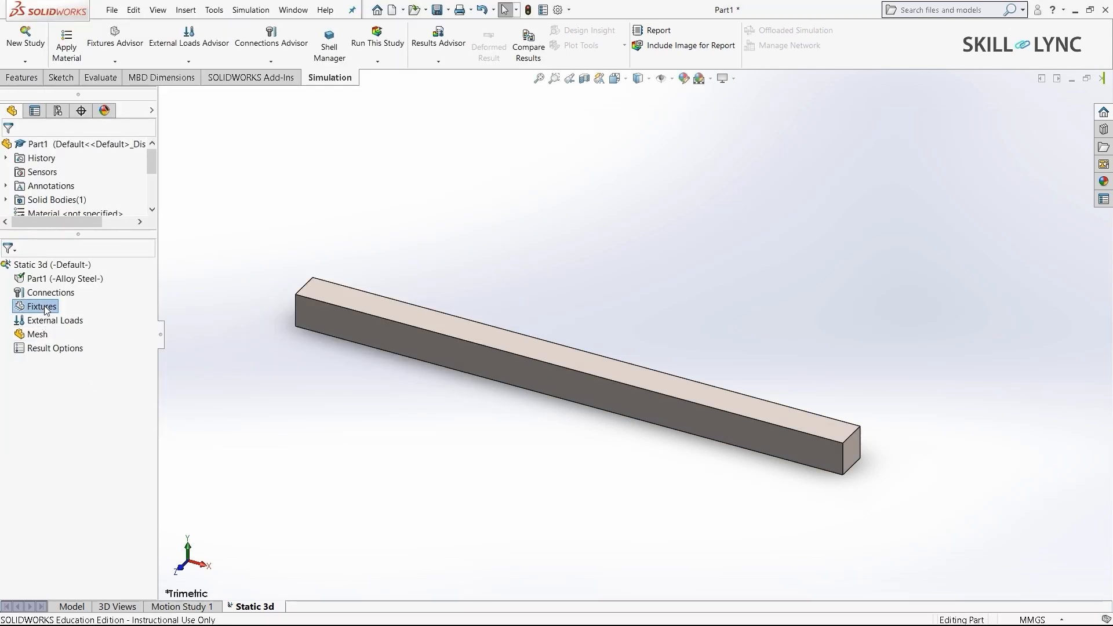
mouse_move(177, 377)
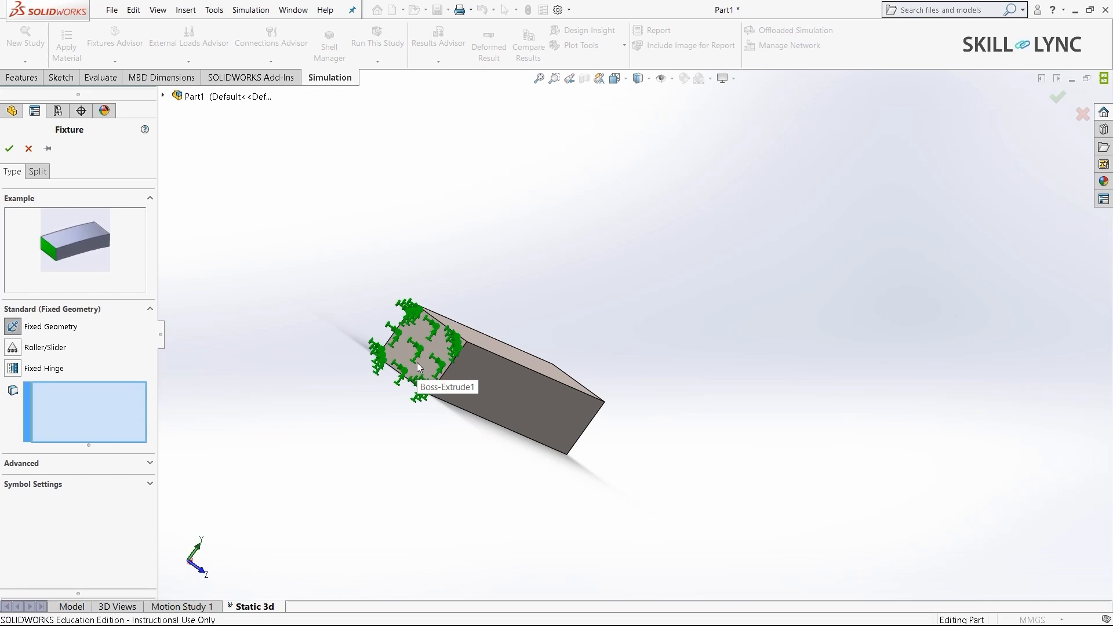
click(418, 338)
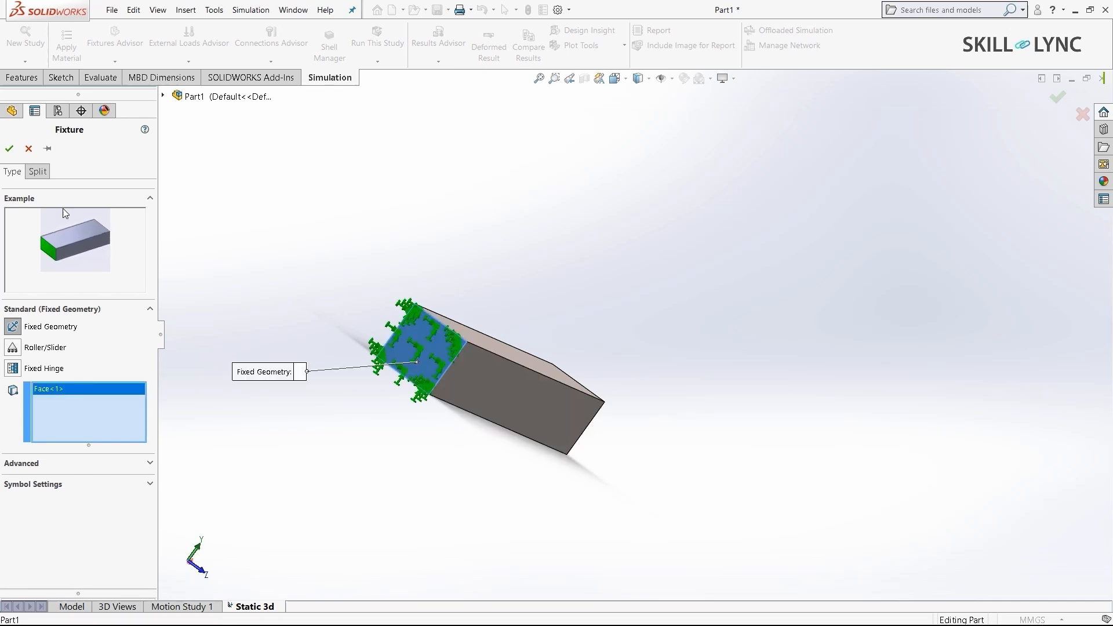
click(9, 148)
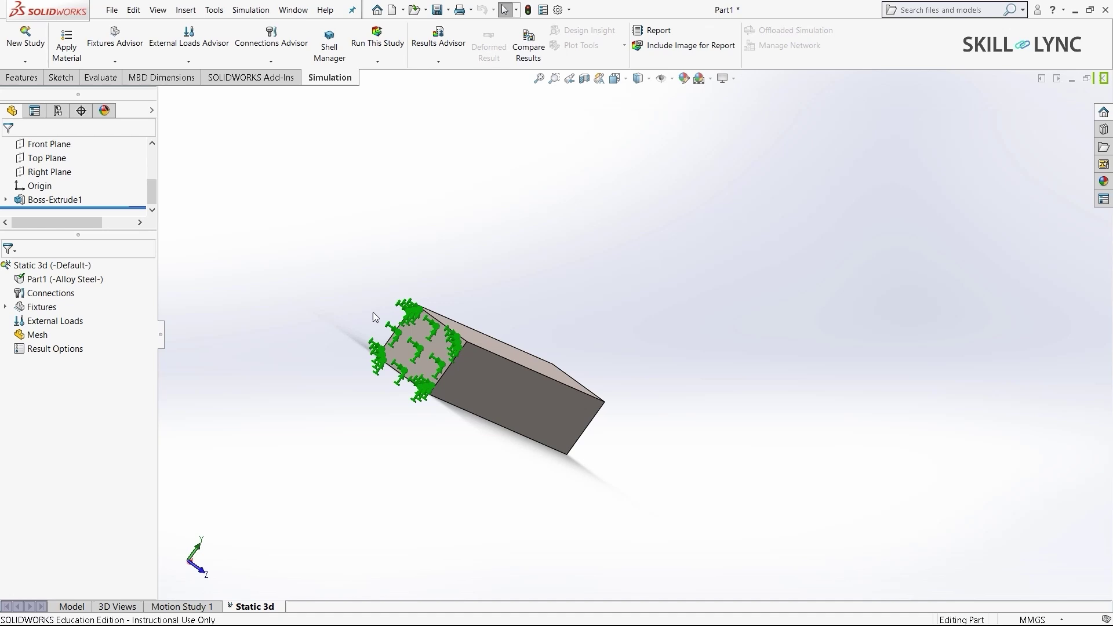
mouse_move(463, 529)
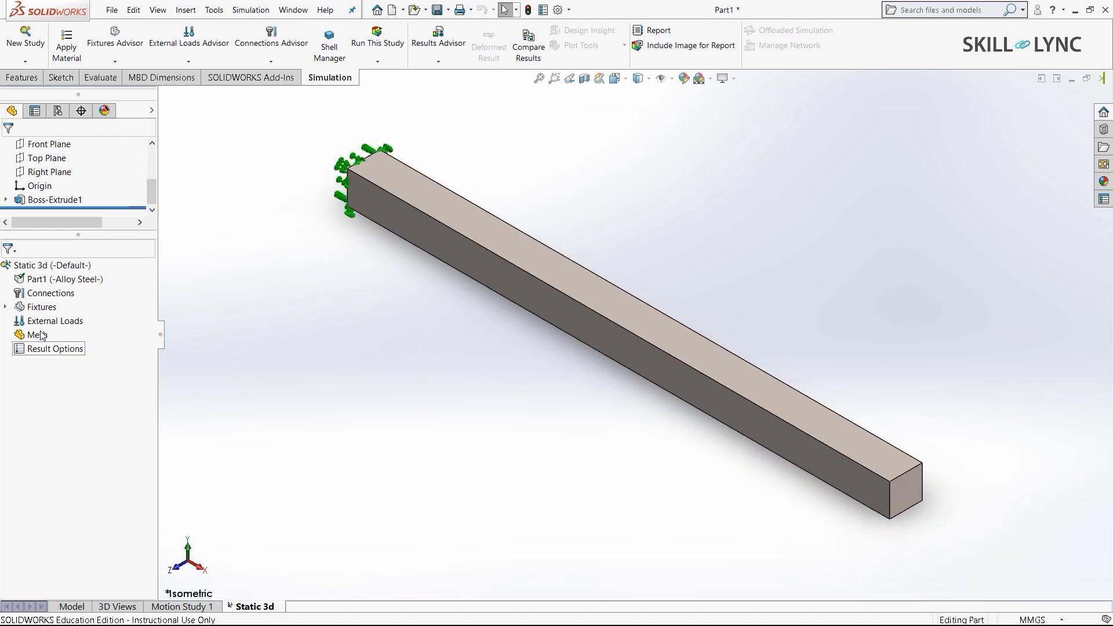
Apply a 1000 N normal force load to the top face of the bar
right_click(54, 322)
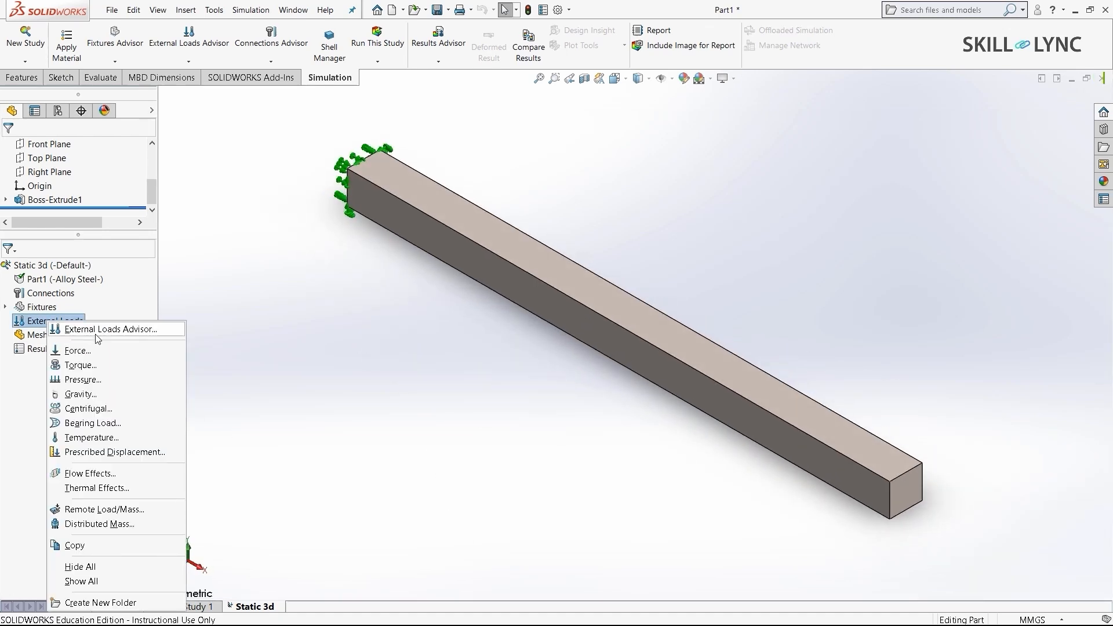
click(374, 422)
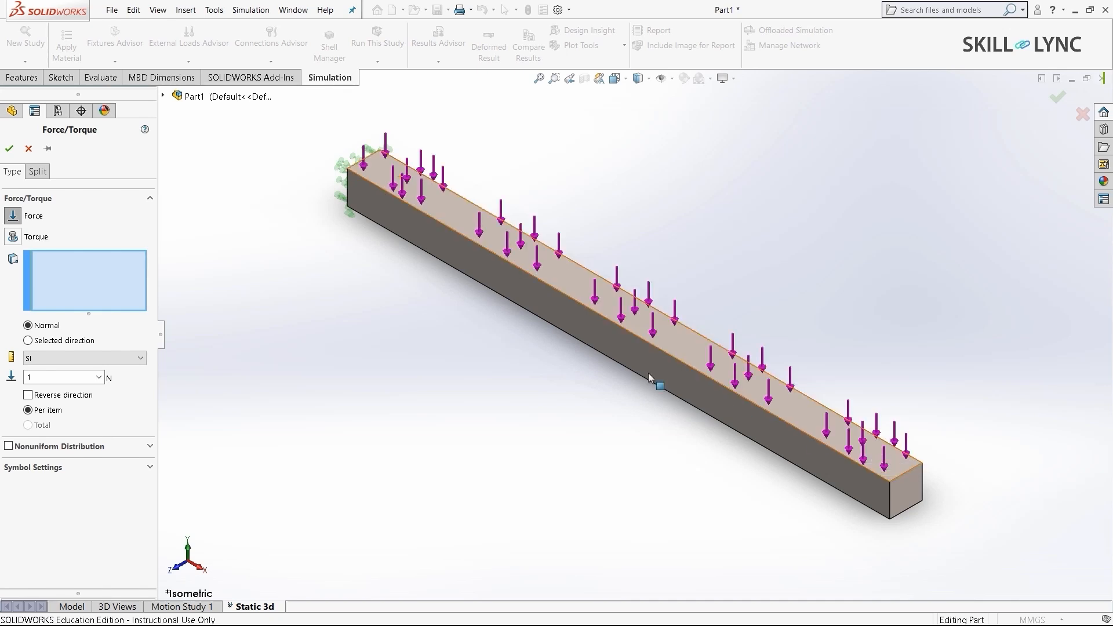
mouse_move(738, 380)
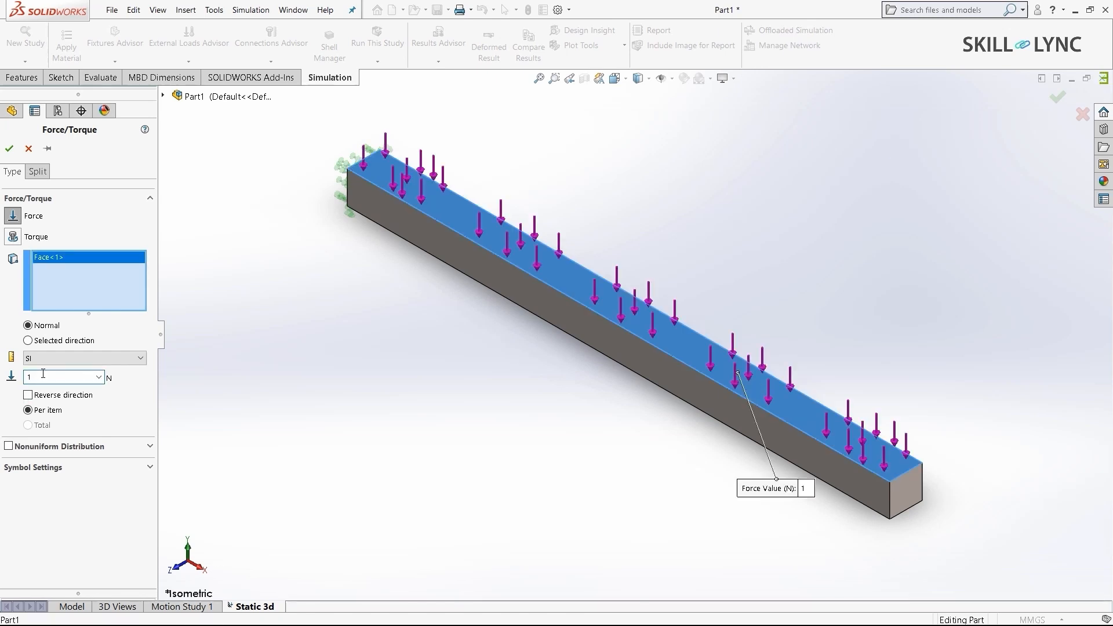
text(1000)
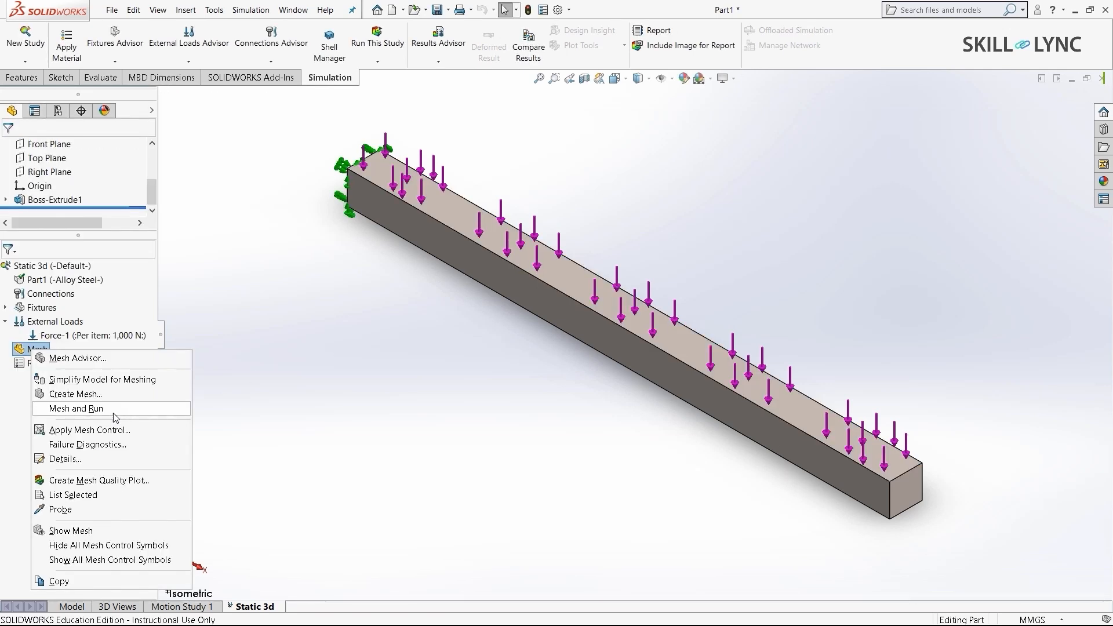
Mesh and run the Static 3d study, yielding a von Mises stress plot near 5.459e+07 N/m²
click(74, 408)
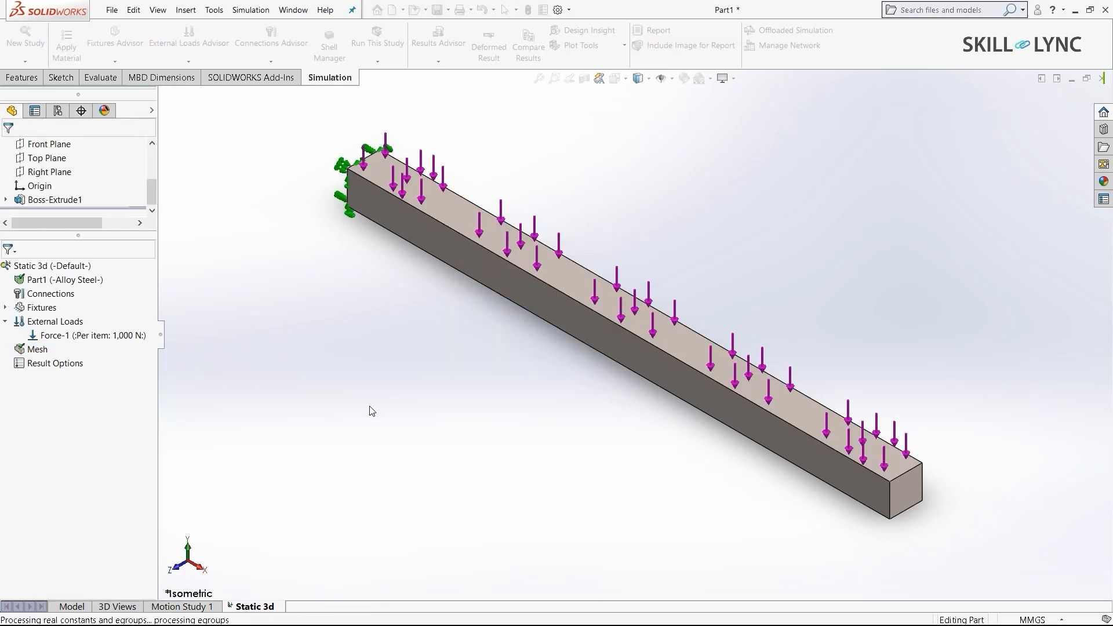
click(377, 37)
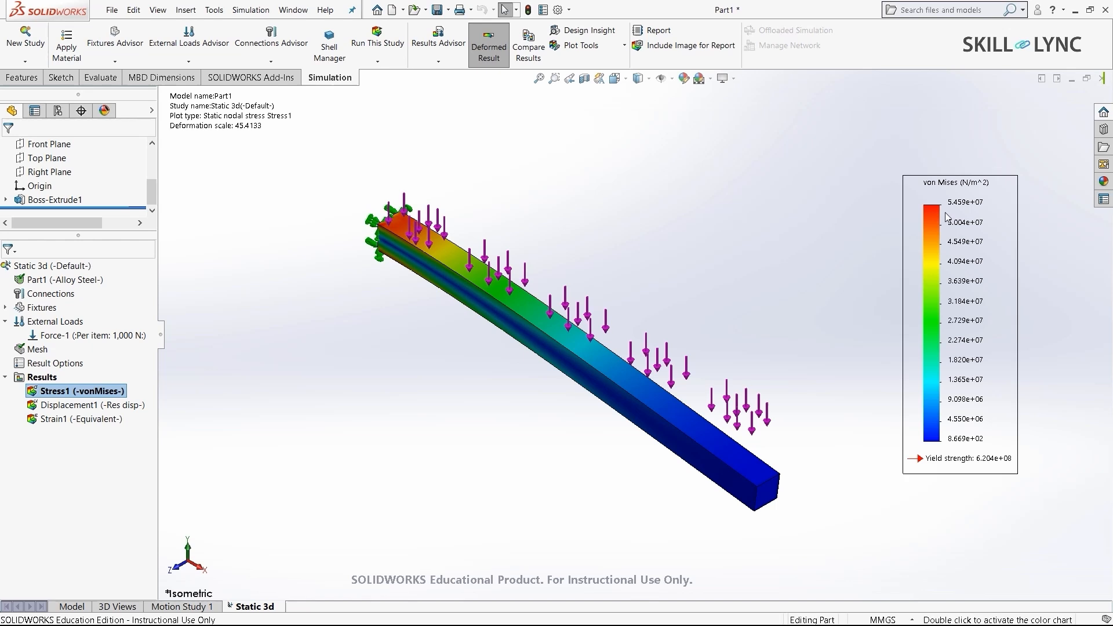
mouse_move(958, 221)
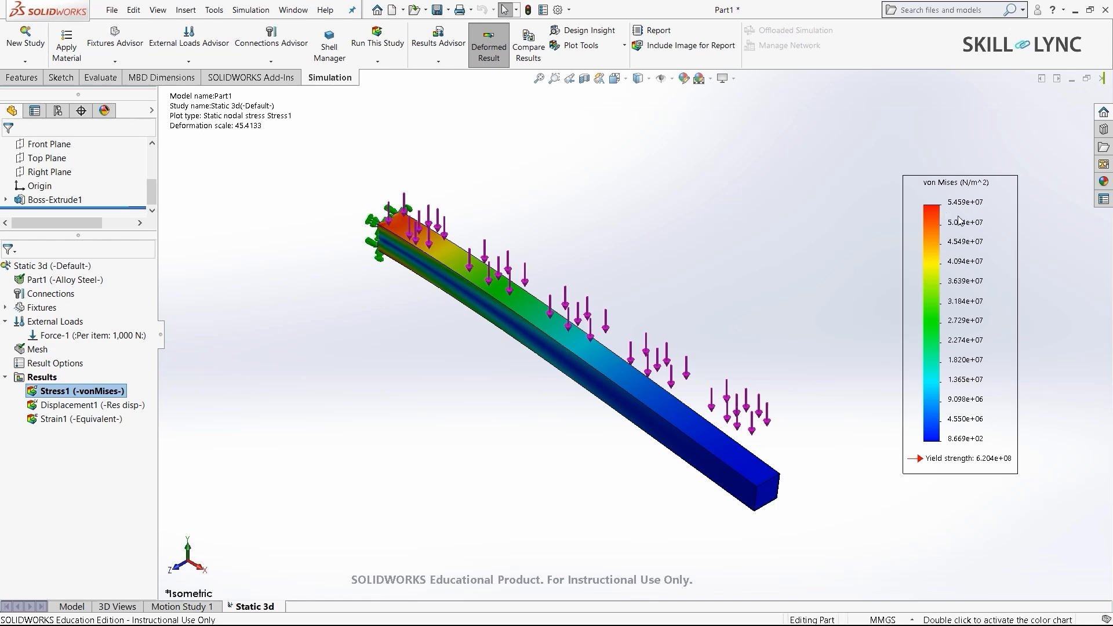
click(393, 227)
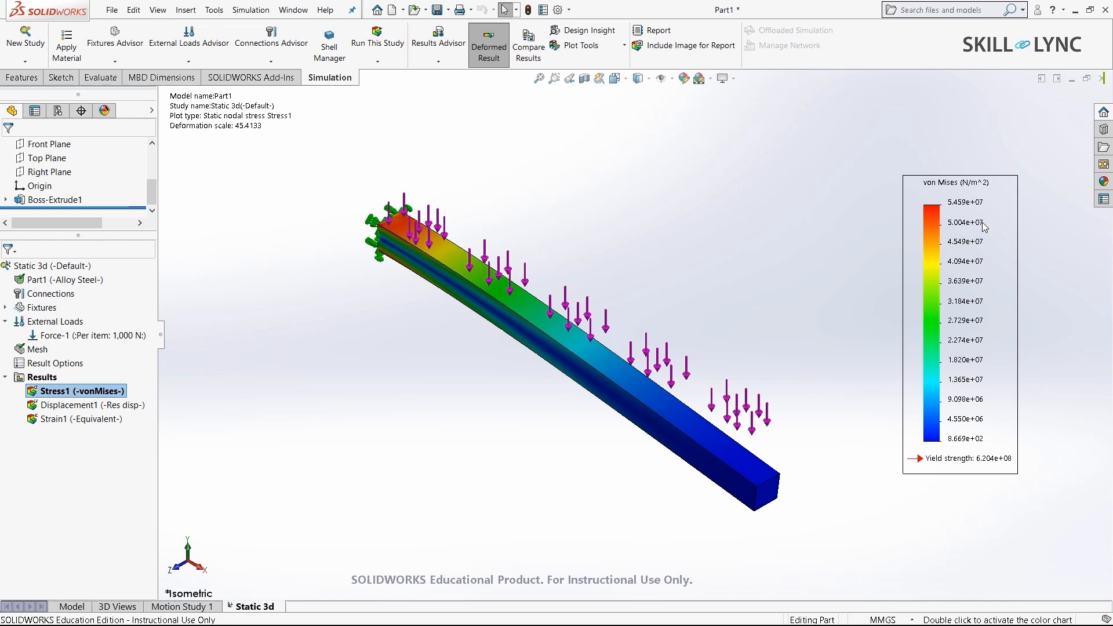
mouse_move(960, 217)
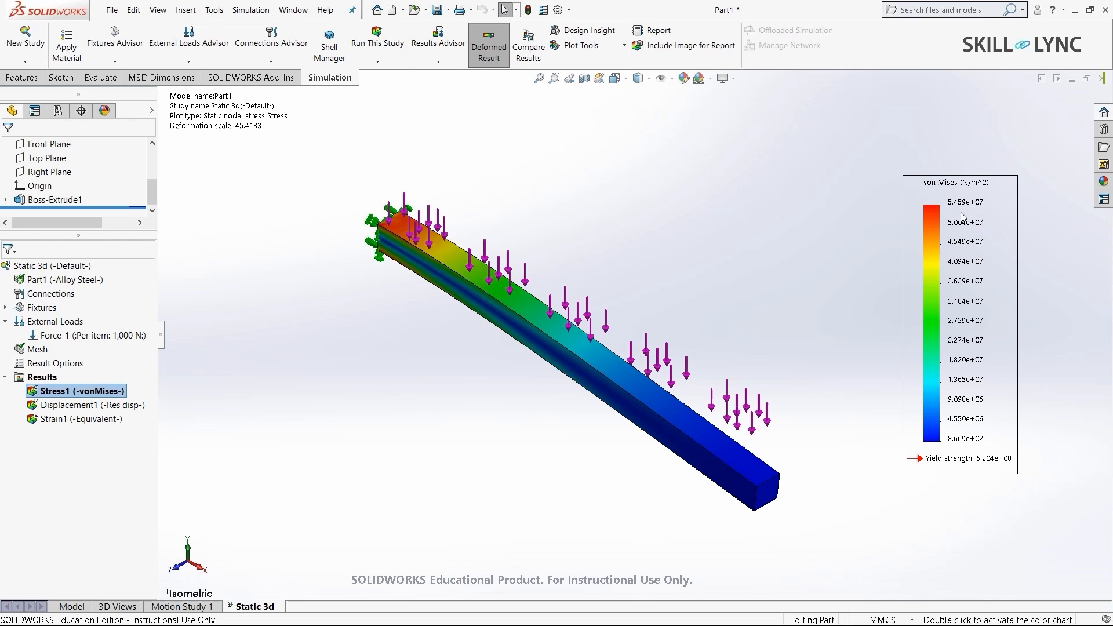
mouse_move(963, 189)
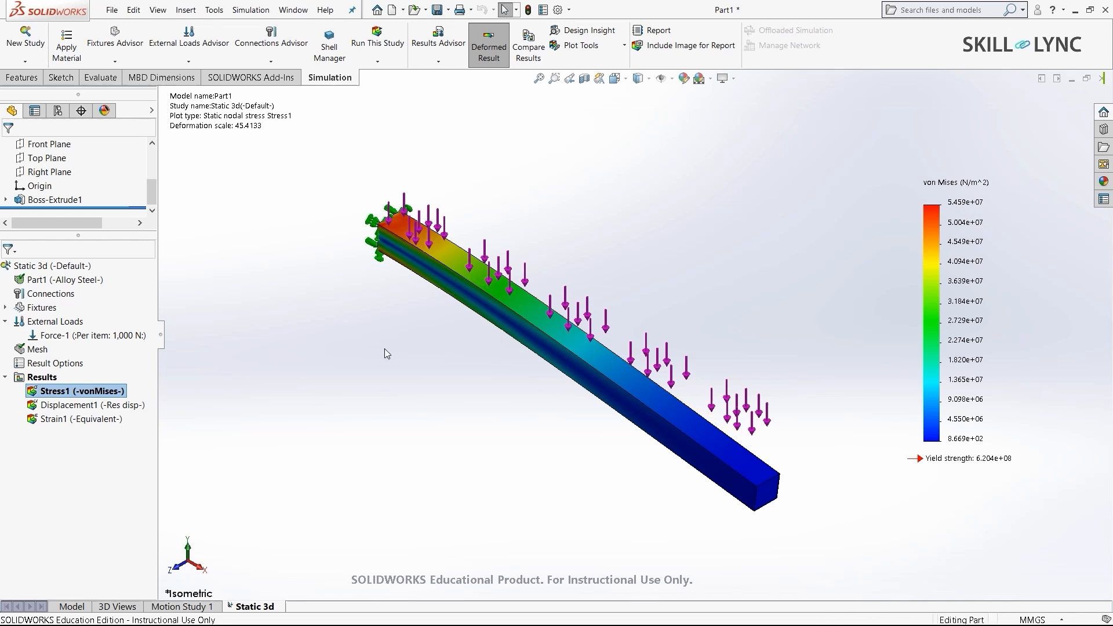
mouse_move(384, 349)
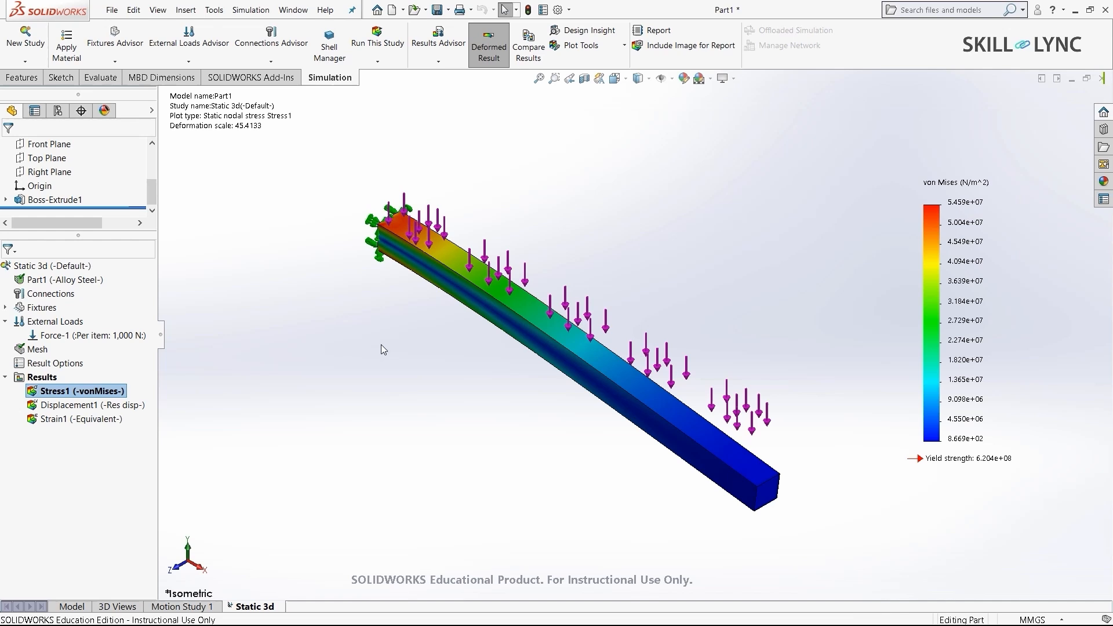
mouse_move(902, 415)
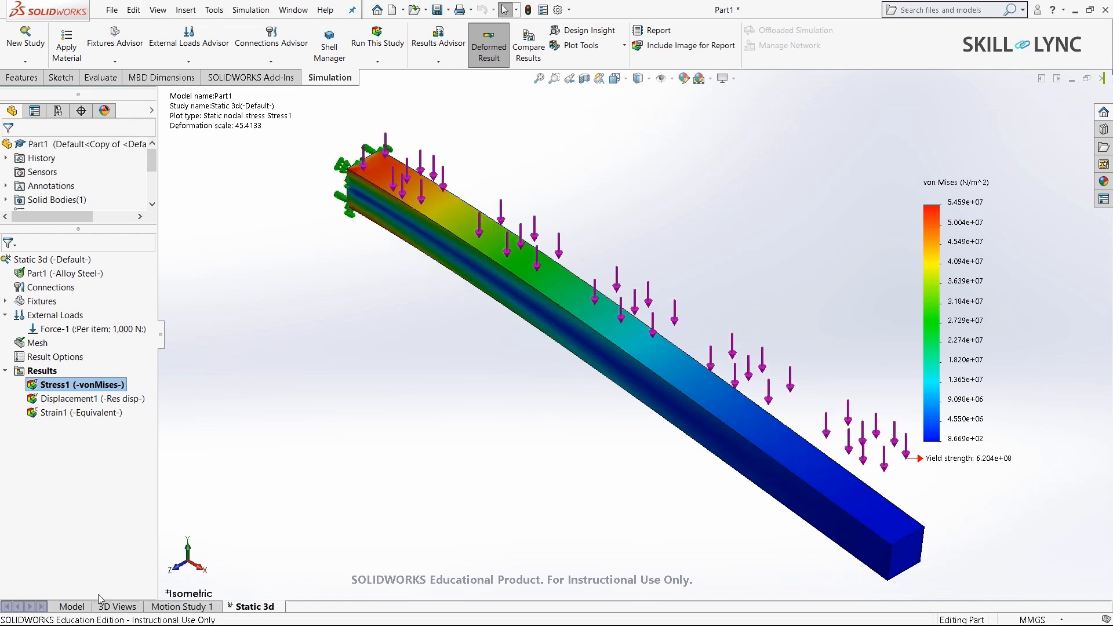
Create a new static study named 'Static 1d' from the model tab
click(71, 607)
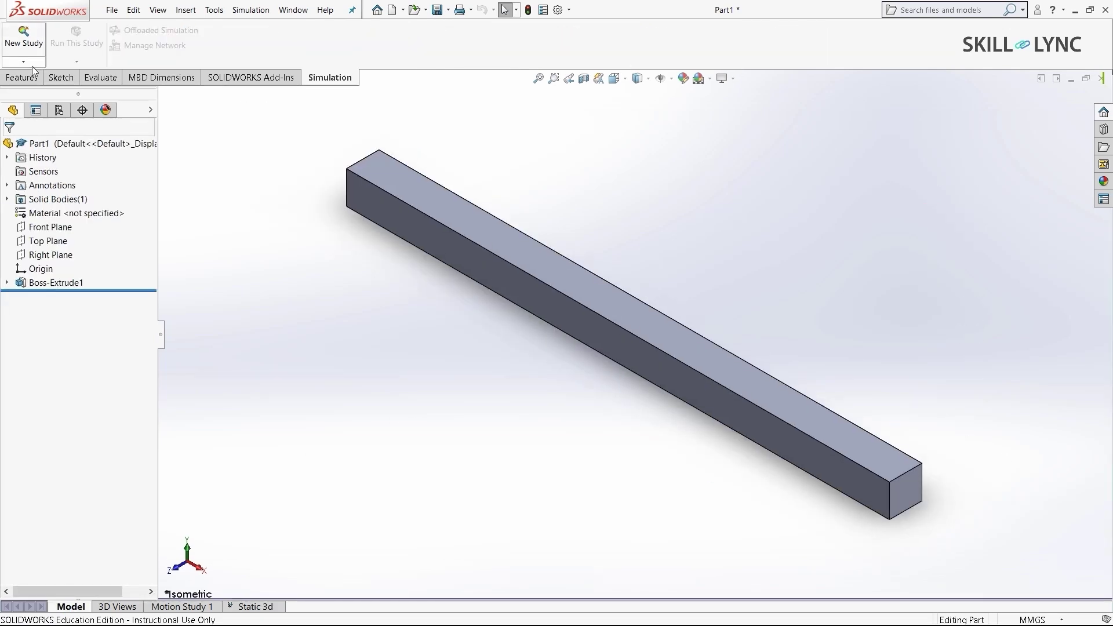
click(23, 36)
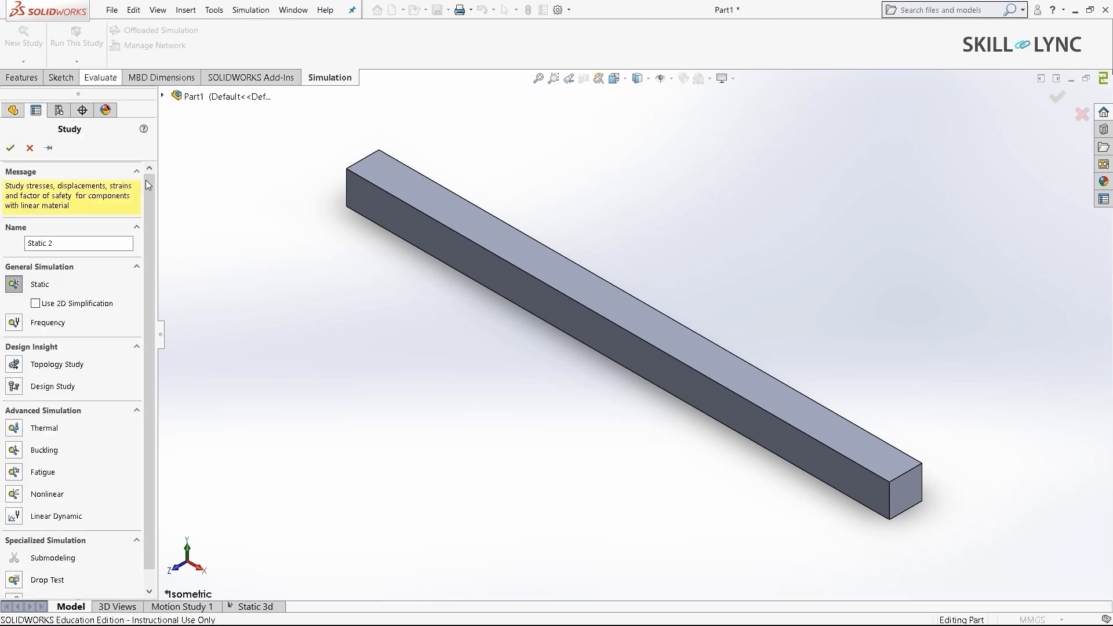
click(76, 244)
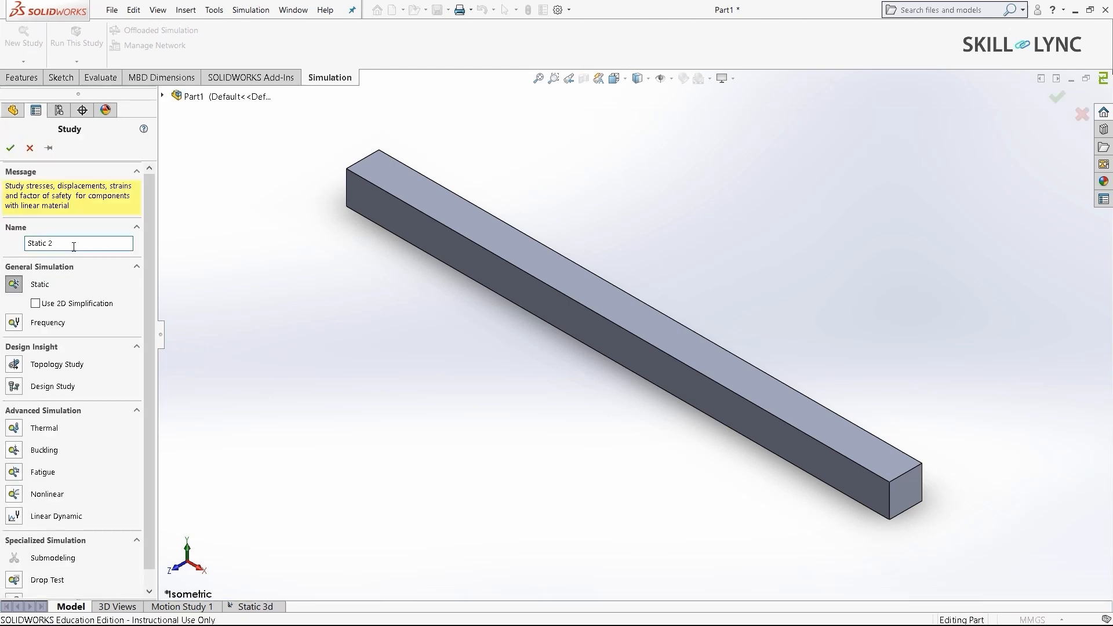
text(Static 1d)
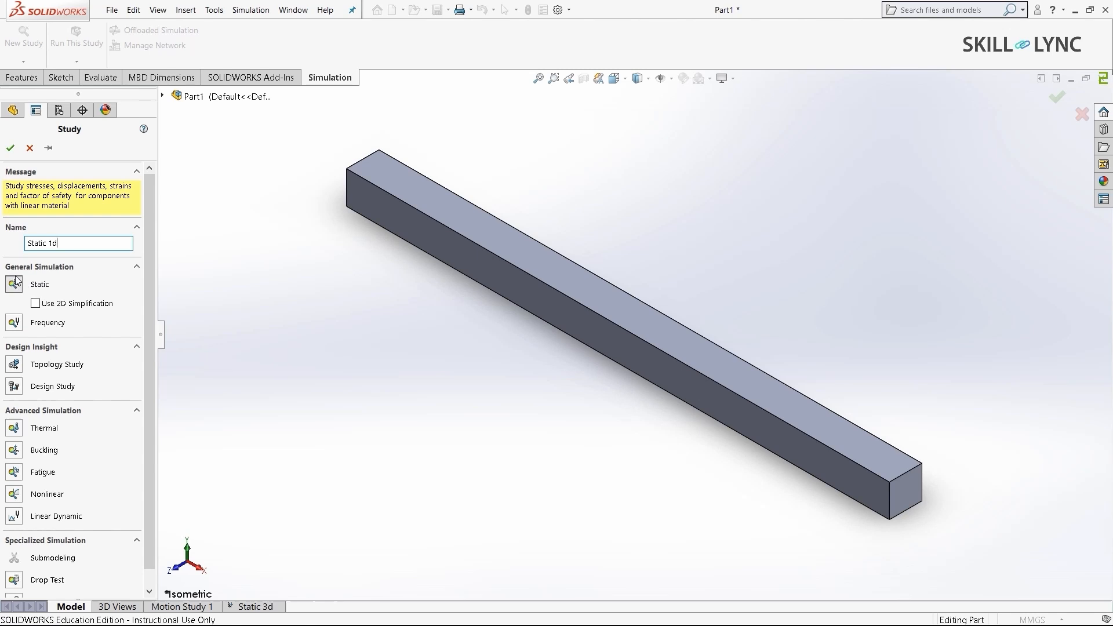
click(11, 147)
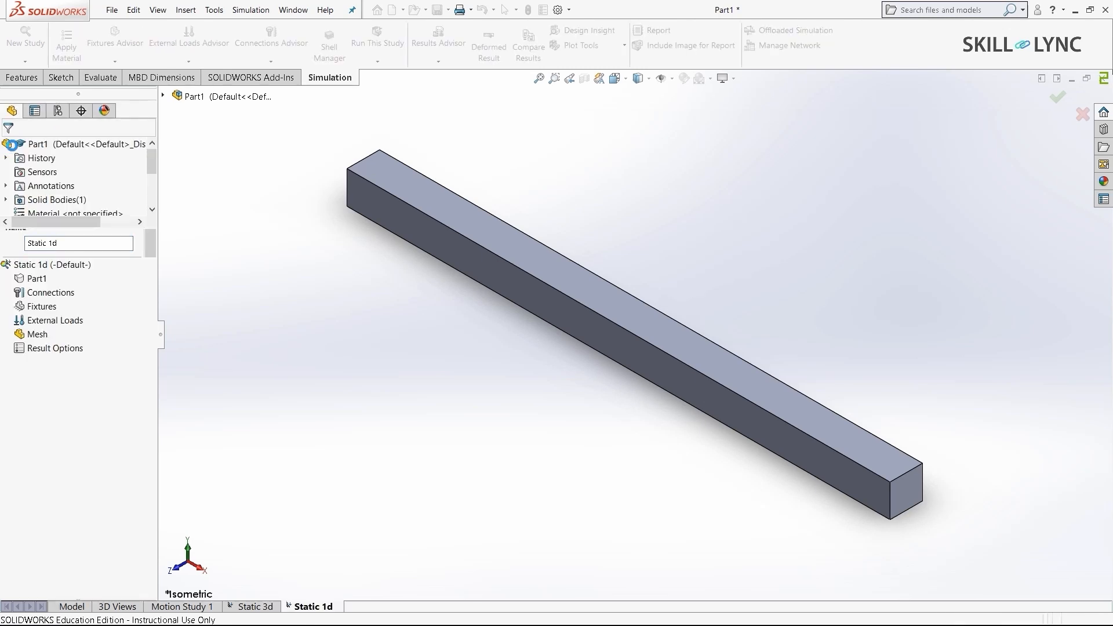
Apply Alloy Steel from the material library to the bar in Static 1d
click(36, 278)
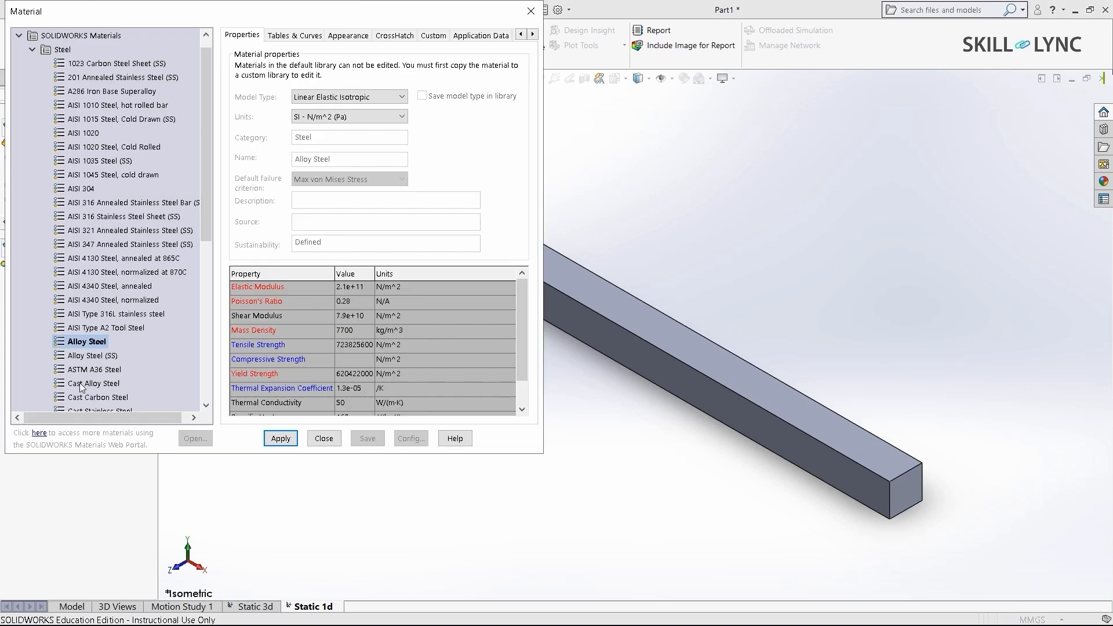
click(279, 439)
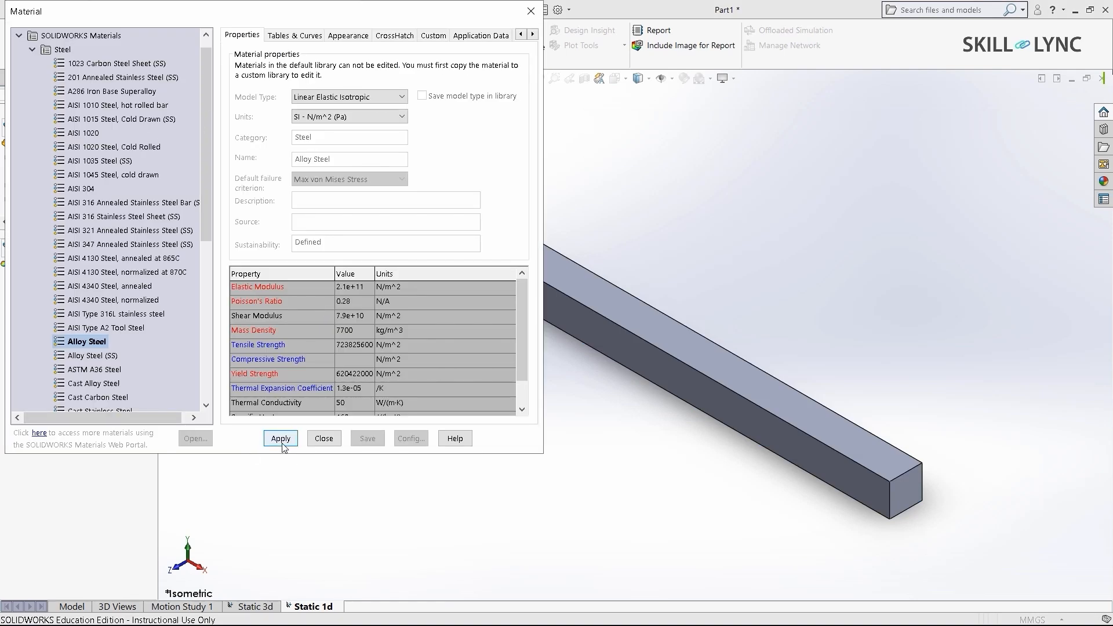
click(279, 439)
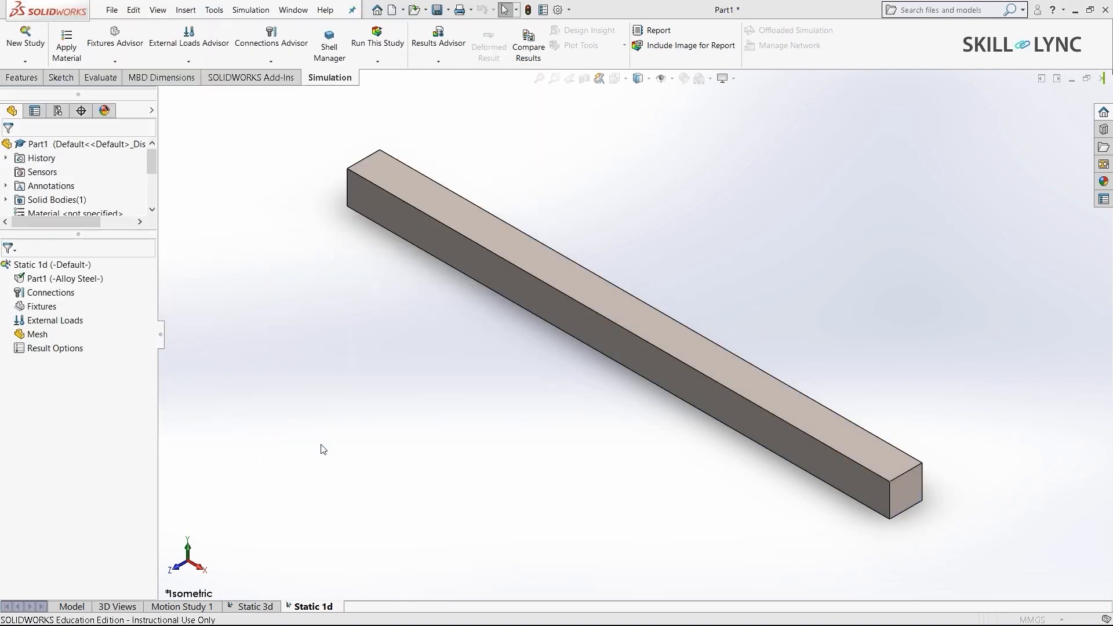
mouse_move(49, 292)
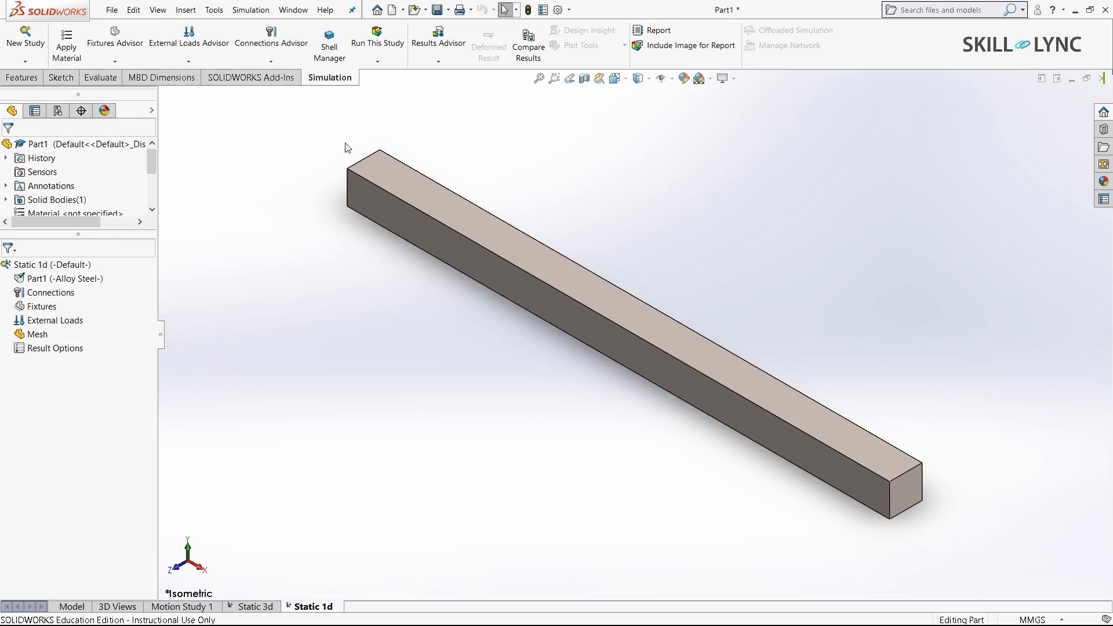
mouse_move(339, 166)
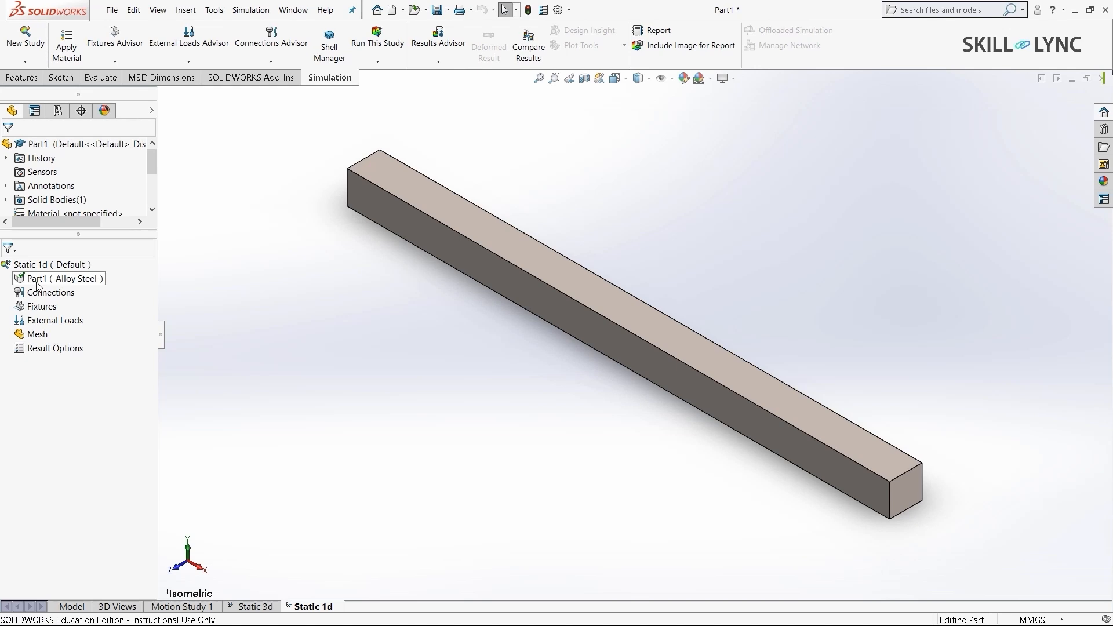
Treat Part1 as a beam in the Static 1d study, adding joints at both ends
right_click(61, 278)
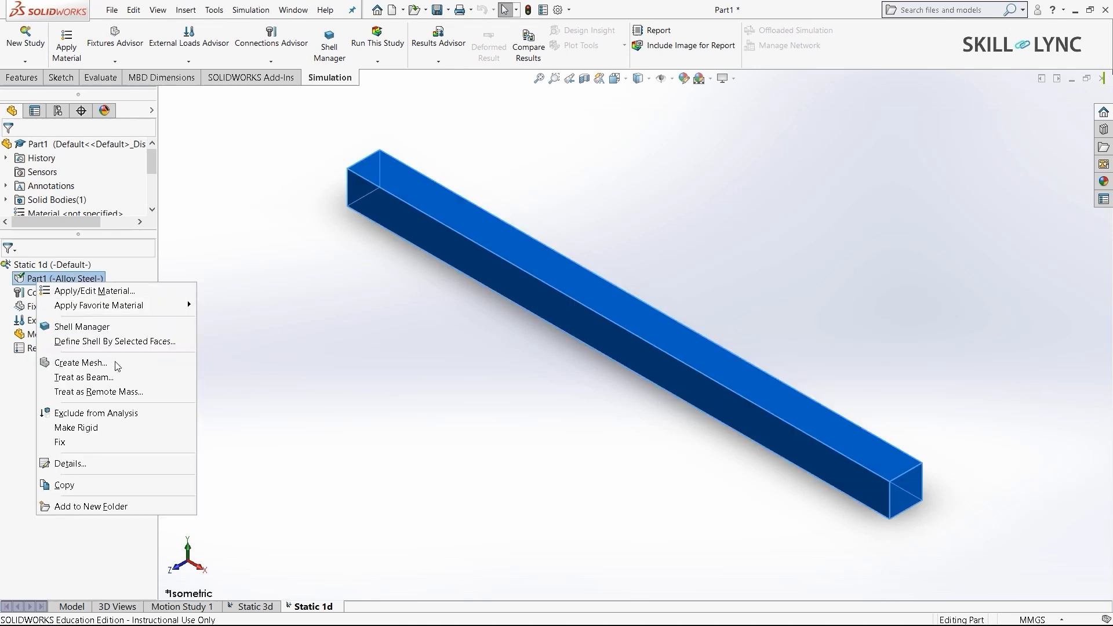
click(84, 377)
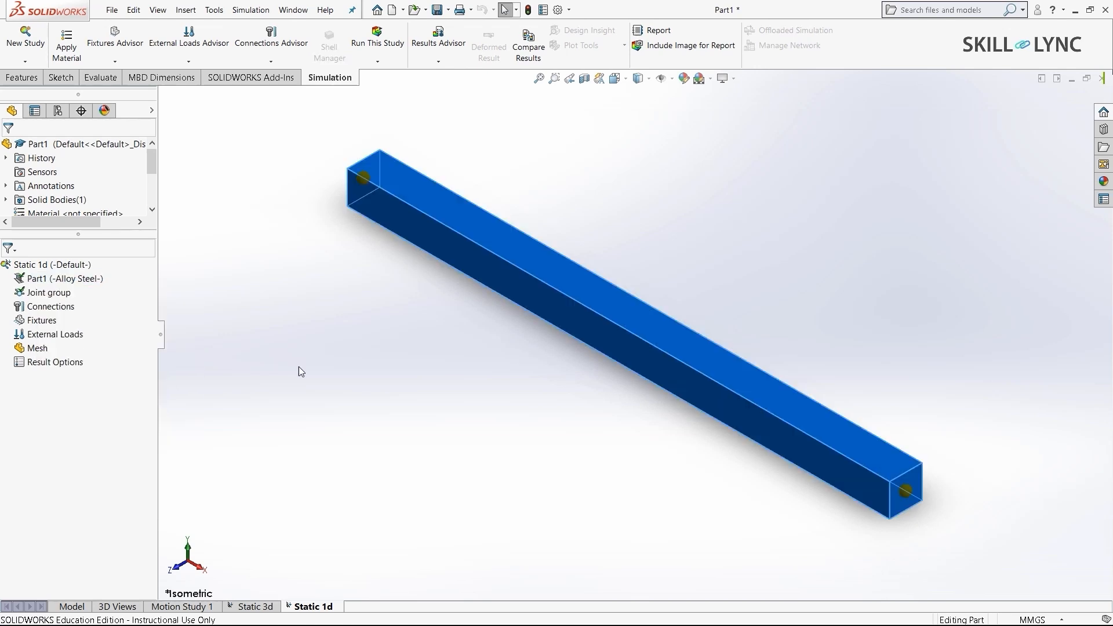
click(364, 178)
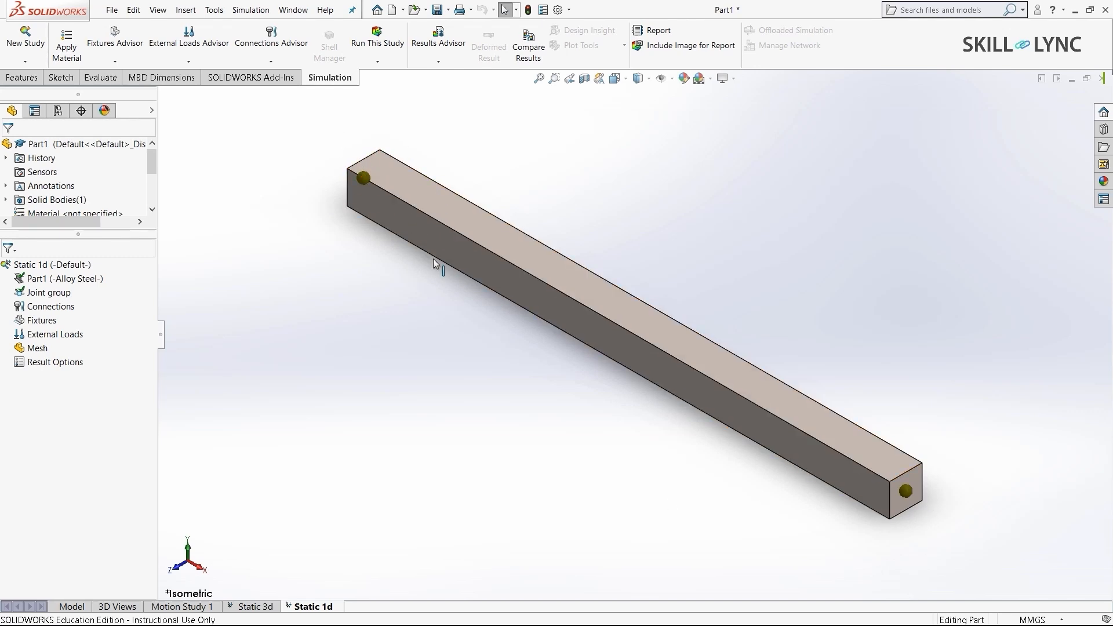
mouse_move(916, 539)
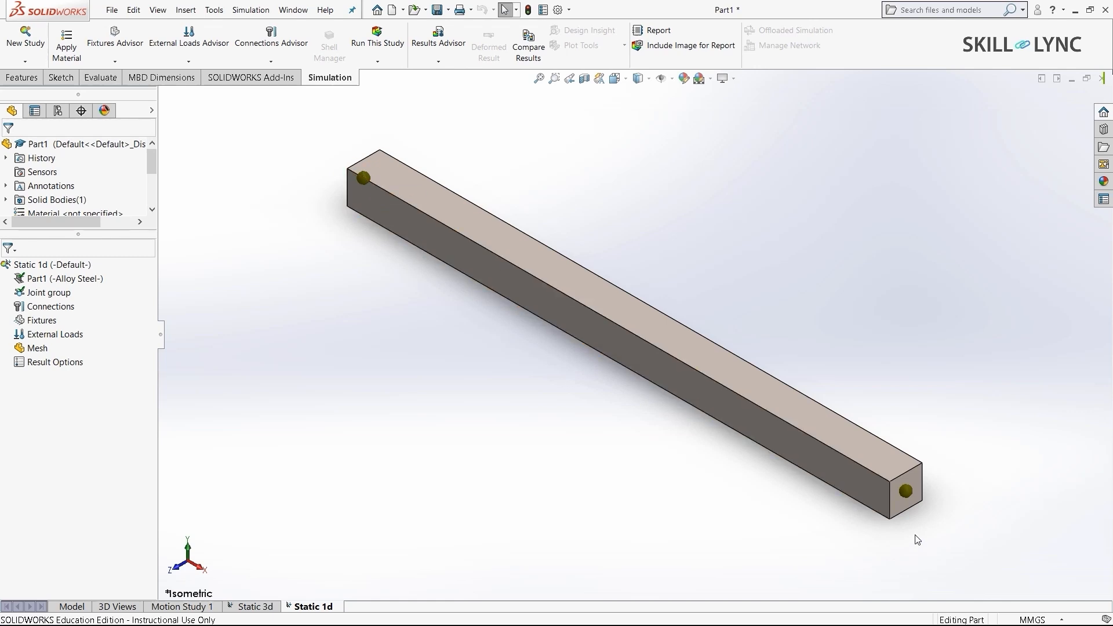
mouse_move(495, 426)
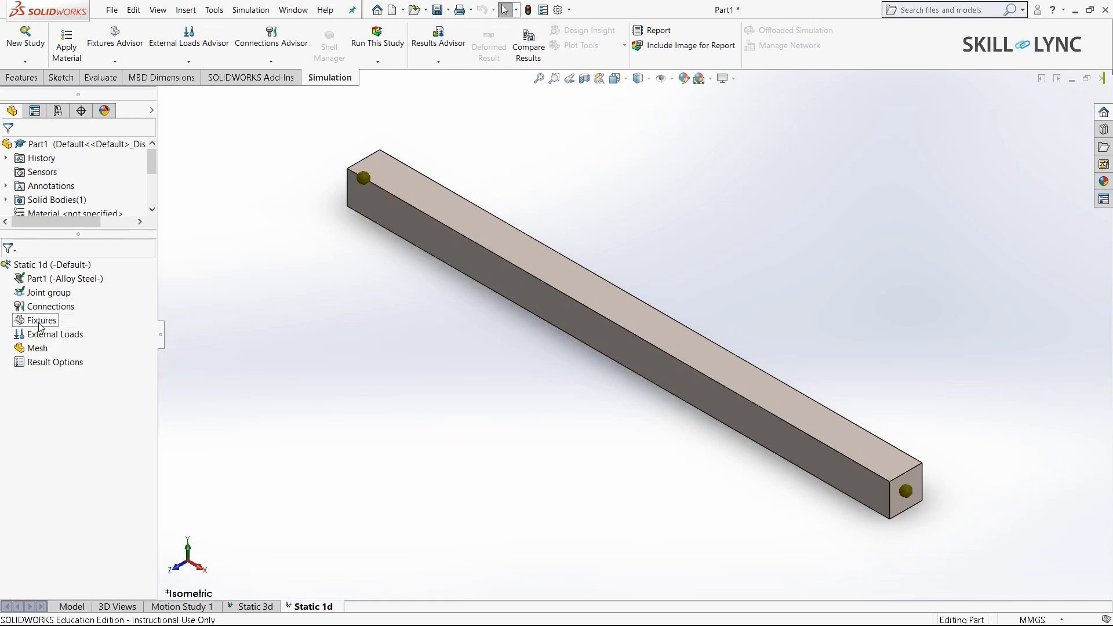
Add a Fixed Geometry fixture on the beam's end joint
click(41, 320)
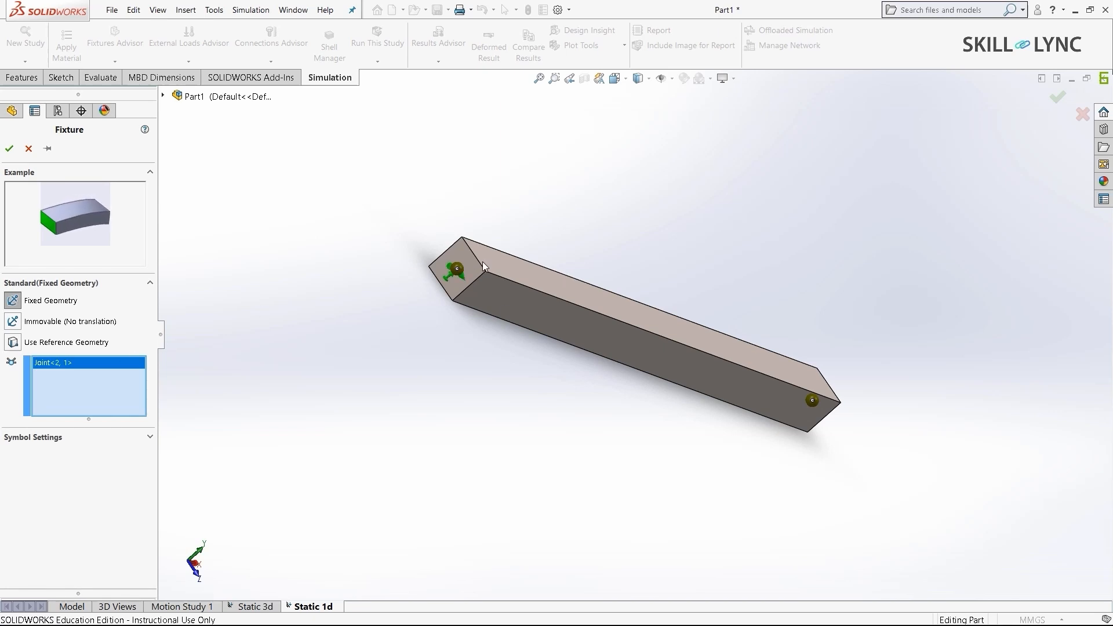
click(9, 149)
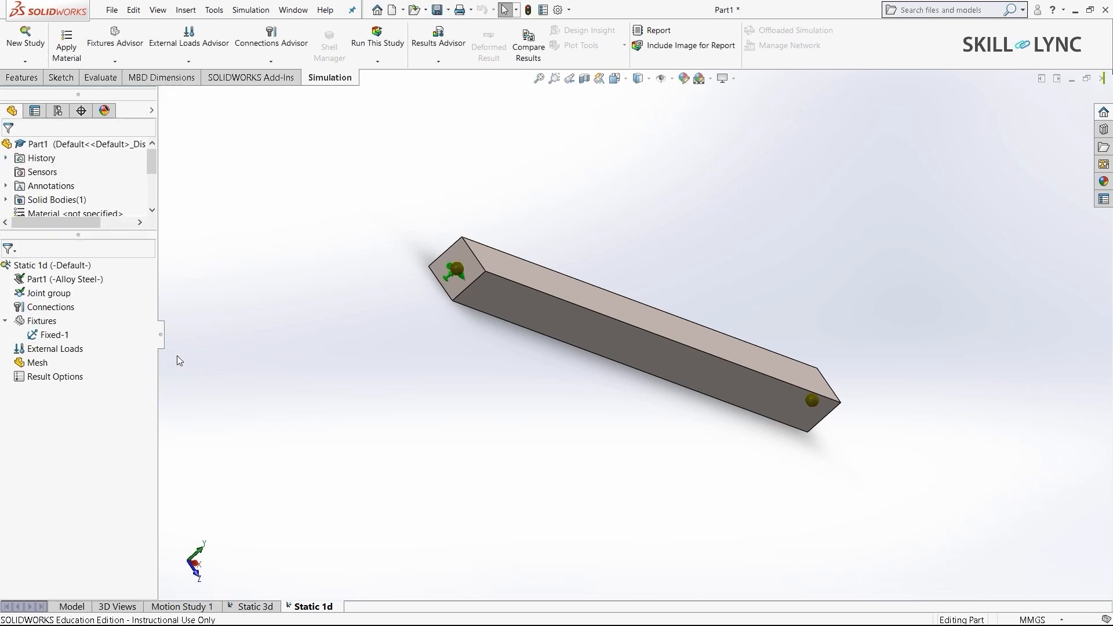
Define a beam force on Boss-Extrude1 directed along the vertical end edge
right_click(55, 349)
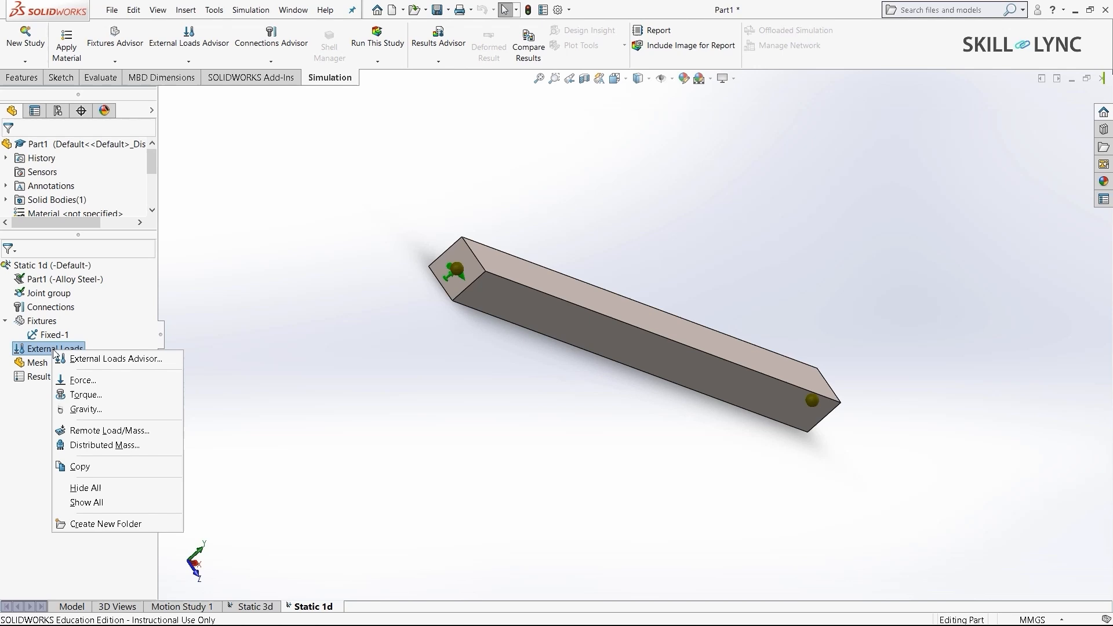
click(83, 380)
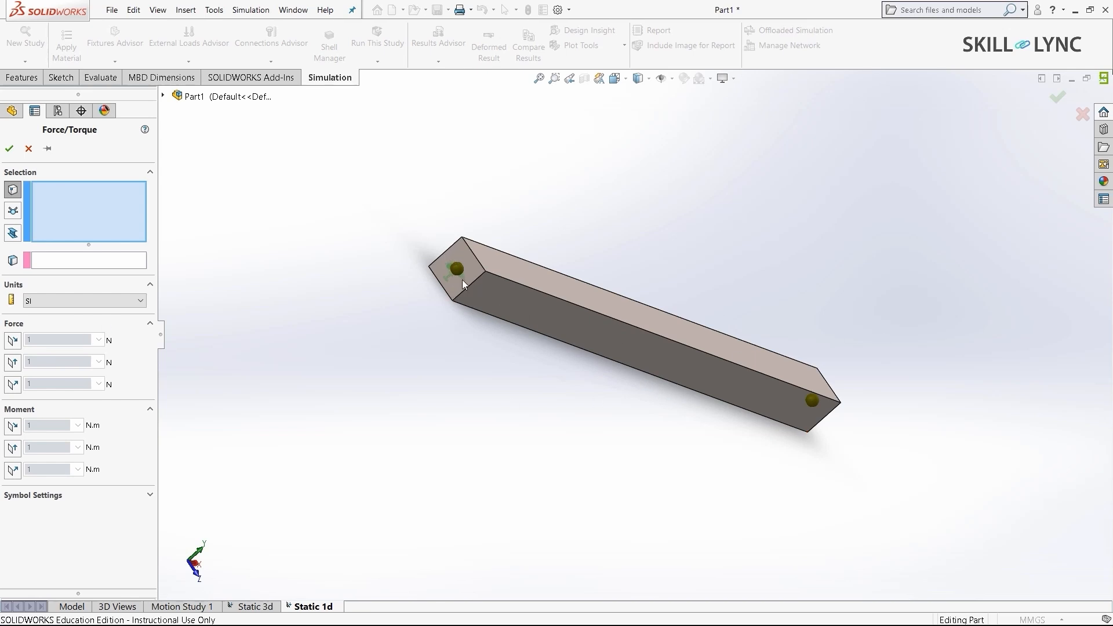
mouse_move(473, 270)
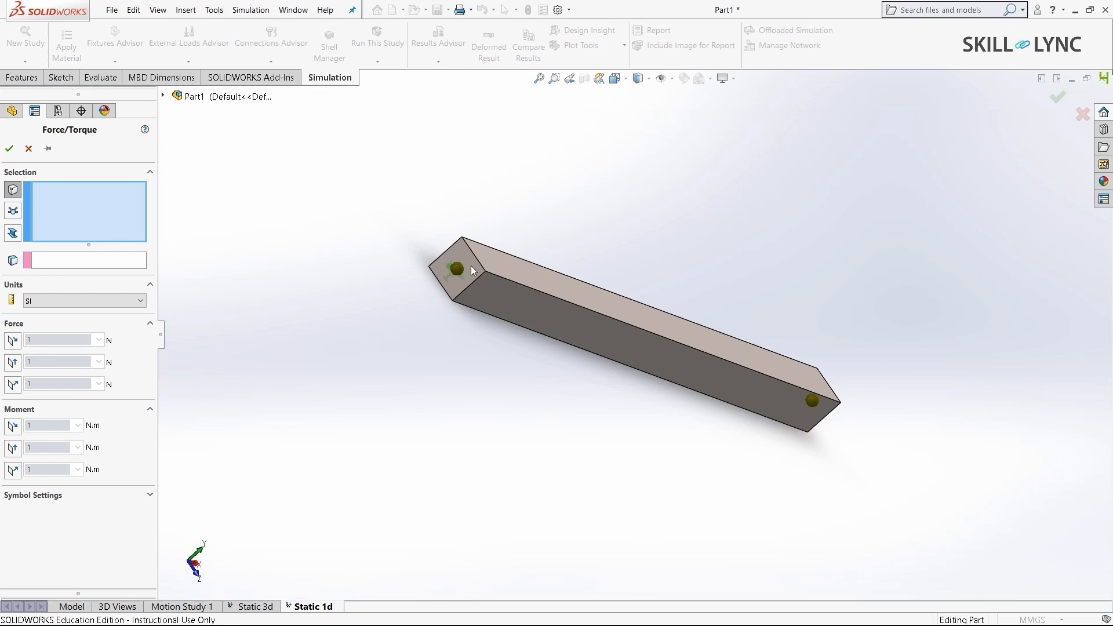
mouse_move(741, 252)
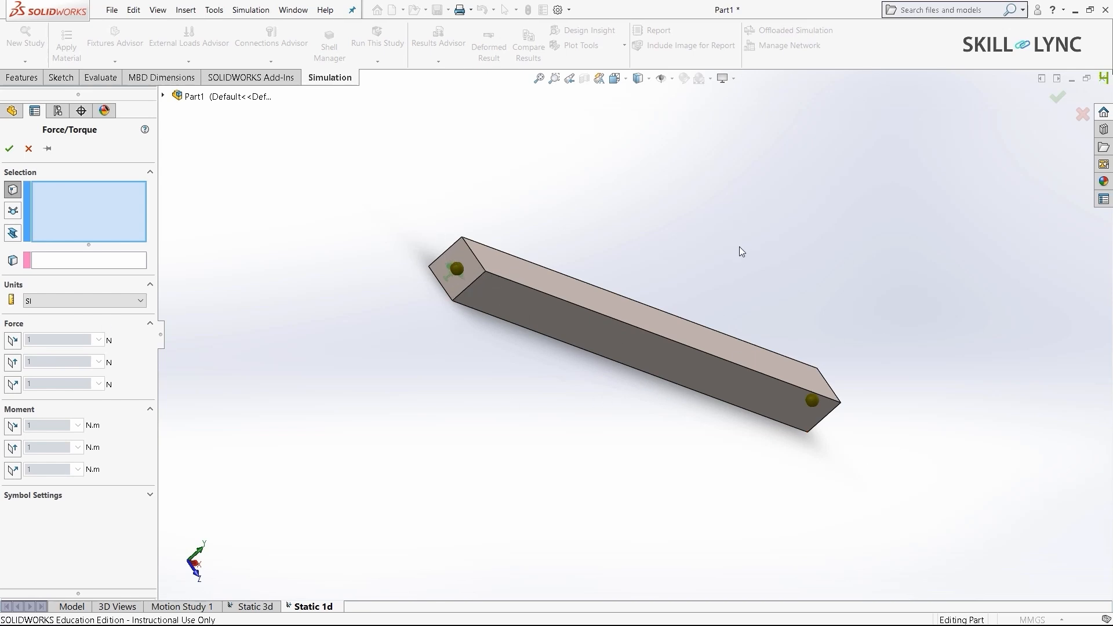
mouse_move(11, 232)
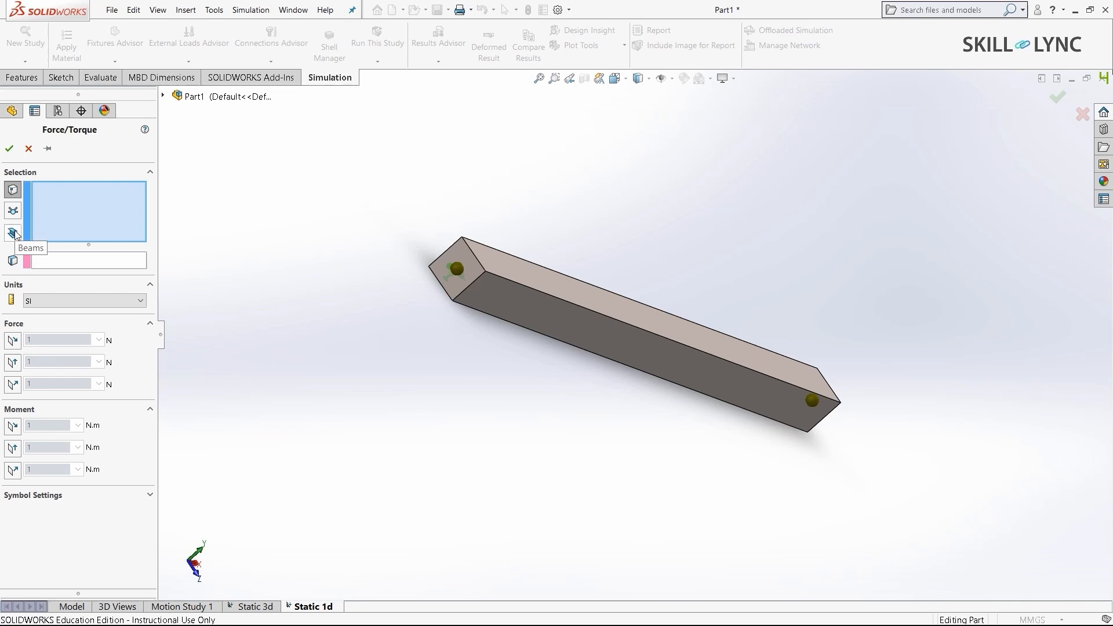
click(11, 233)
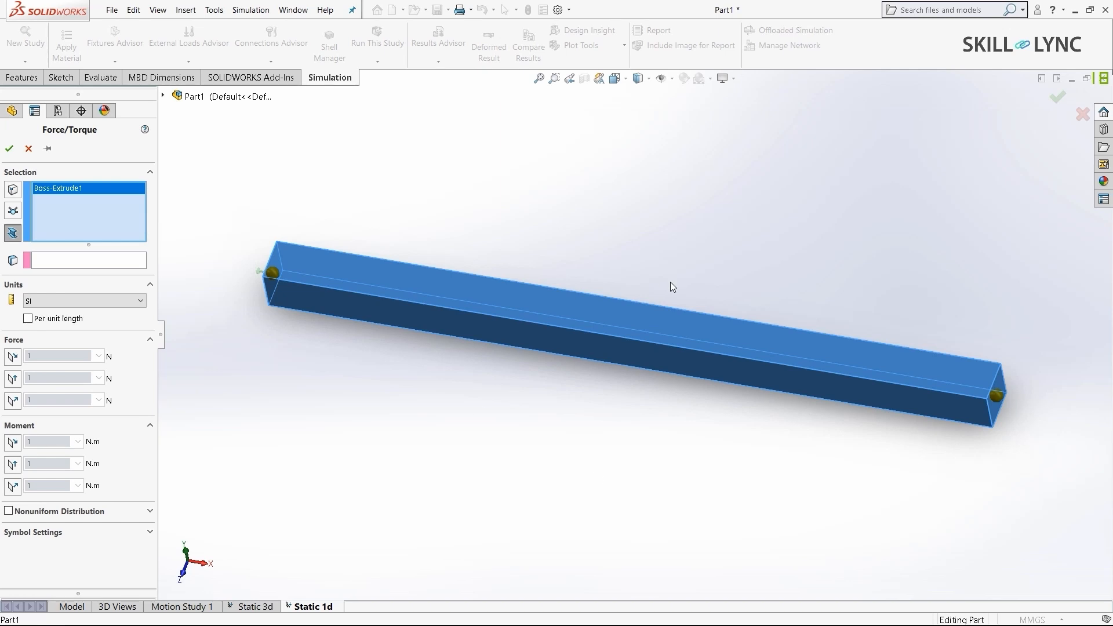
mouse_move(1043, 329)
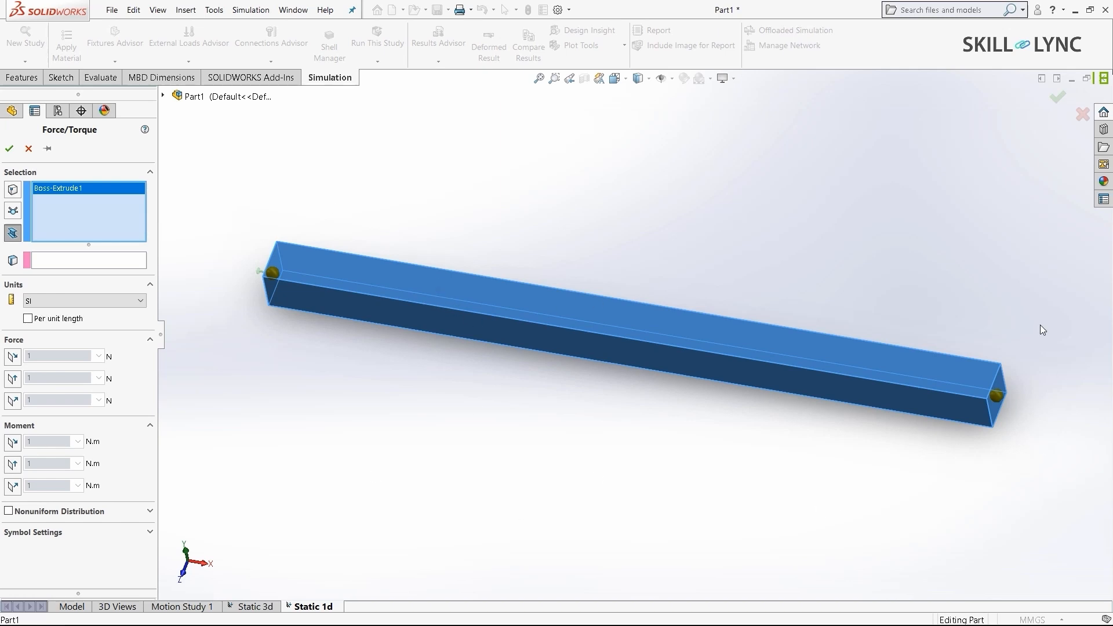
mouse_move(207, 277)
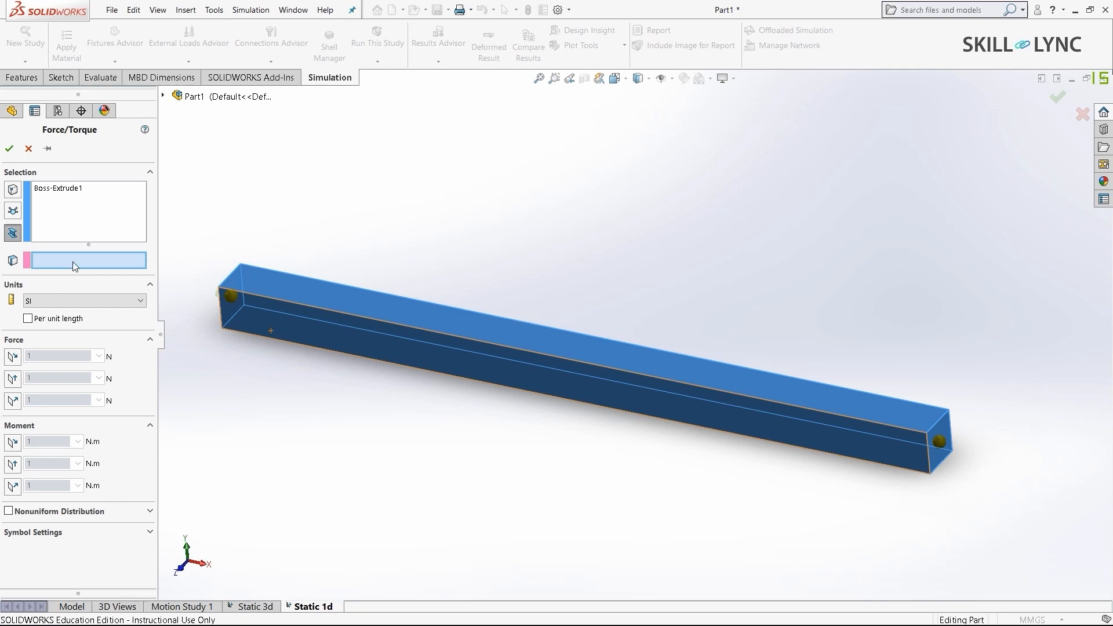
mouse_move(928, 455)
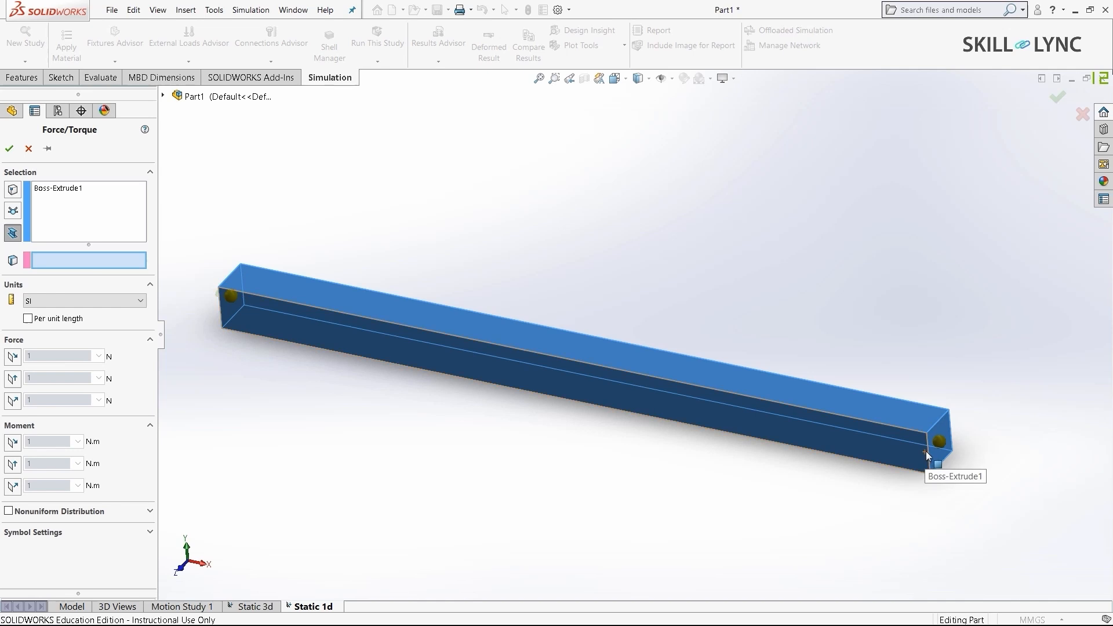
click(926, 451)
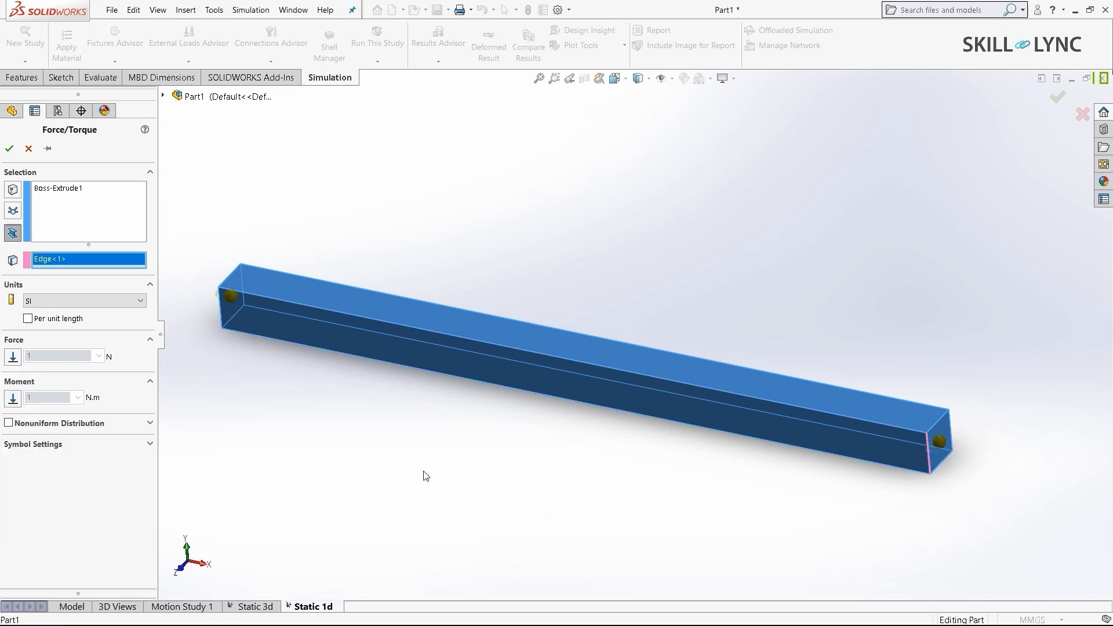
Set the force magnitude to 1000 N and confirm the load
click(11, 356)
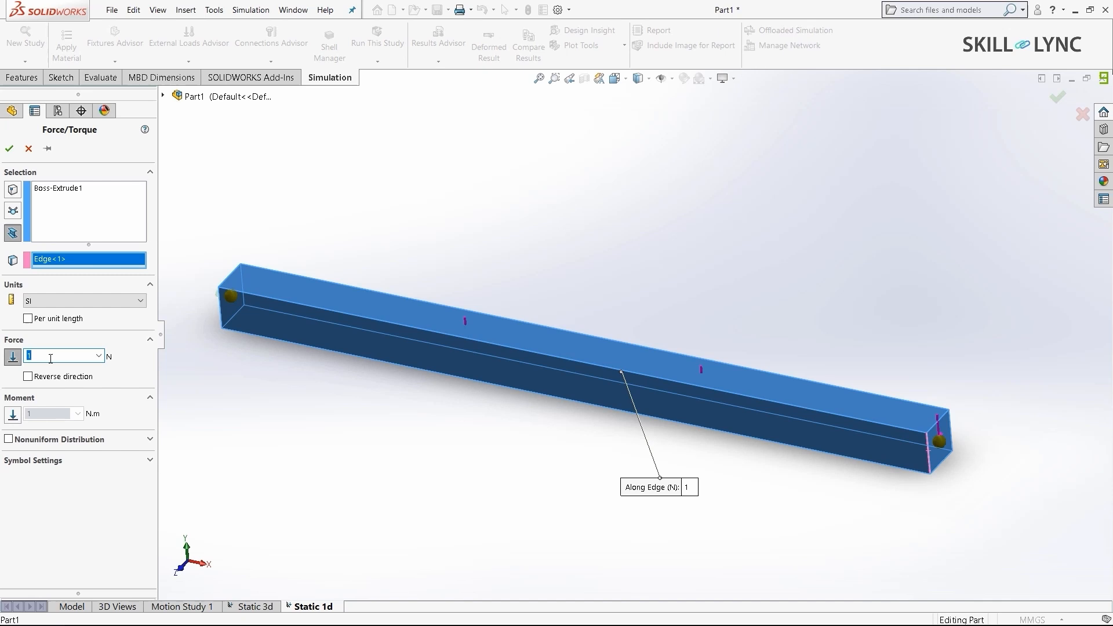
click(60, 356)
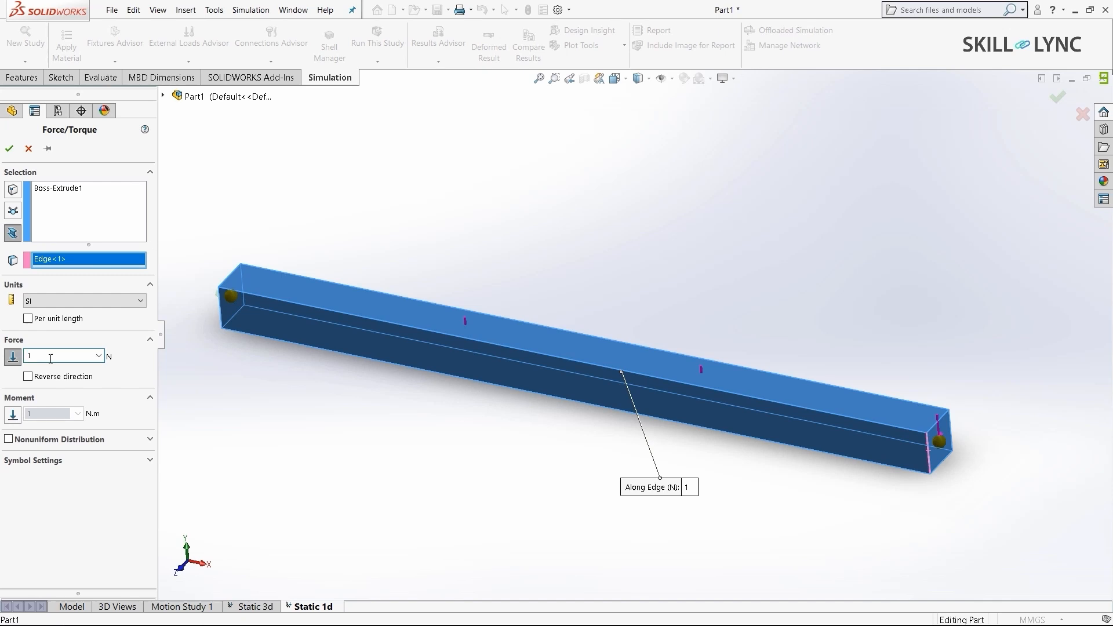
text(1000)
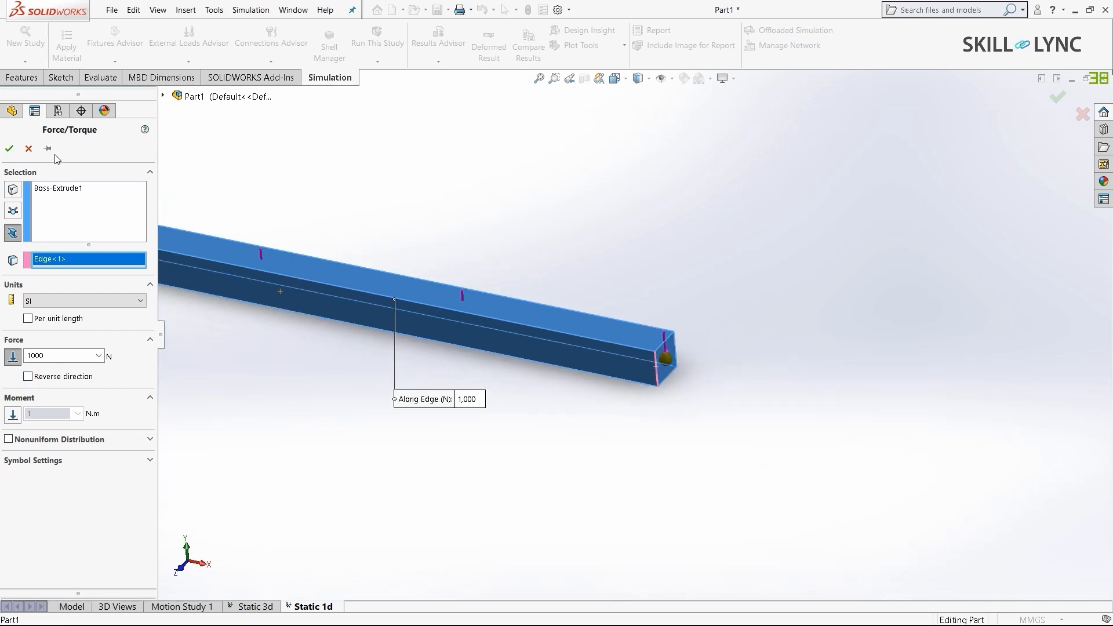
click(9, 148)
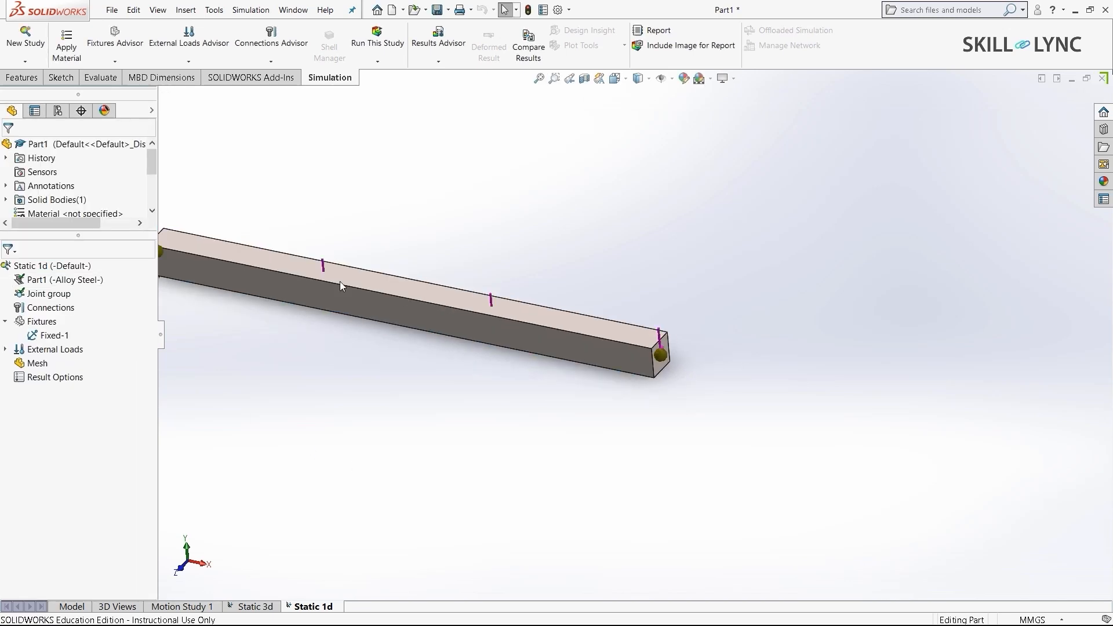
Create the beam-element mesh for the Static 1d study
right_click(36, 363)
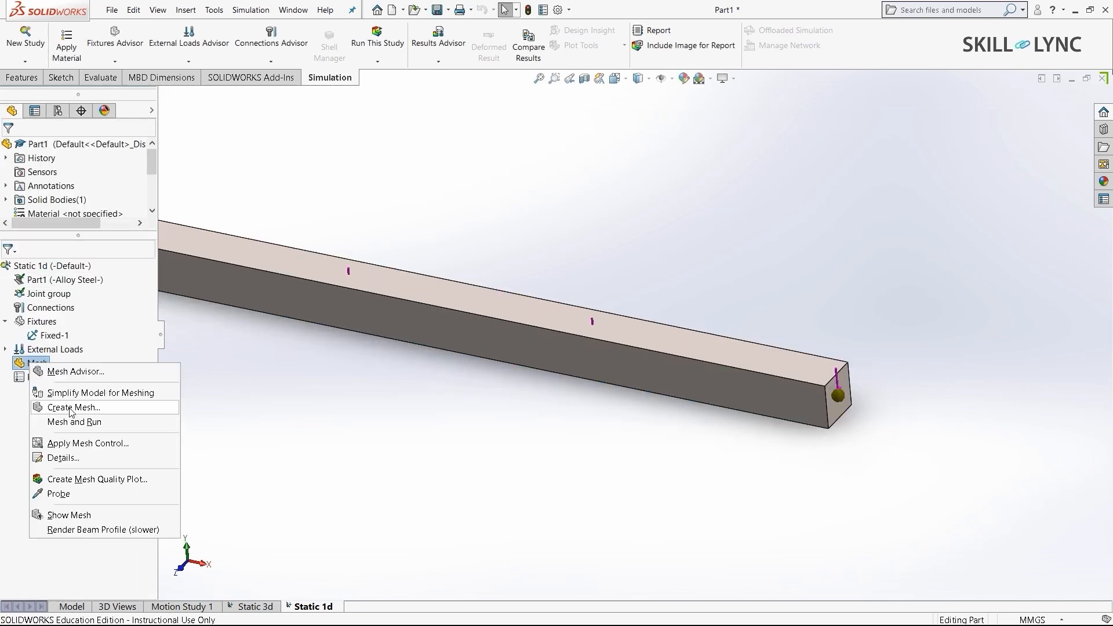
click(75, 407)
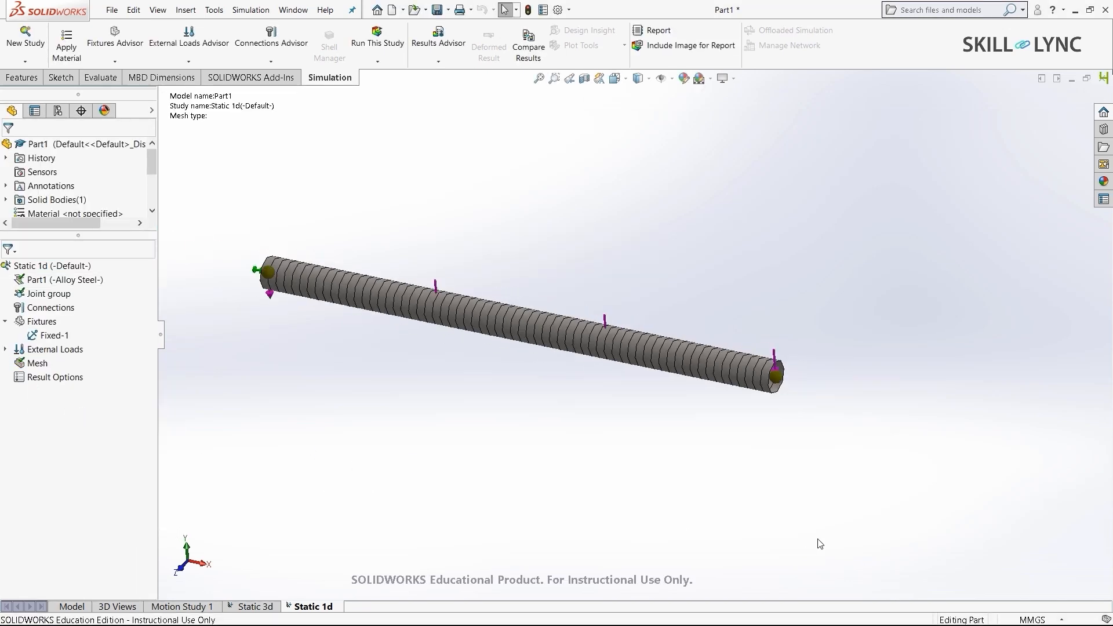
mouse_move(634, 405)
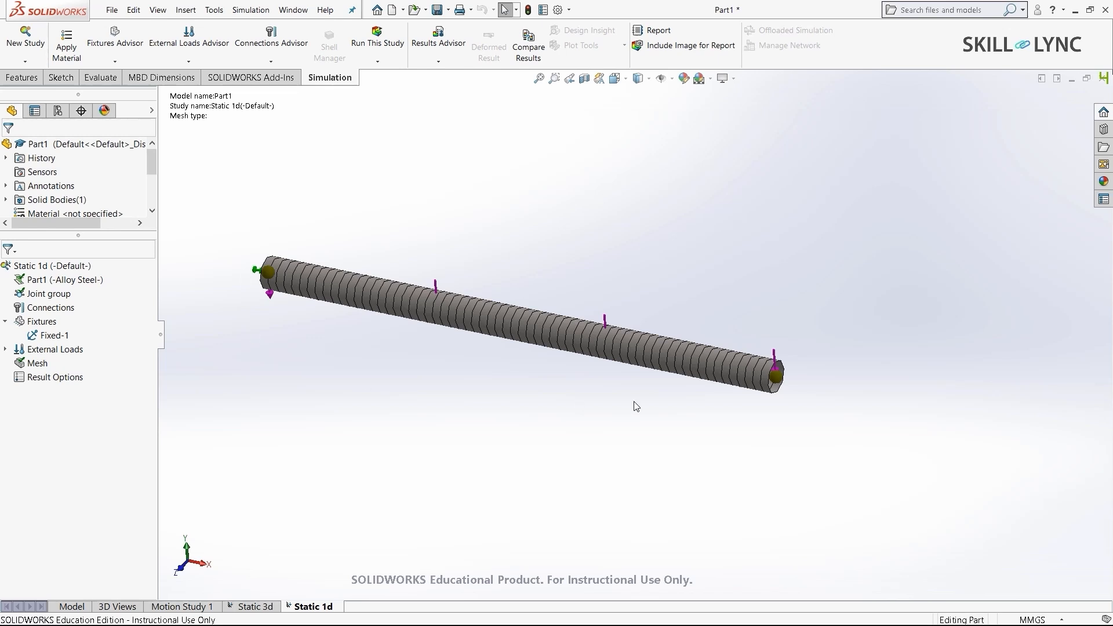
mouse_move(231, 302)
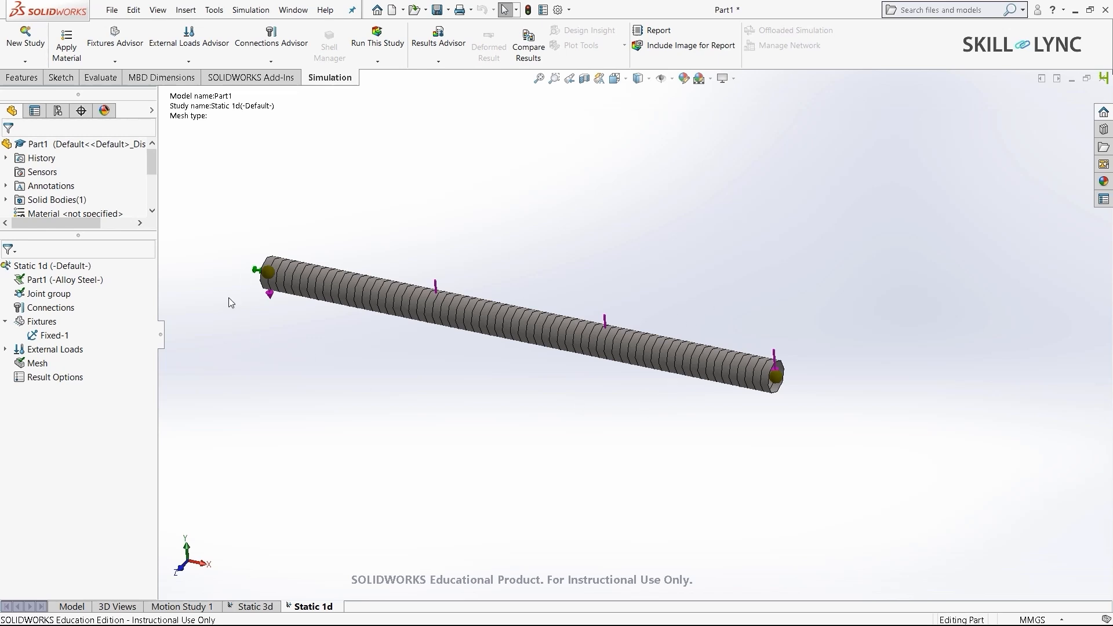
mouse_move(340, 278)
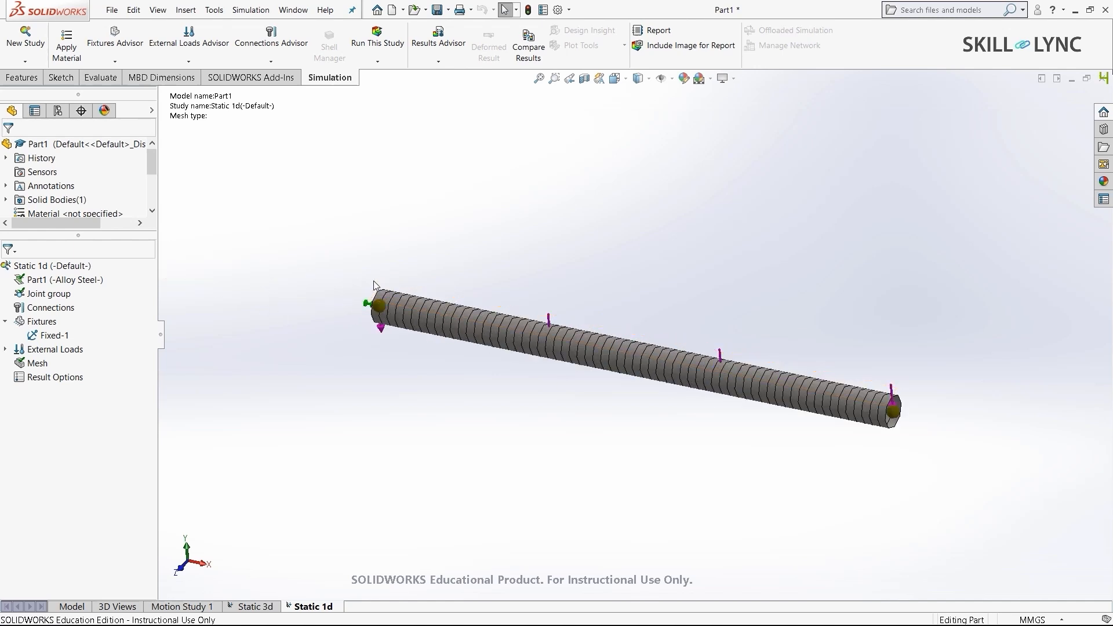
mouse_move(912, 398)
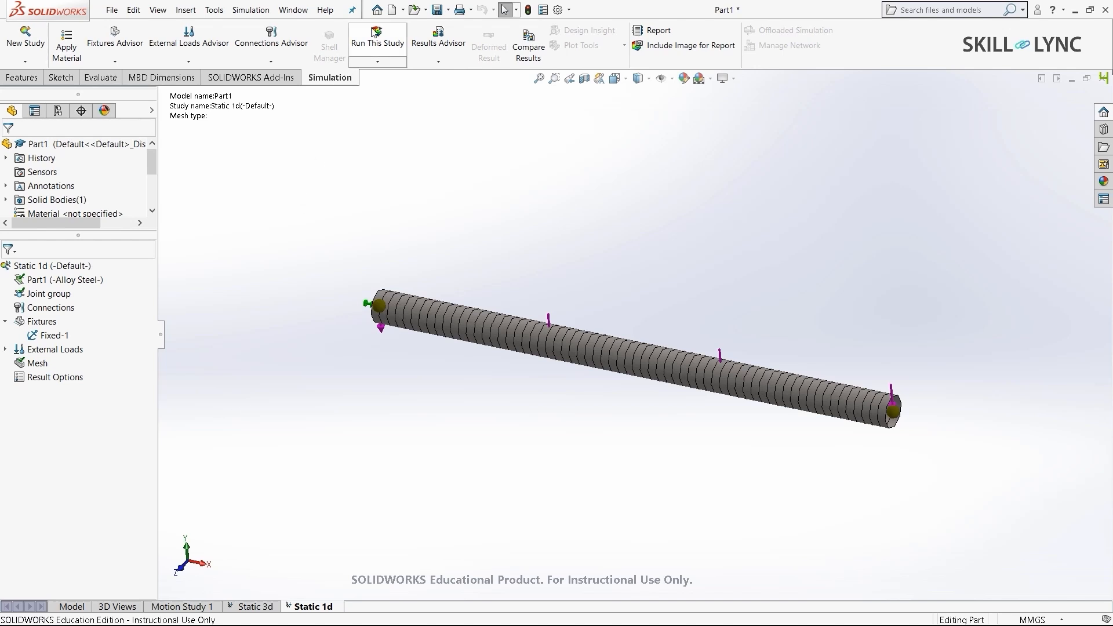
Run the Static 1d analysis to get the upper-bound axial and bending stress plot
click(377, 40)
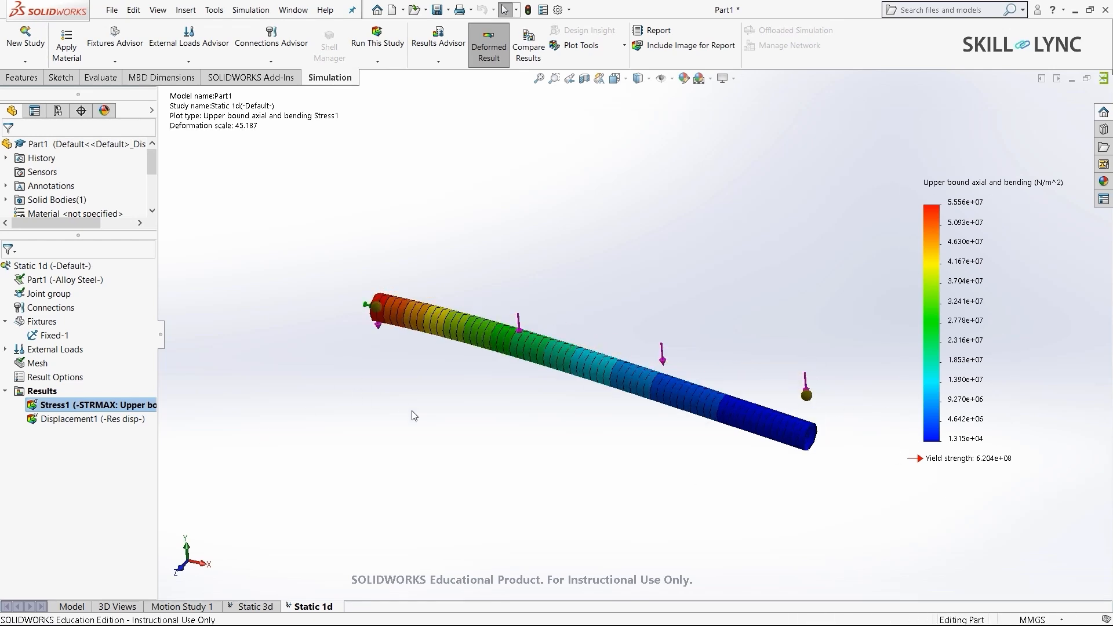
mouse_move(286, 276)
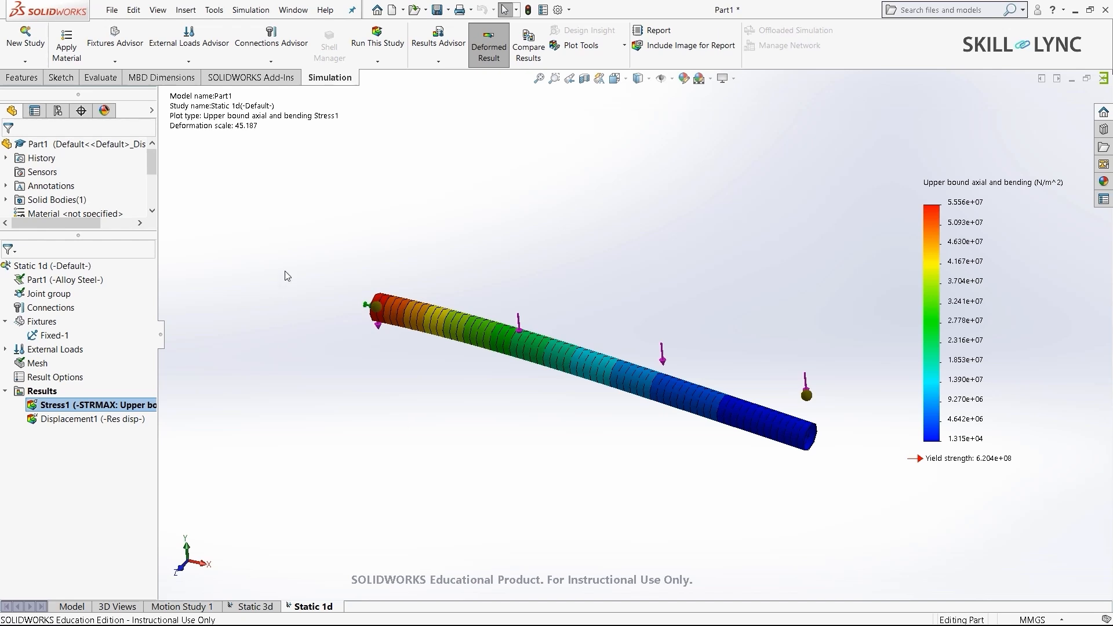
mouse_move(62, 610)
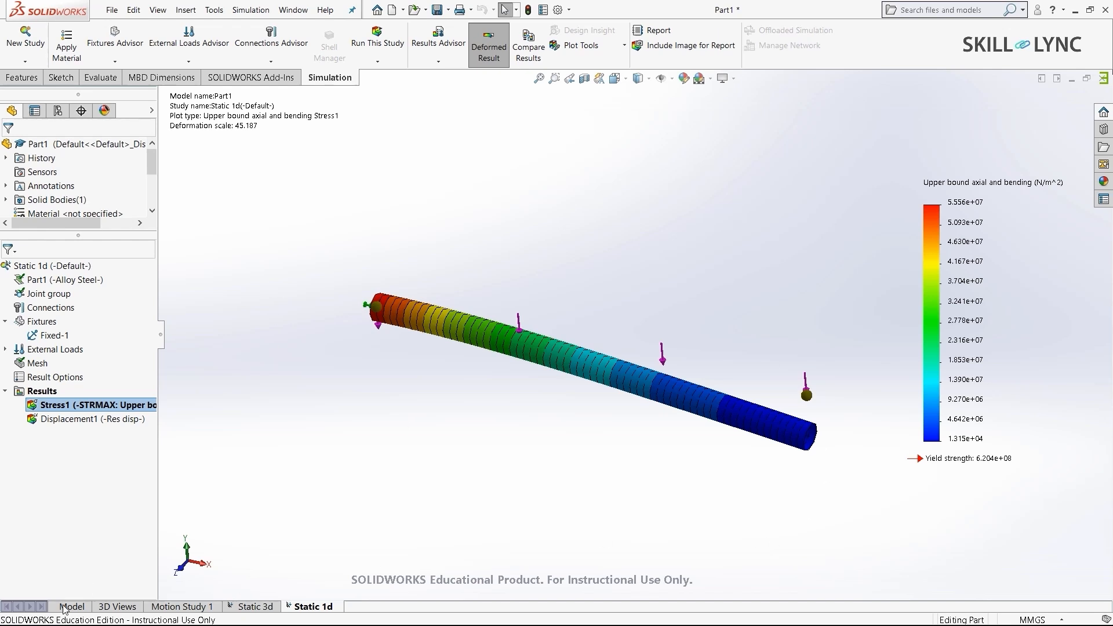
Create a new static study named 'Static 2d' from the model tab
click(70, 606)
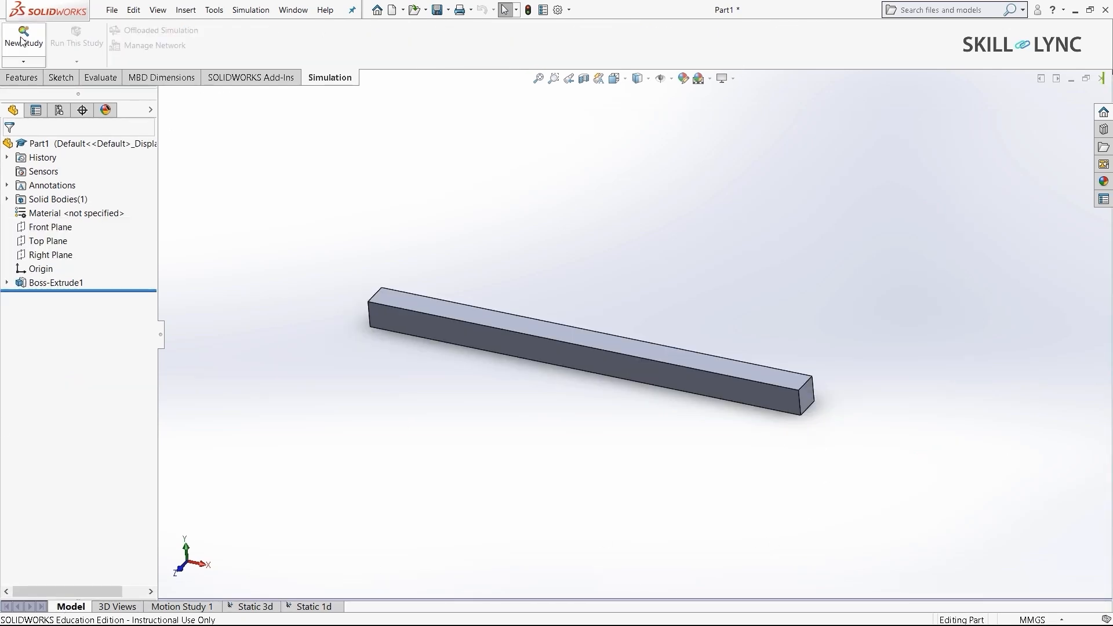
click(23, 40)
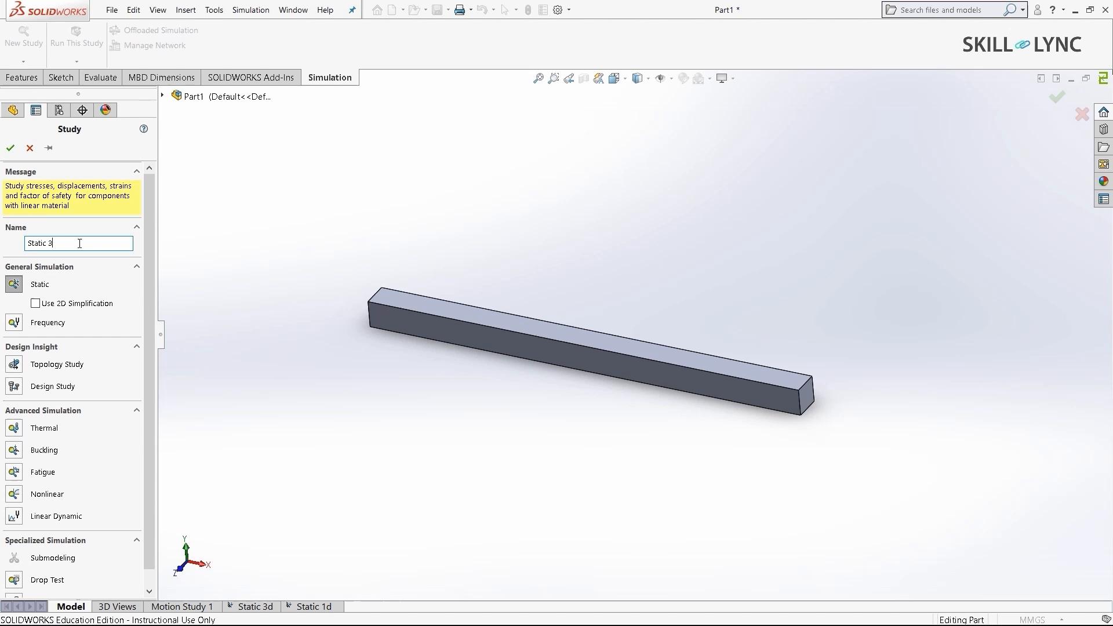
text(Static 2d)
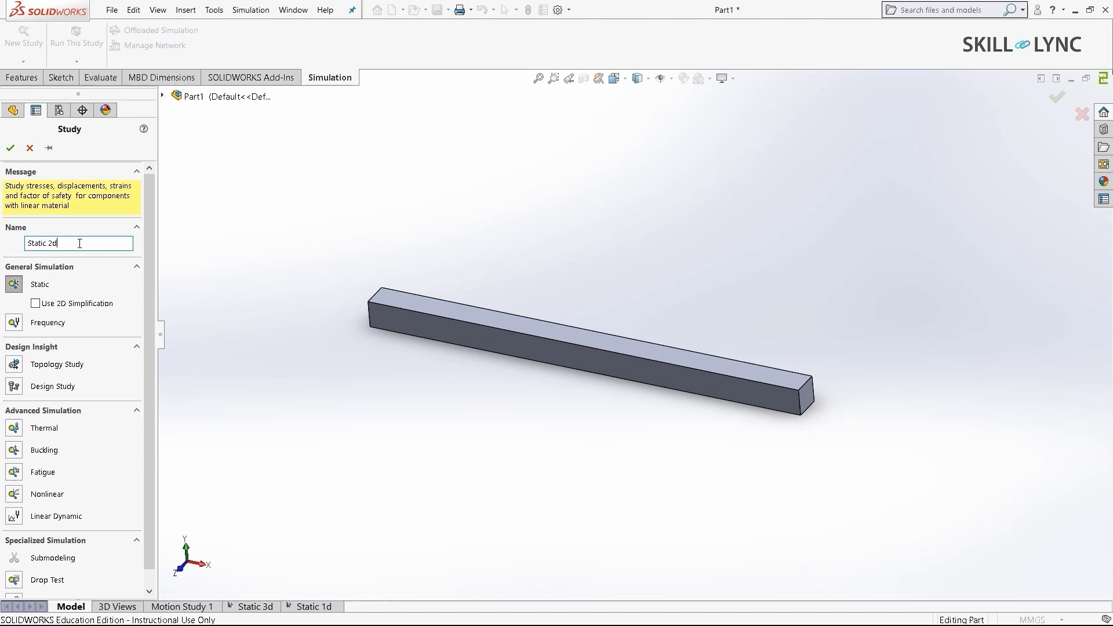
click(10, 147)
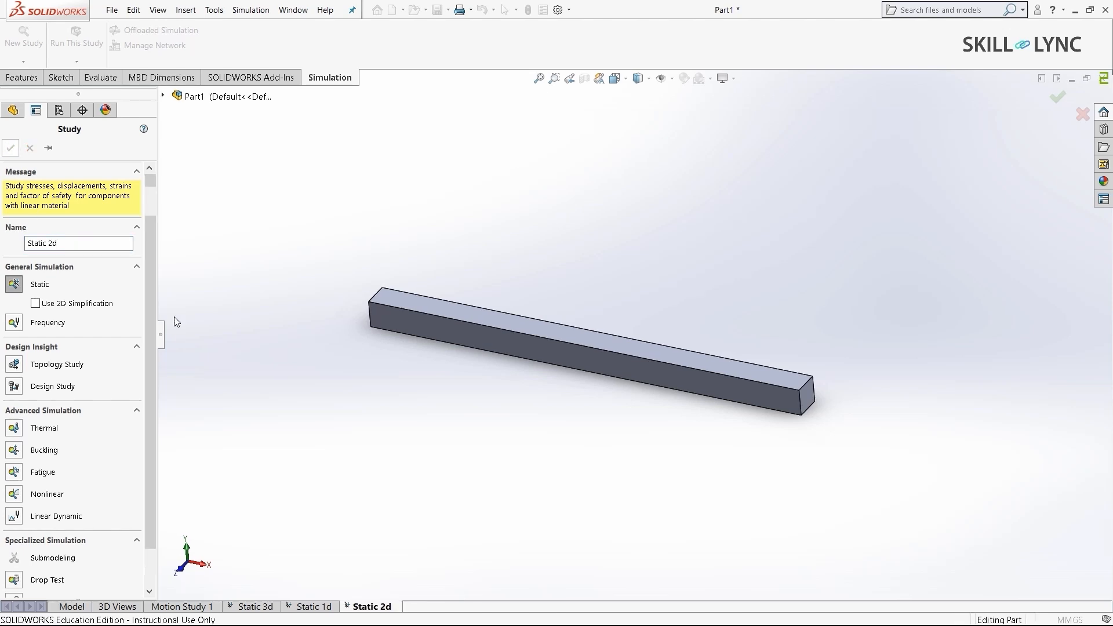
click(10, 148)
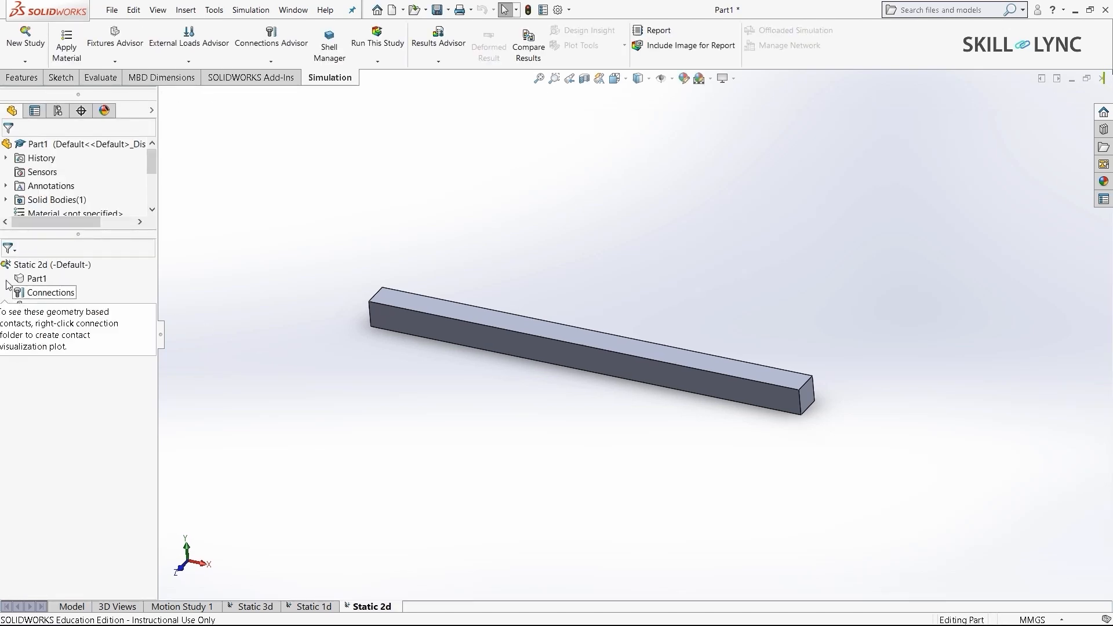
Assign Alloy Steel to Part1 in the Static 2d study
right_click(36, 278)
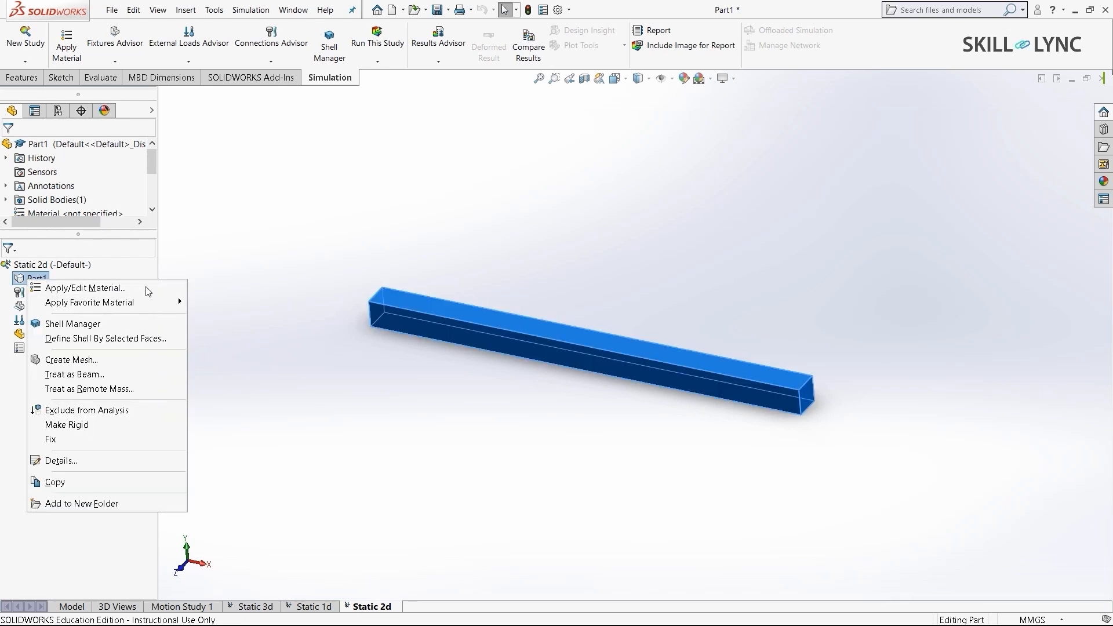
click(85, 289)
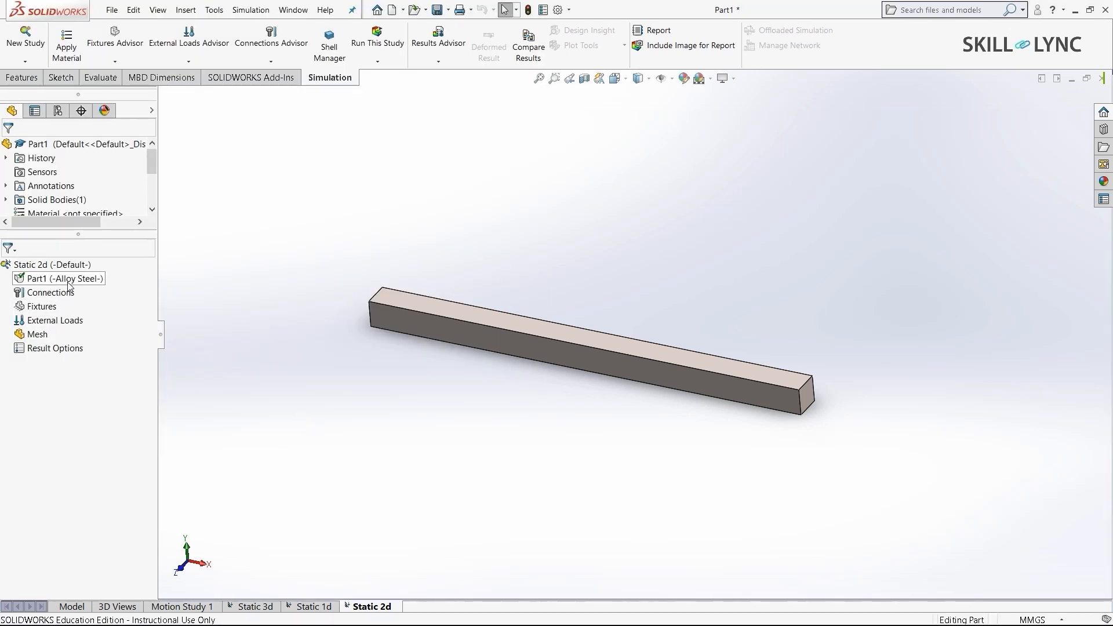
right_click(58, 279)
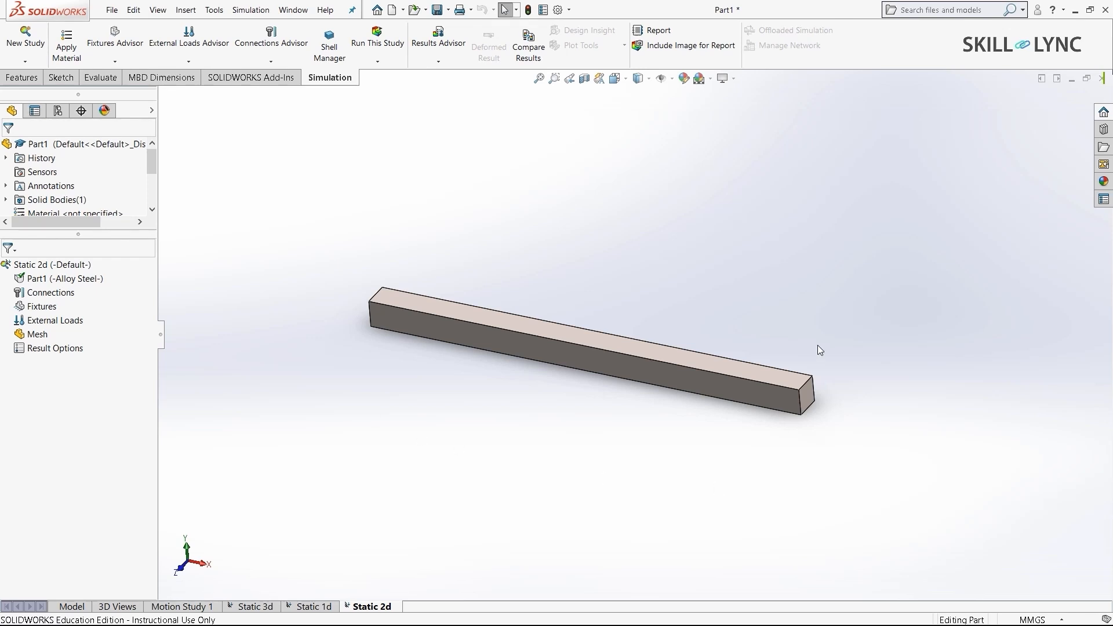
mouse_move(815, 445)
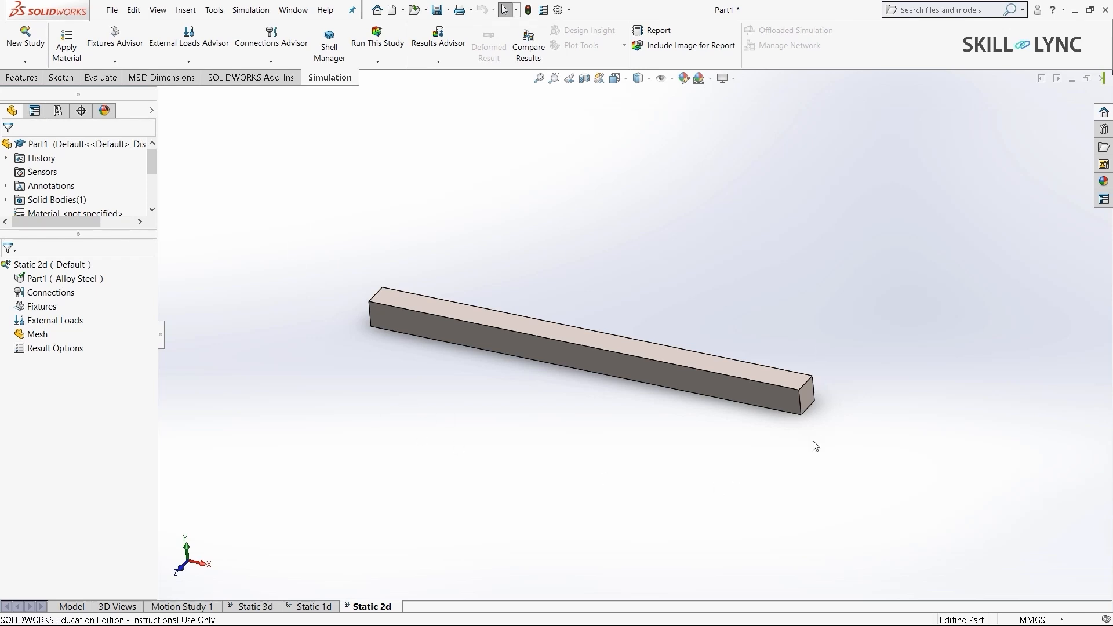
mouse_move(328, 452)
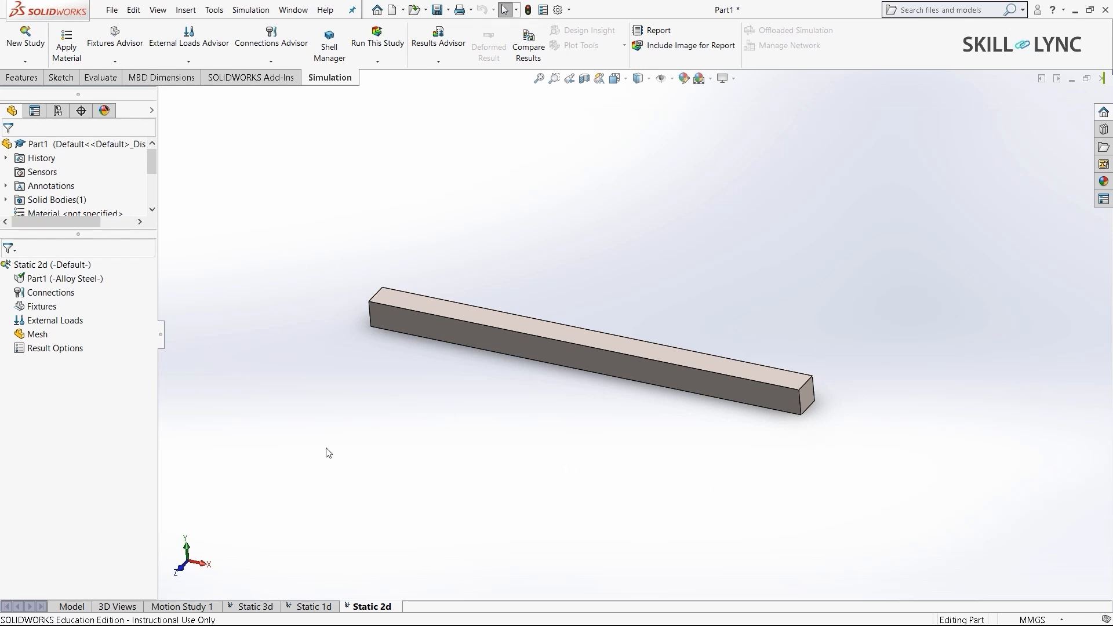
Define a thin shell on the beam's side face with 30 mm thickness
click(65, 278)
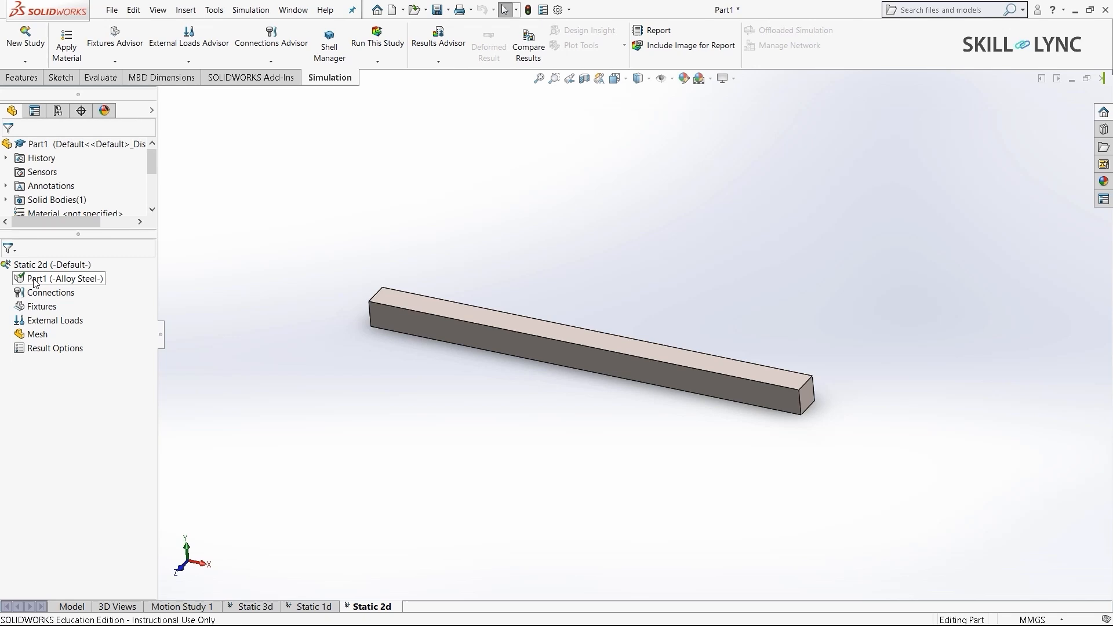
right_click(58, 279)
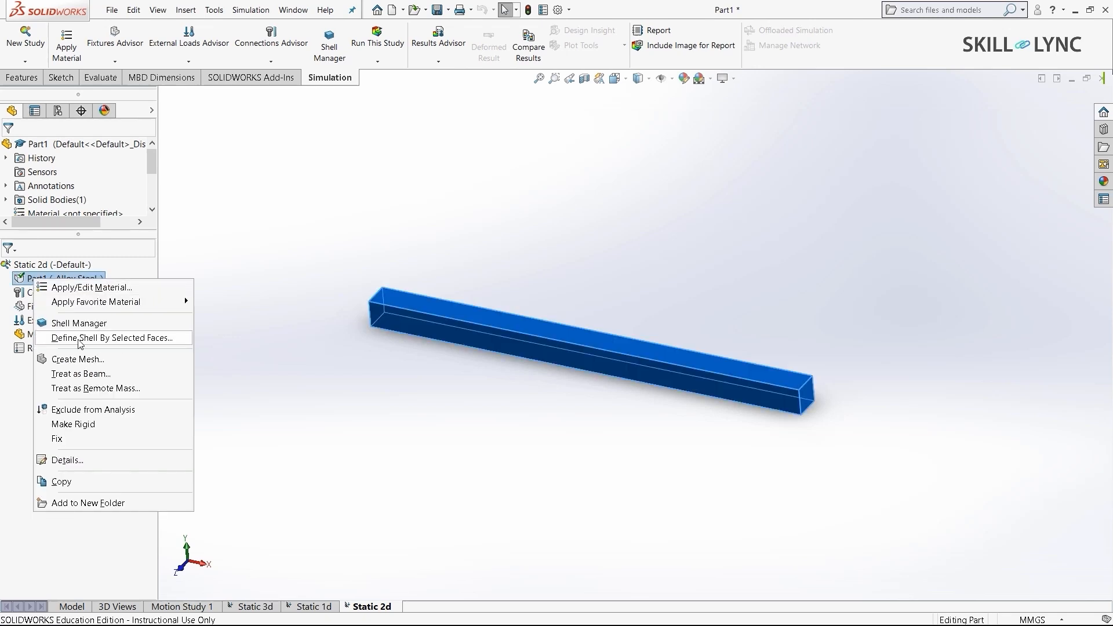
mouse_move(165, 346)
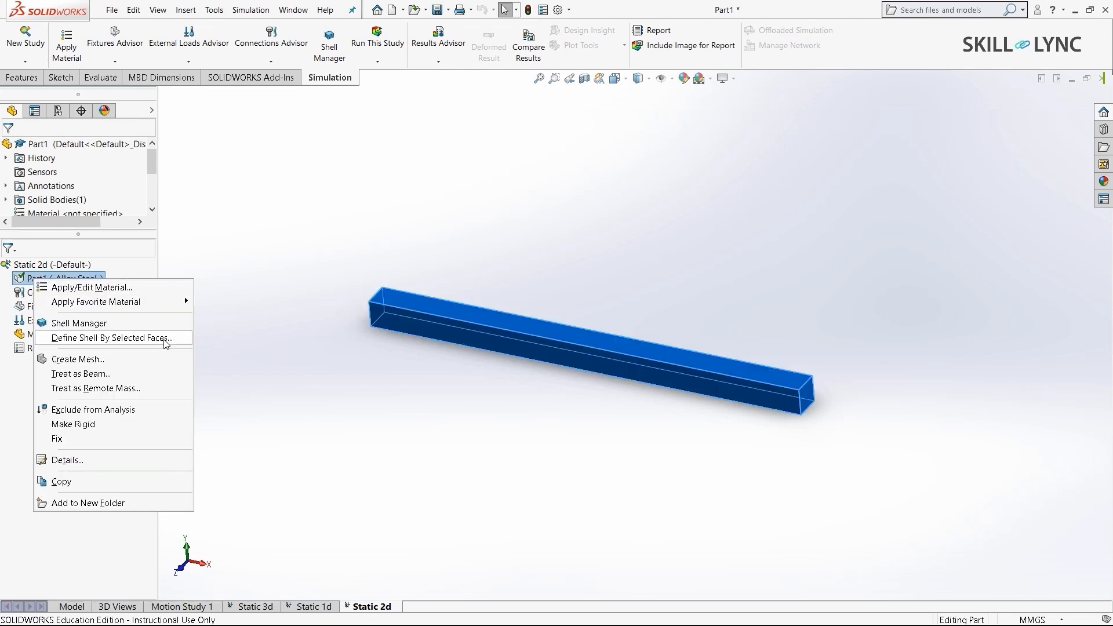
click(111, 337)
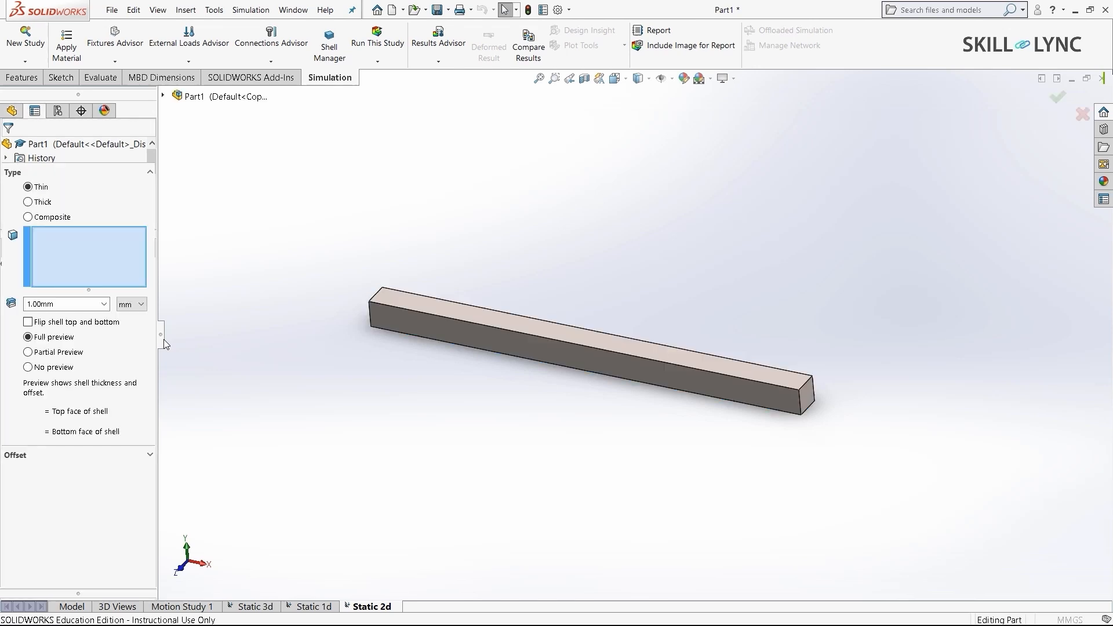
click(393, 304)
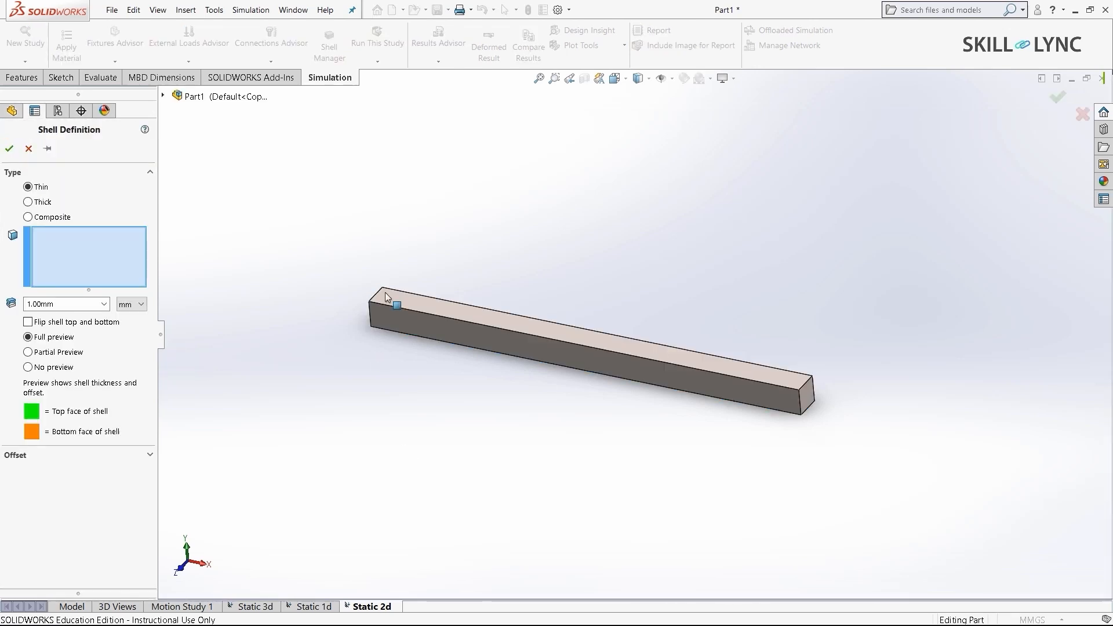
mouse_move(763, 325)
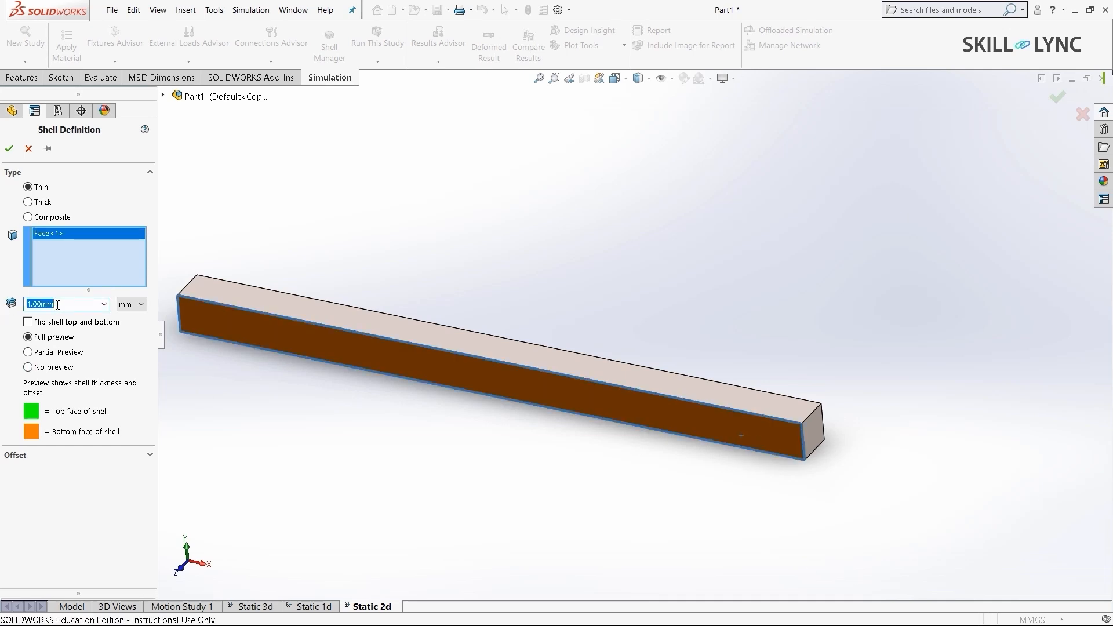
text(30)
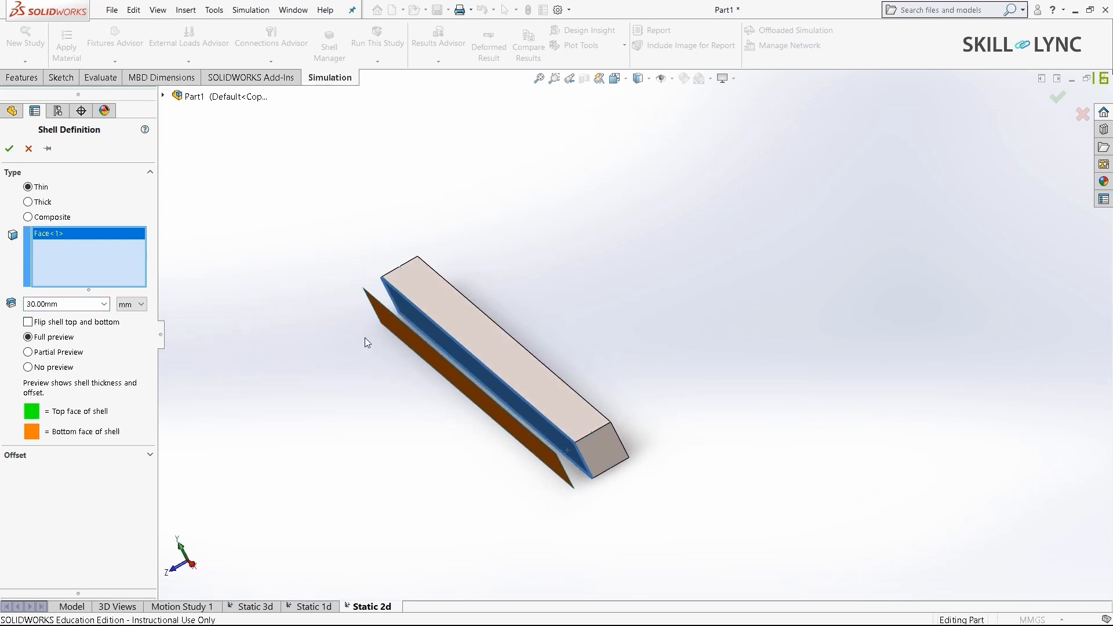
mouse_move(580, 495)
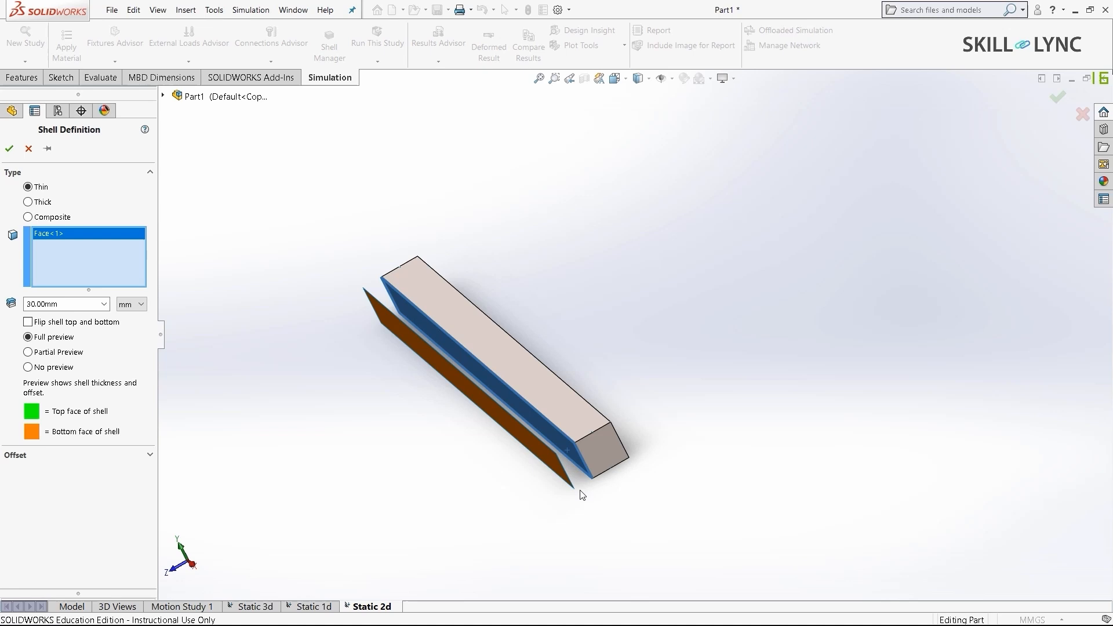
mouse_move(187, 385)
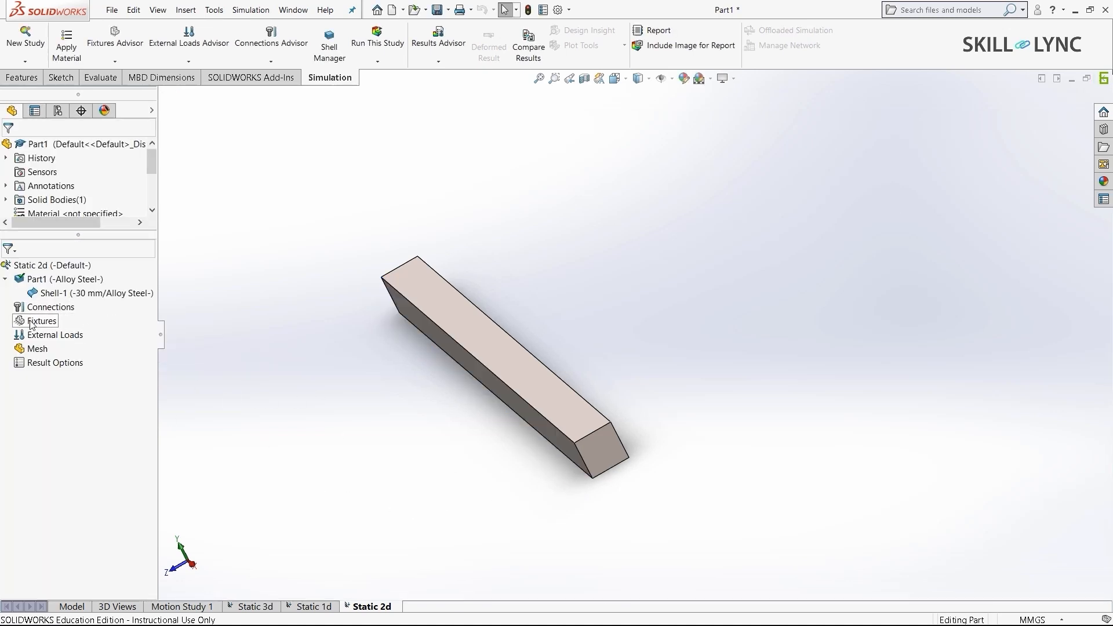
Fix the shell's end edge with a Fixed Geometry fixture
click(43, 321)
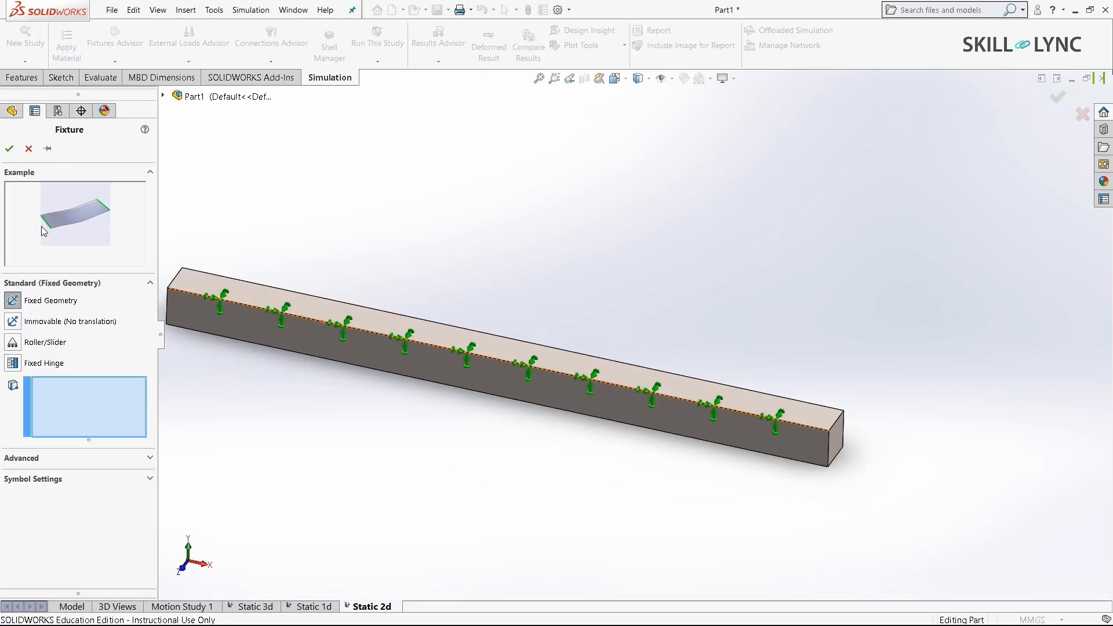
mouse_move(76, 226)
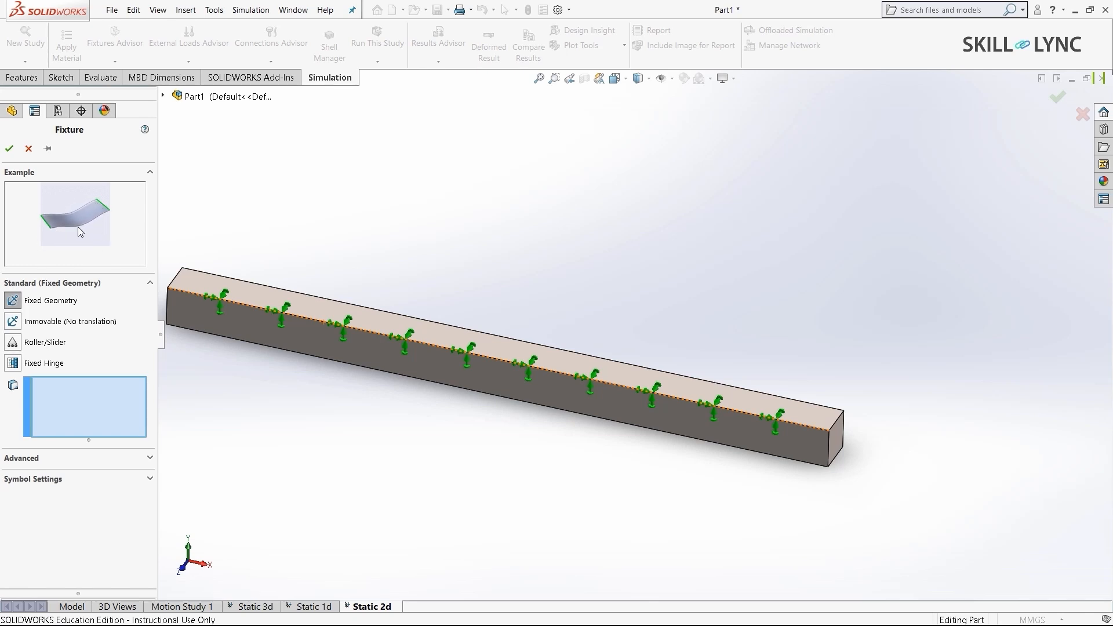
mouse_move(71, 241)
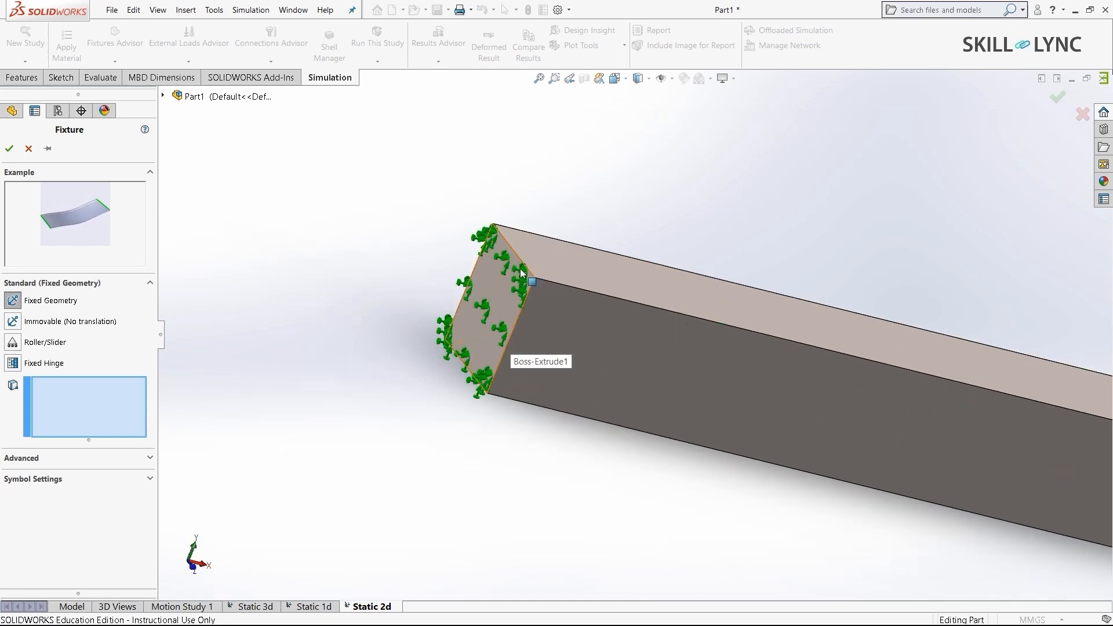
click(513, 335)
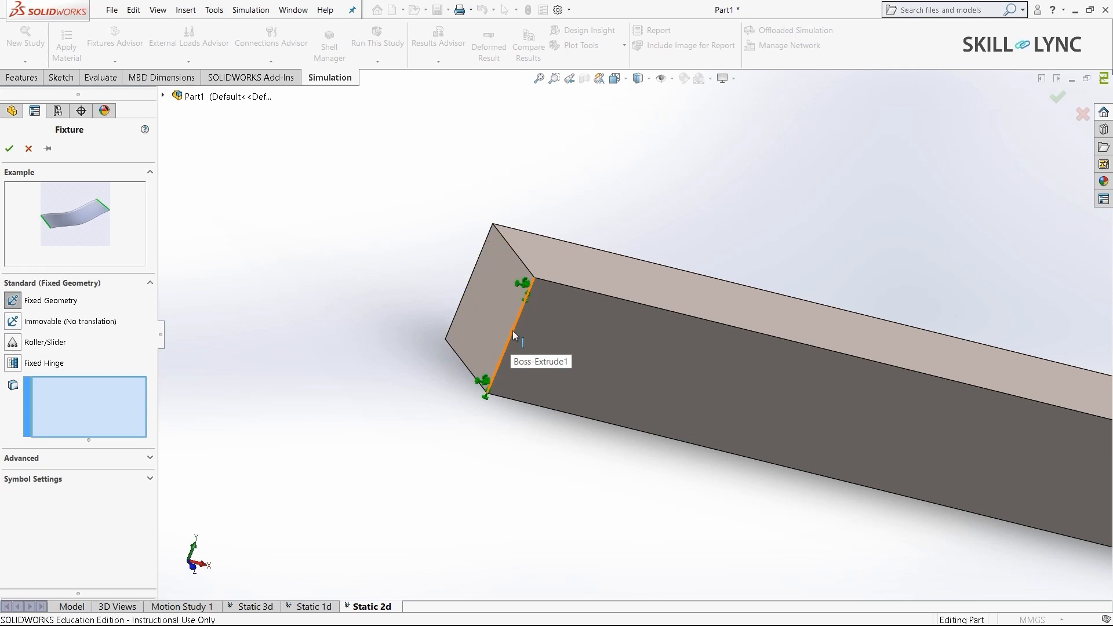
click(515, 334)
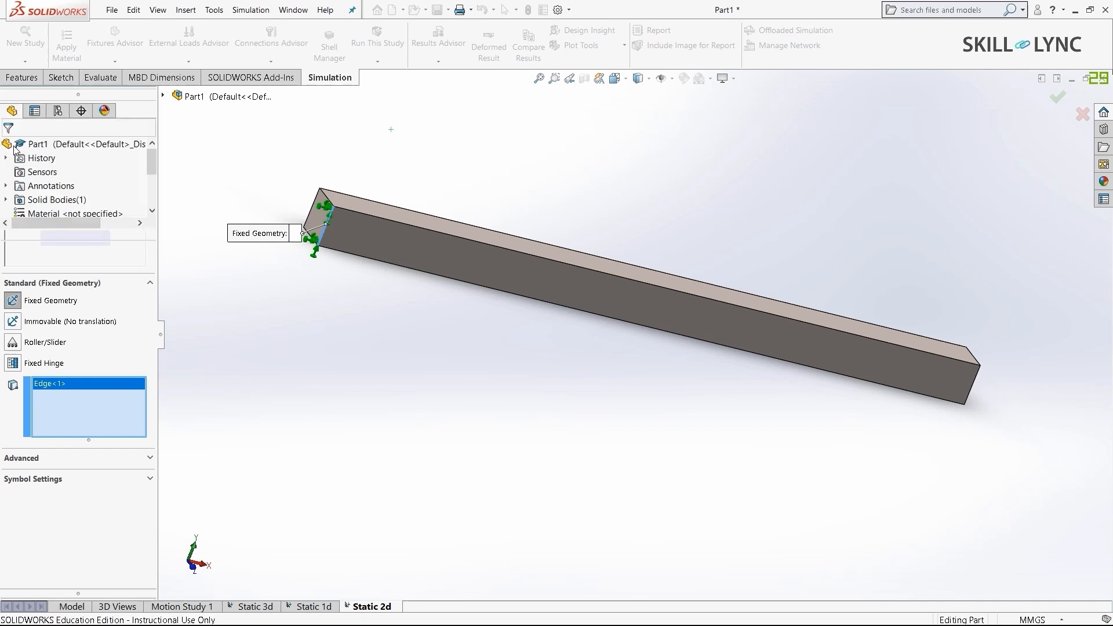
right_click(49, 321)
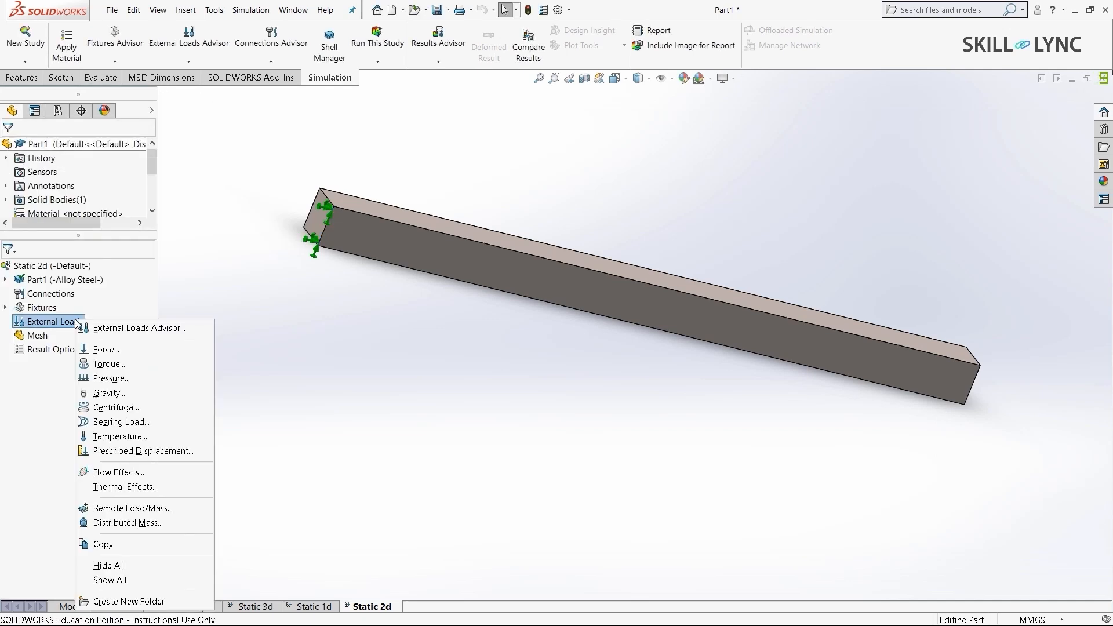
Apply a force on the top edge directed along the vertical end edge
click(556, 537)
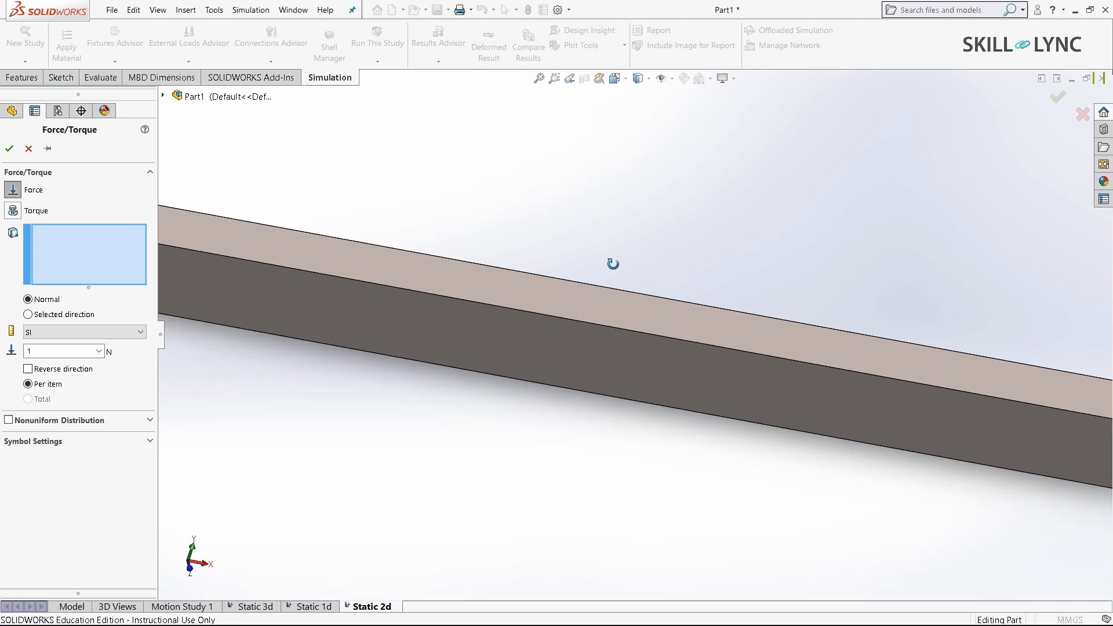
click(579, 343)
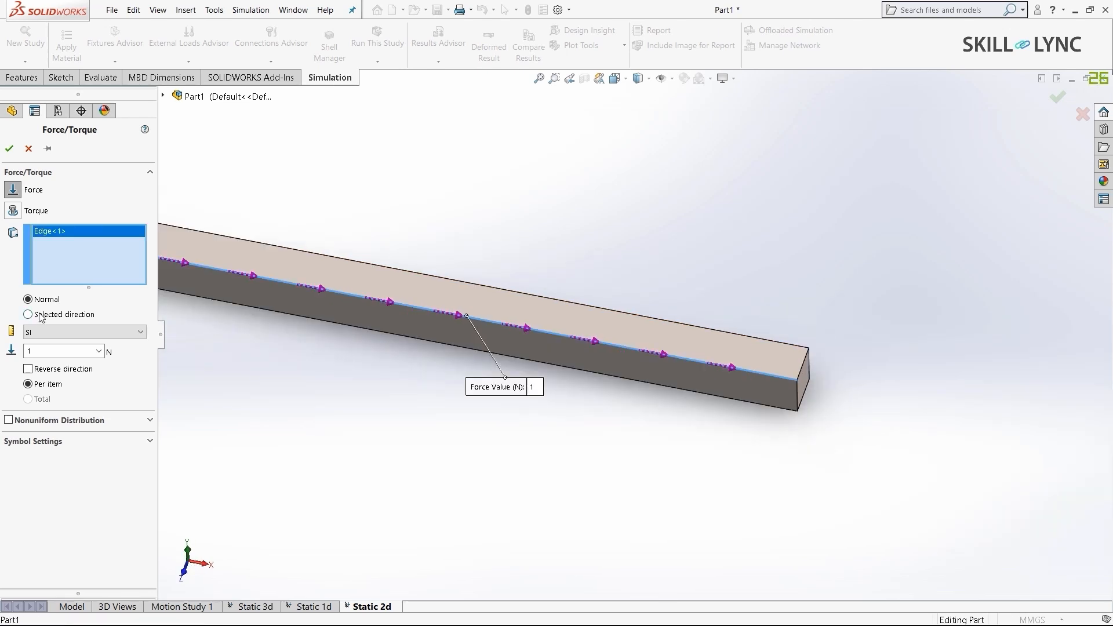
click(28, 315)
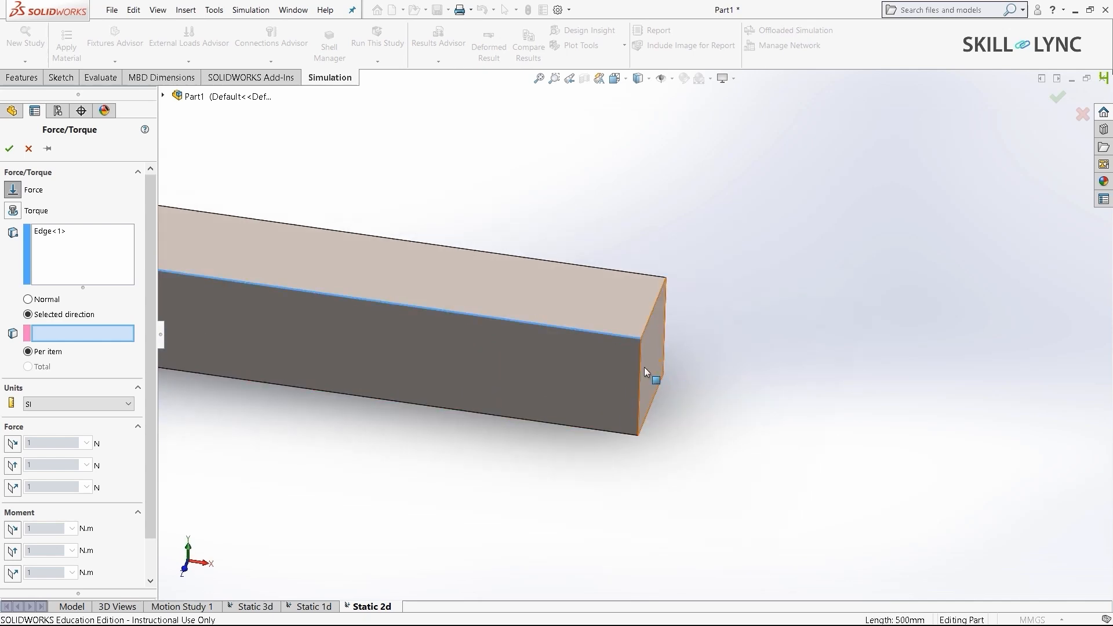
click(654, 355)
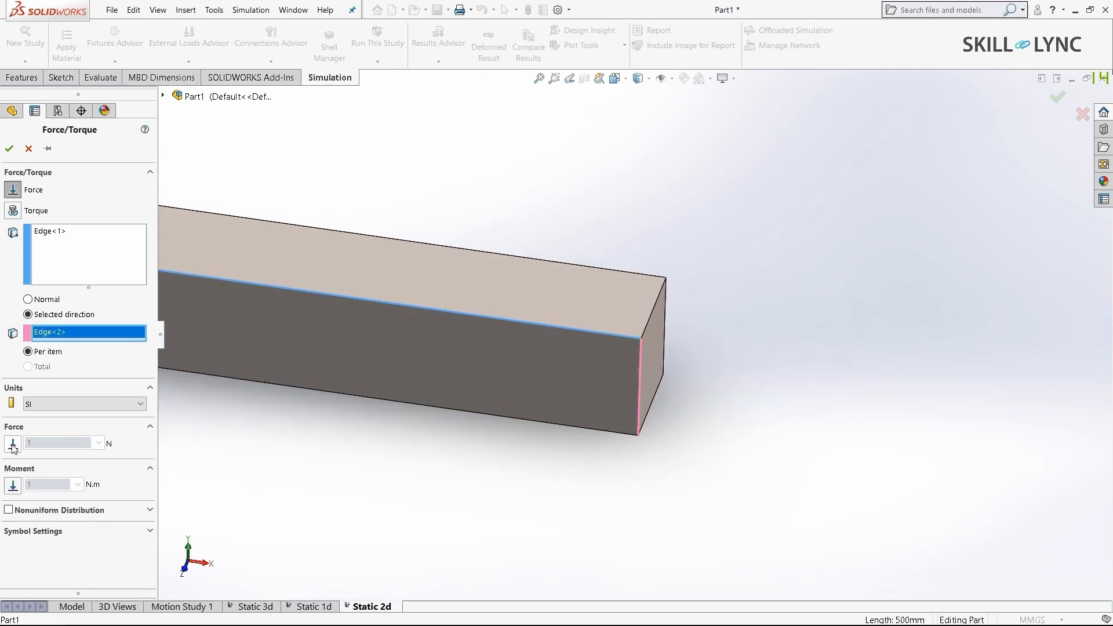
Set the edge force component to 1000 N and confirm the load
click(12, 443)
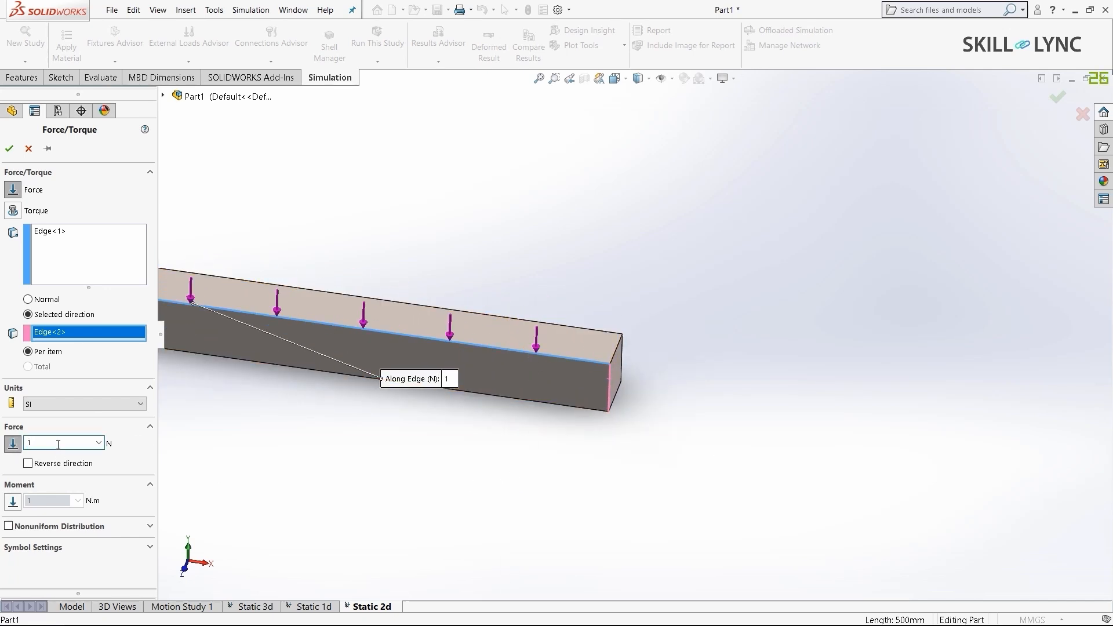
text(1000)
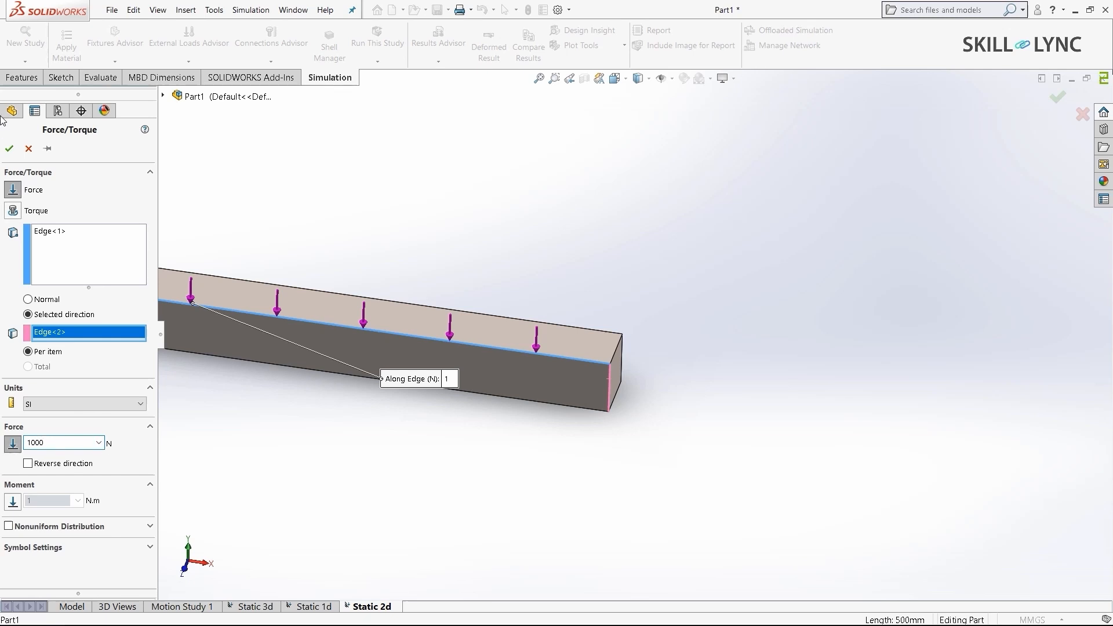
click(9, 150)
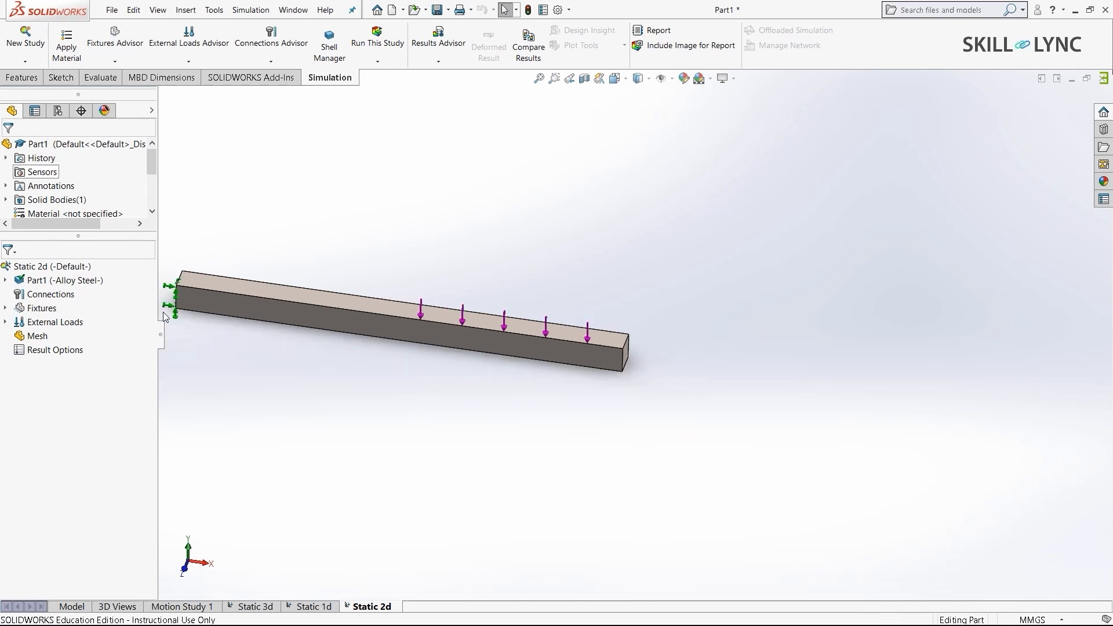
Create the shell mesh on the beam with the default mesh density
right_click(34, 336)
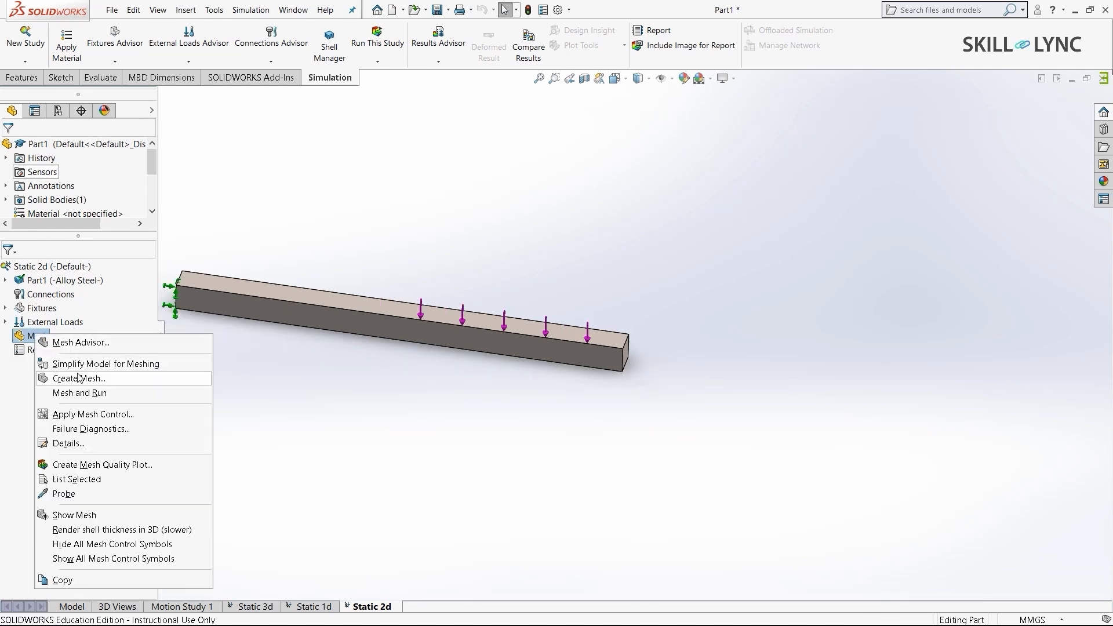
click(79, 378)
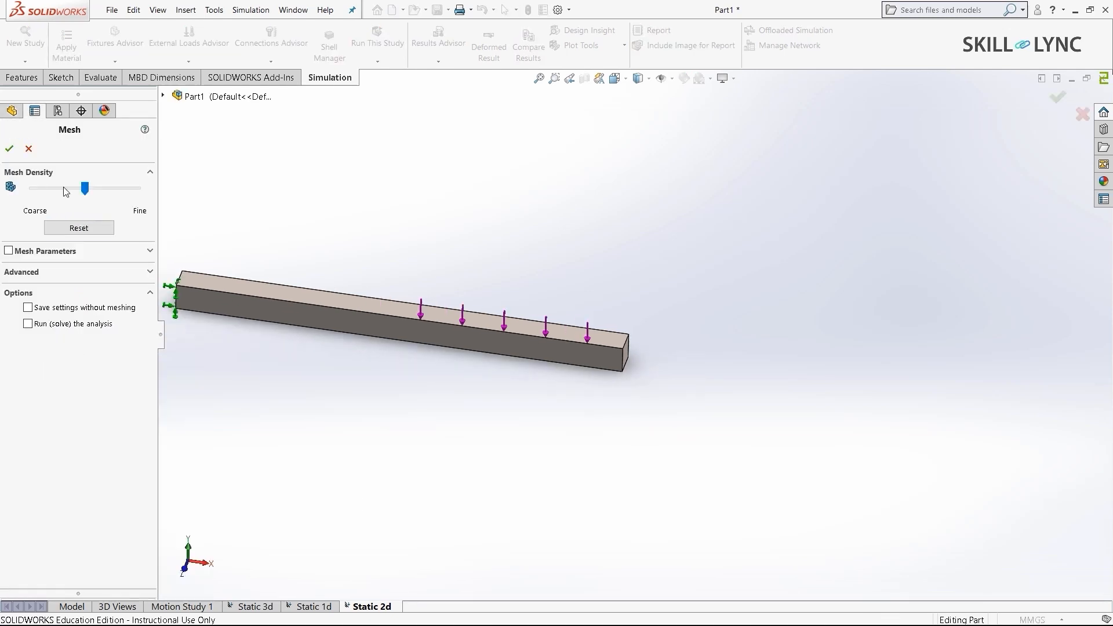
click(9, 148)
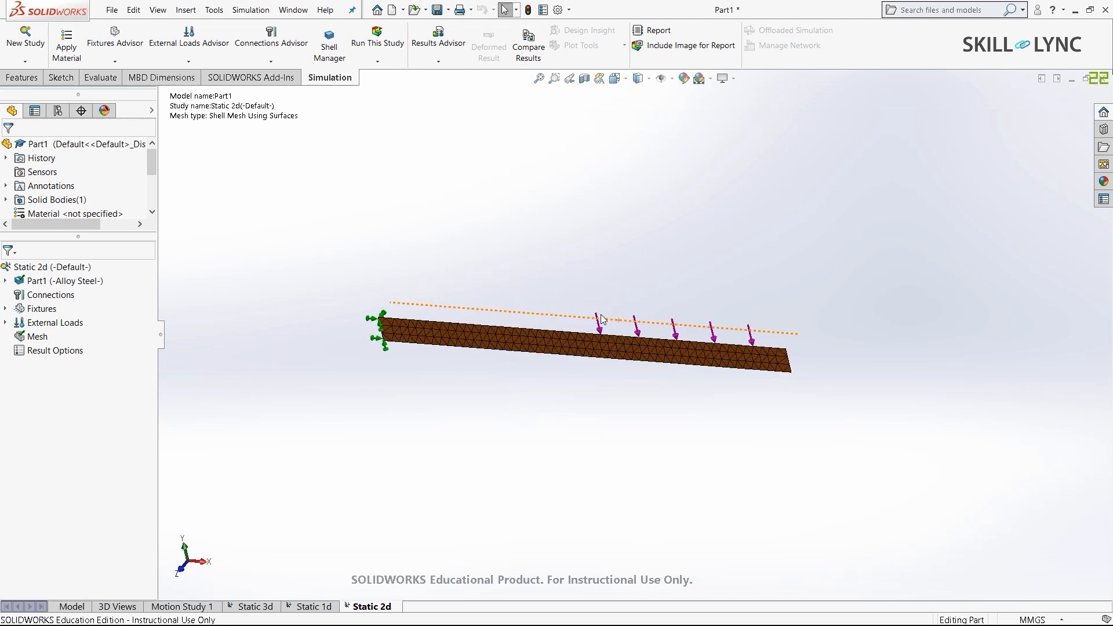
mouse_move(435, 325)
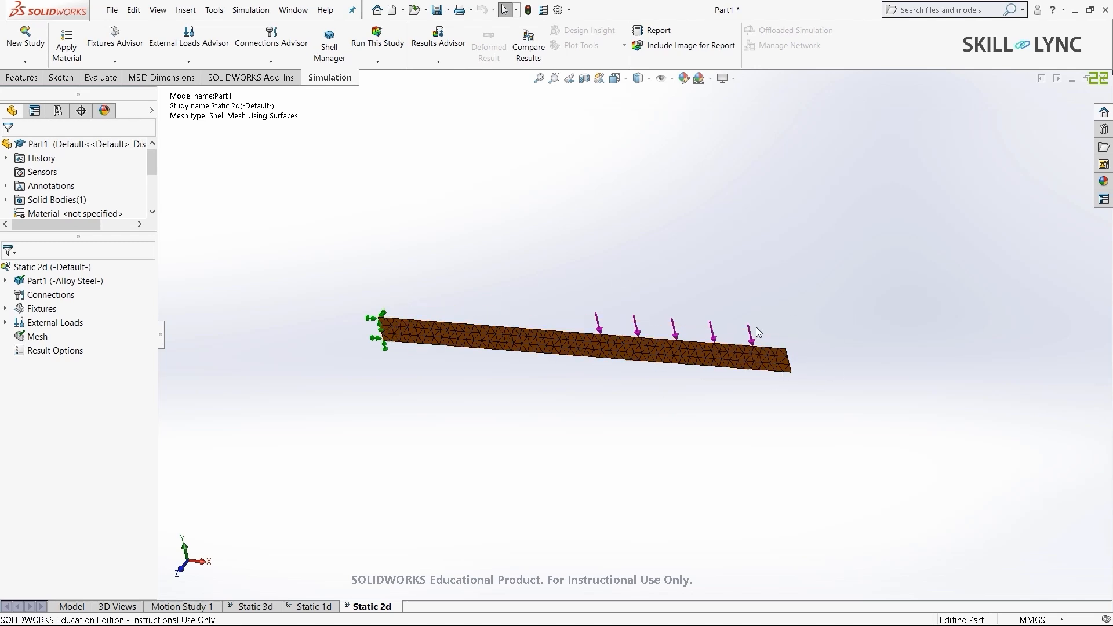
mouse_move(786, 348)
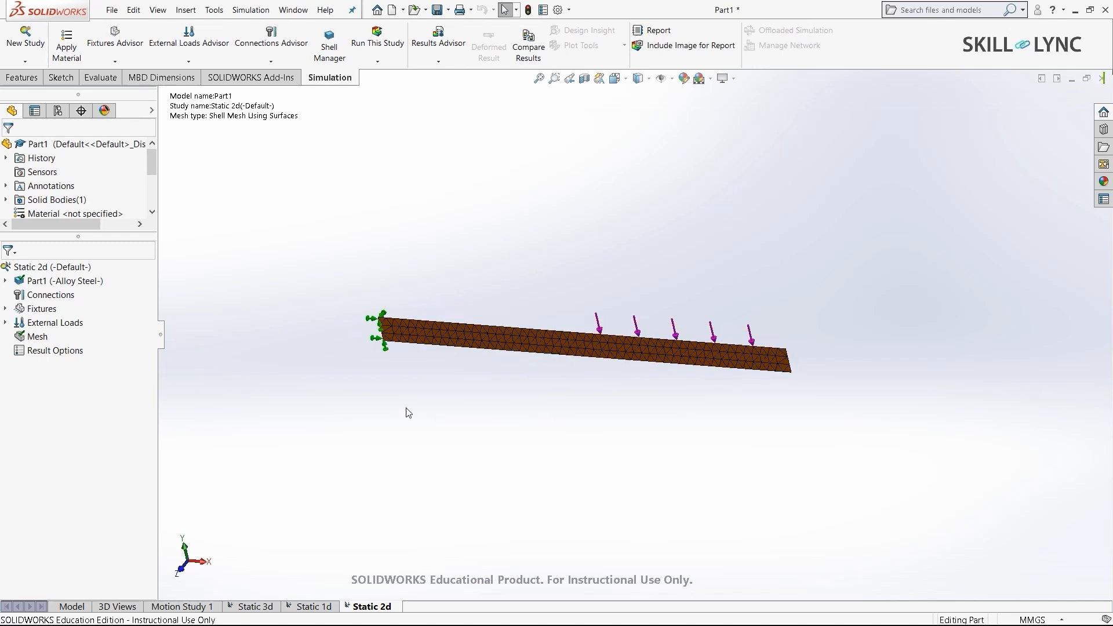
mouse_move(376, 43)
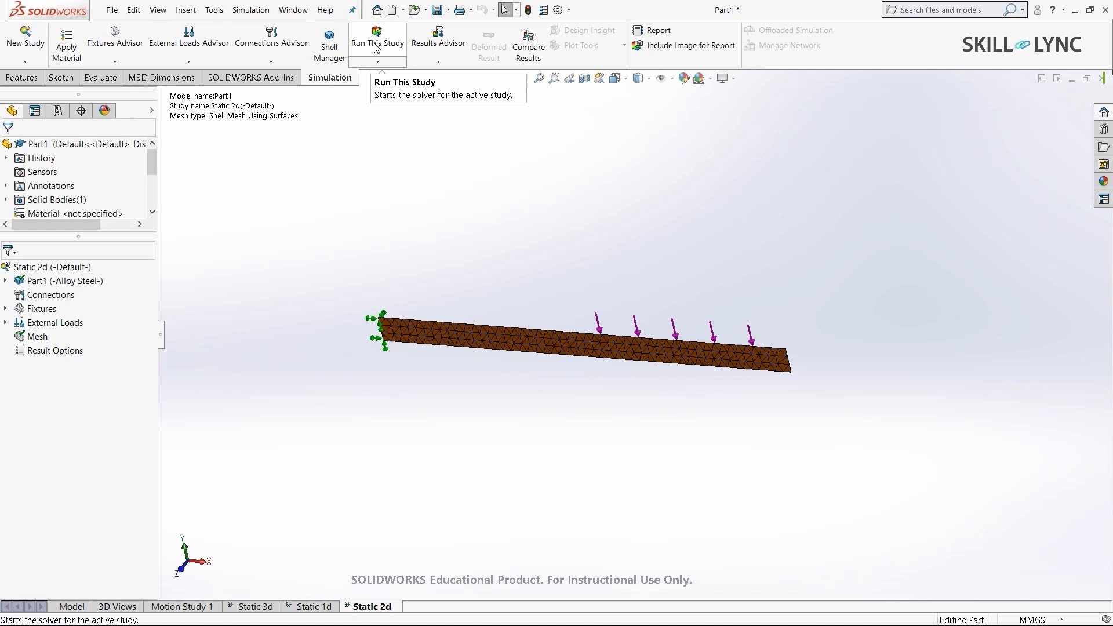
mouse_move(319, 283)
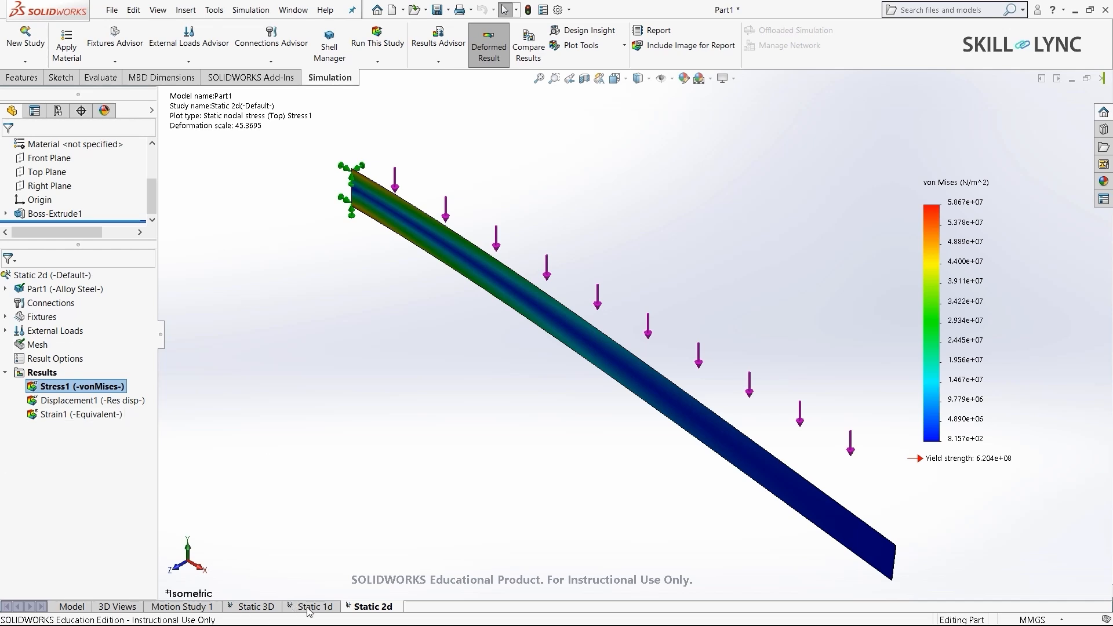
mouse_move(7, 419)
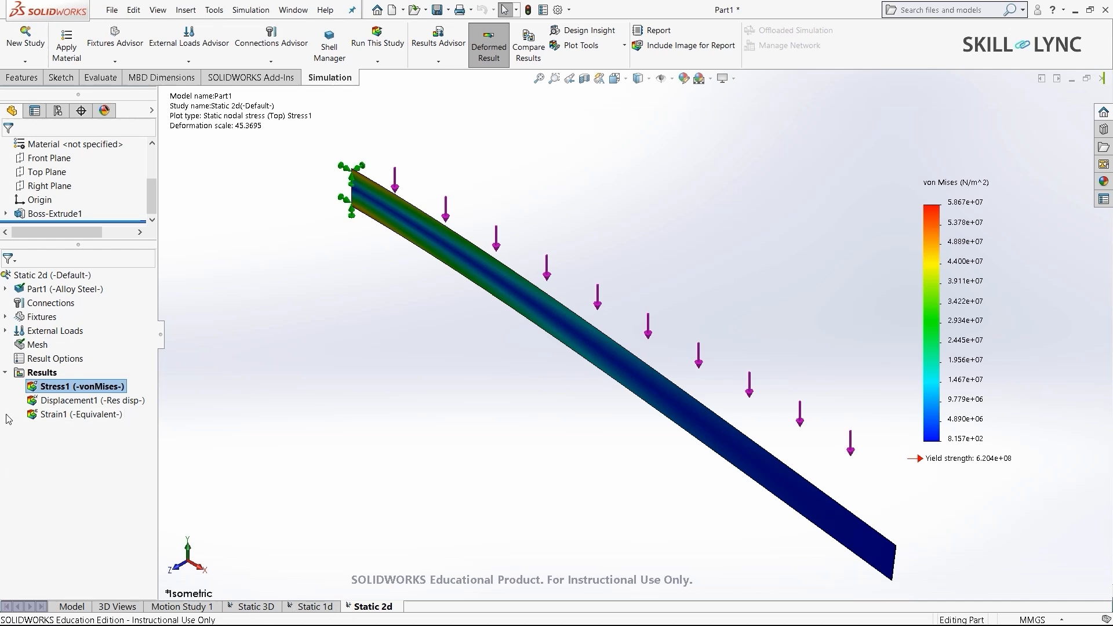
Start Compare Results across all studies in this configuration, keeping only the Displacement1 plots
right_click(42, 373)
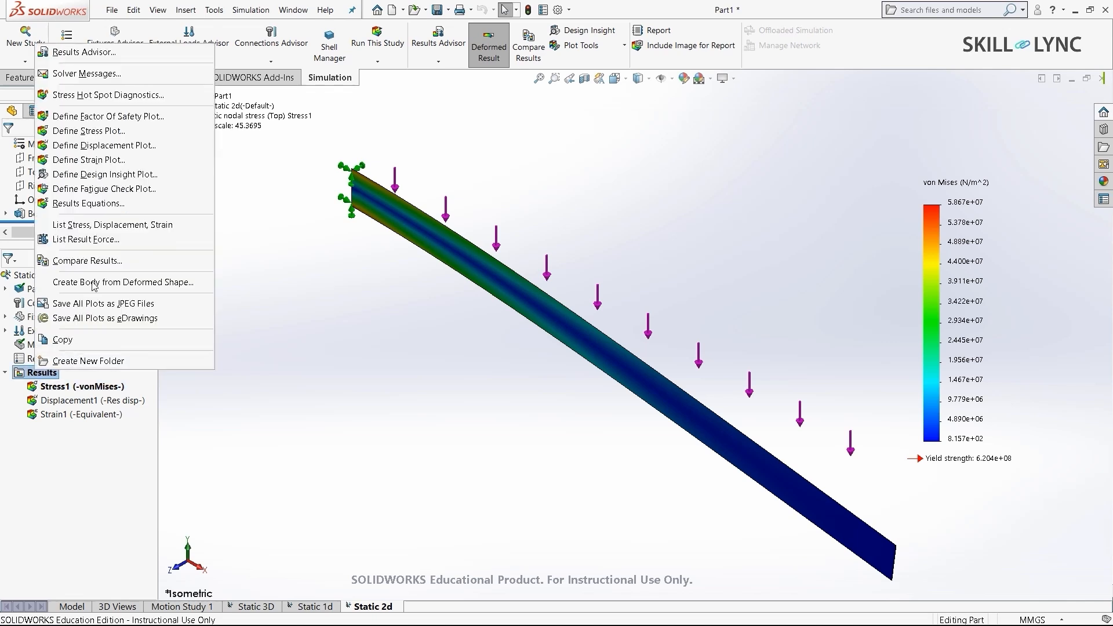
click(87, 261)
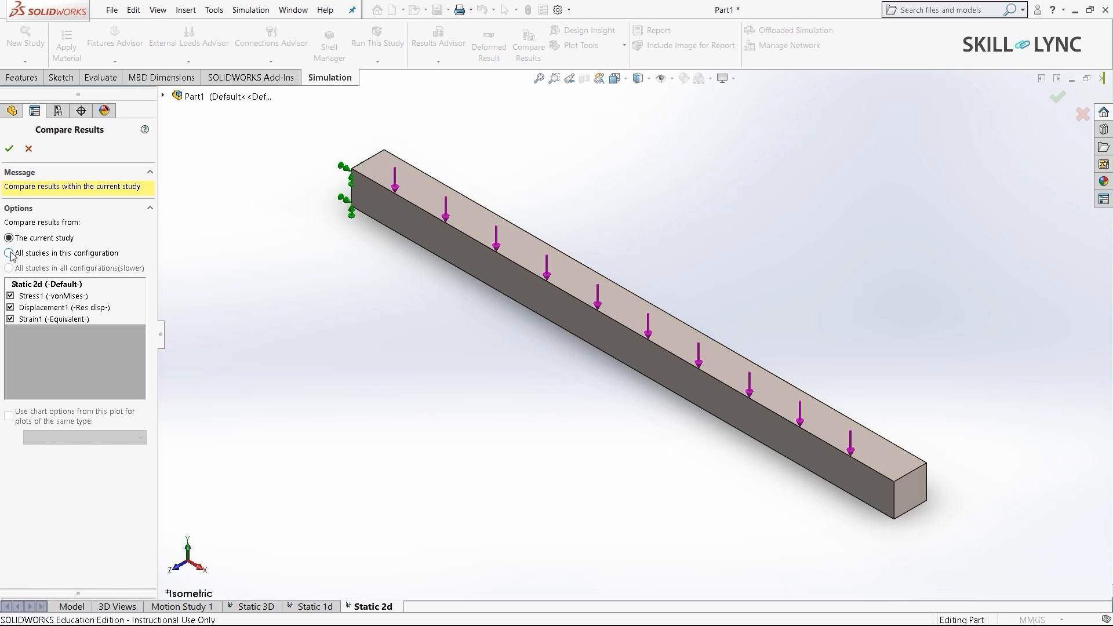
click(9, 252)
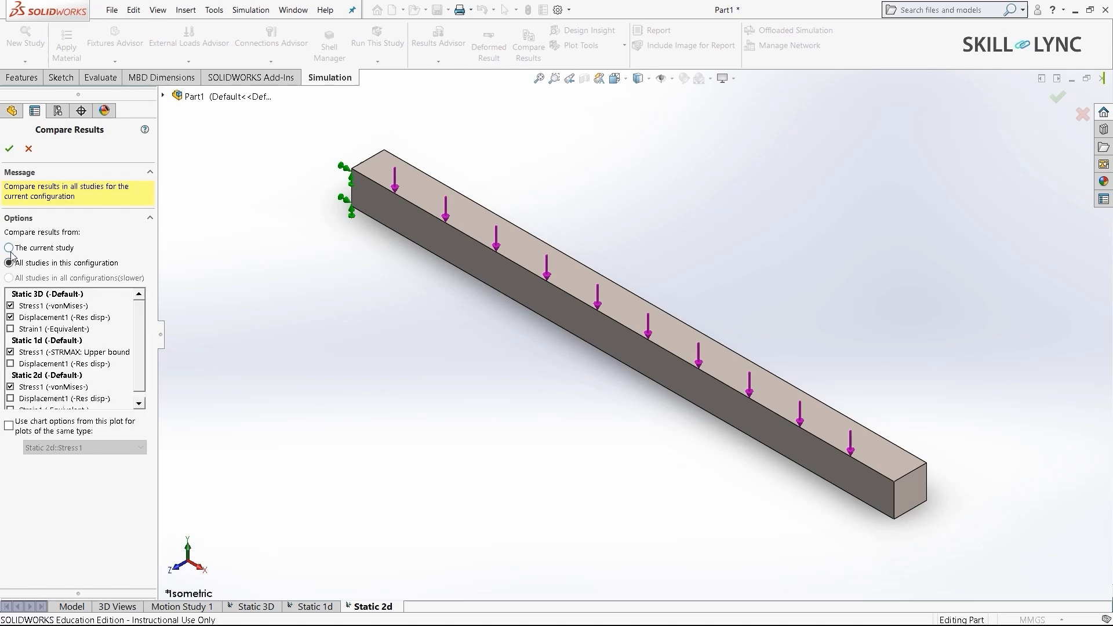
scroll(down, 3)
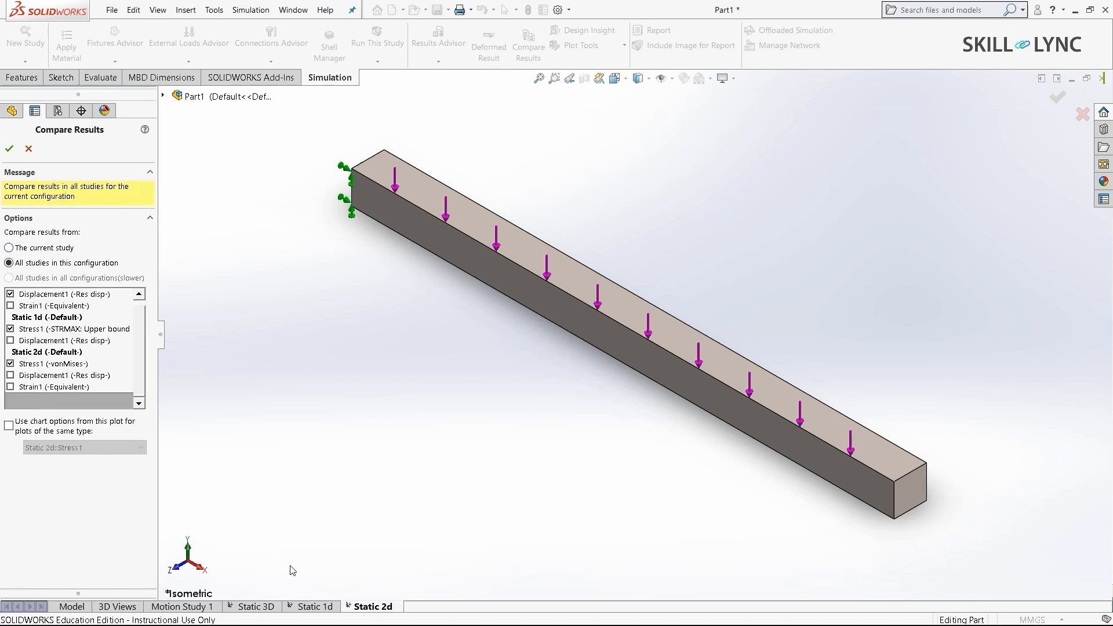
mouse_move(243, 605)
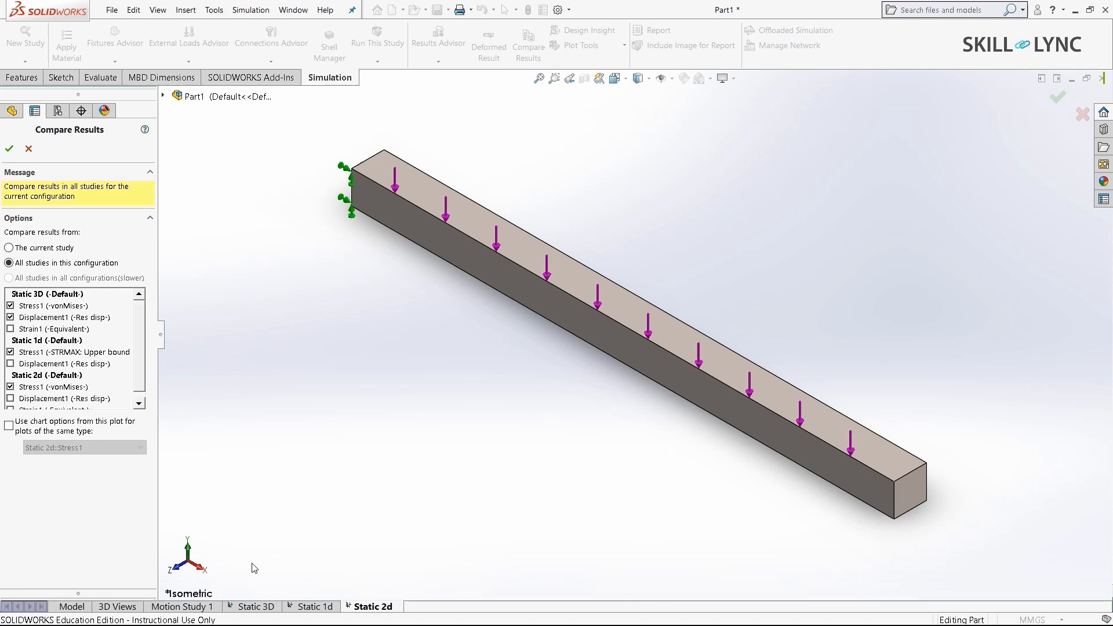
mouse_move(174, 479)
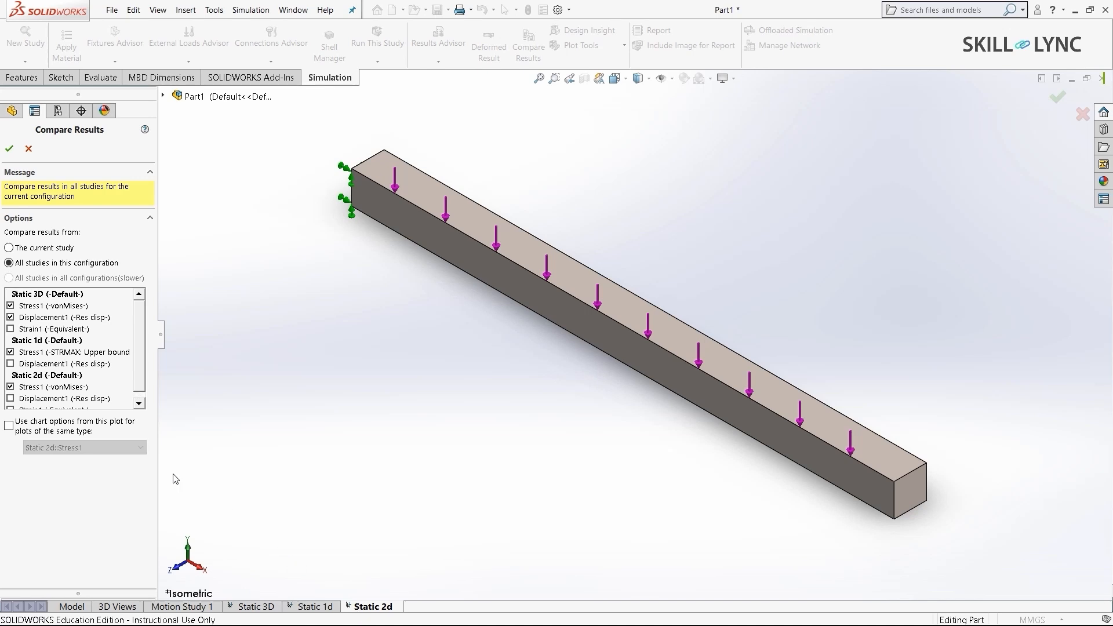
mouse_move(13, 334)
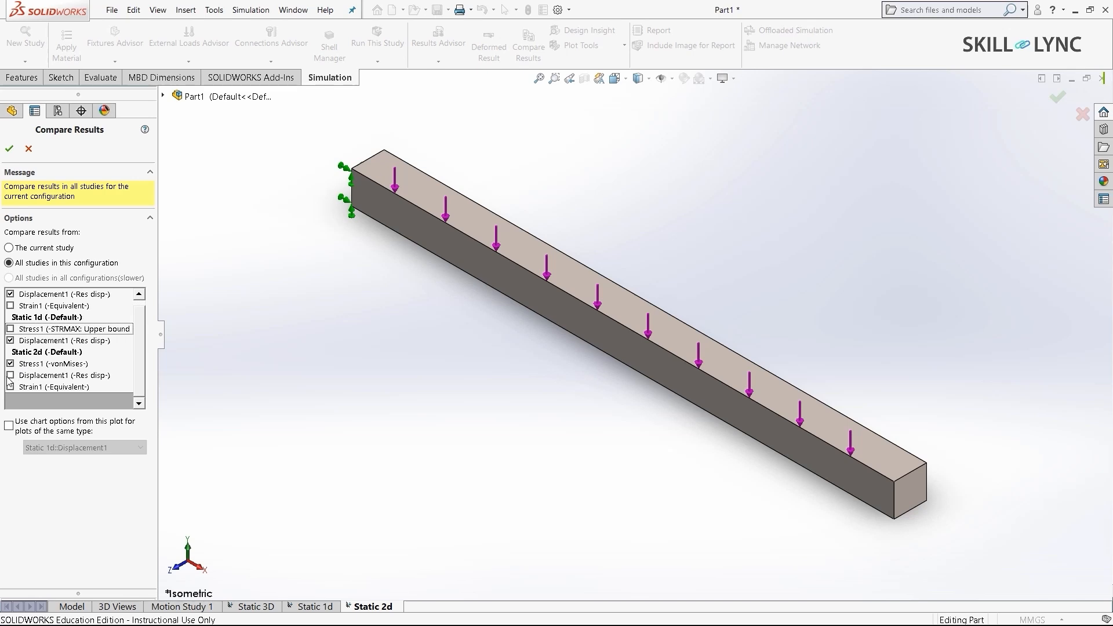
click(10, 363)
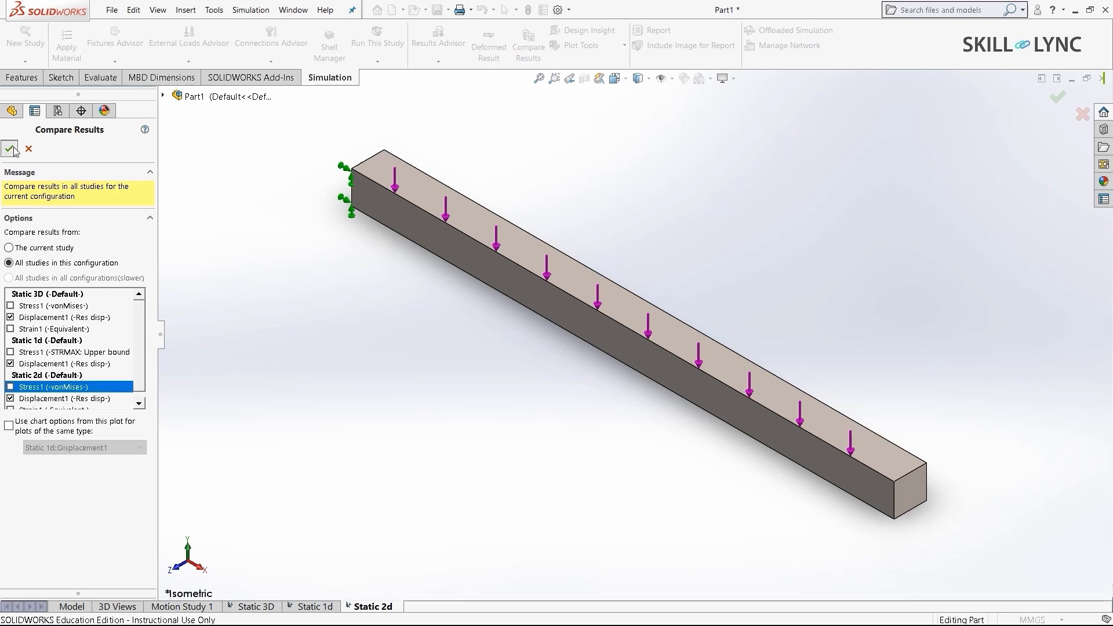
Confirm the comparison to show the 3D, 1d and 2d displacement plots in split view
click(10, 150)
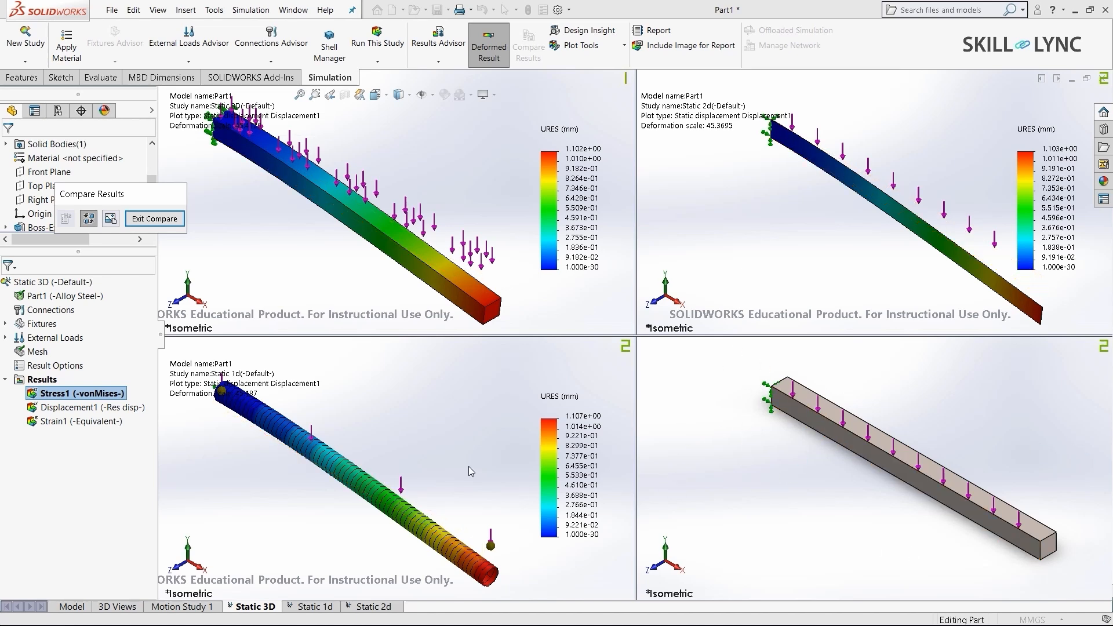
mouse_move(809, 211)
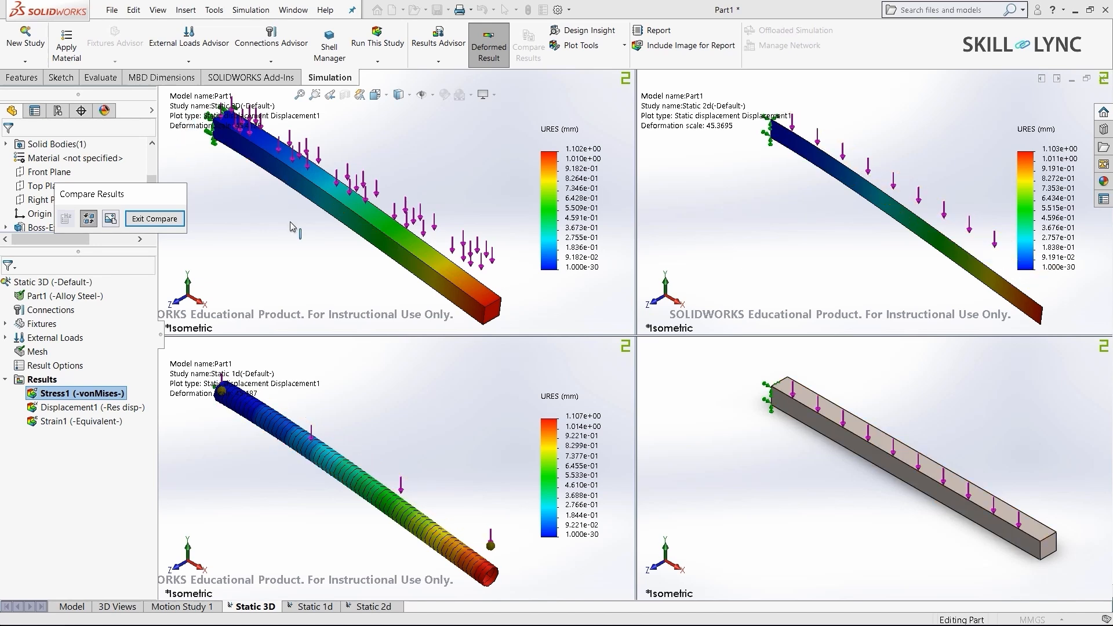
mouse_move(549, 263)
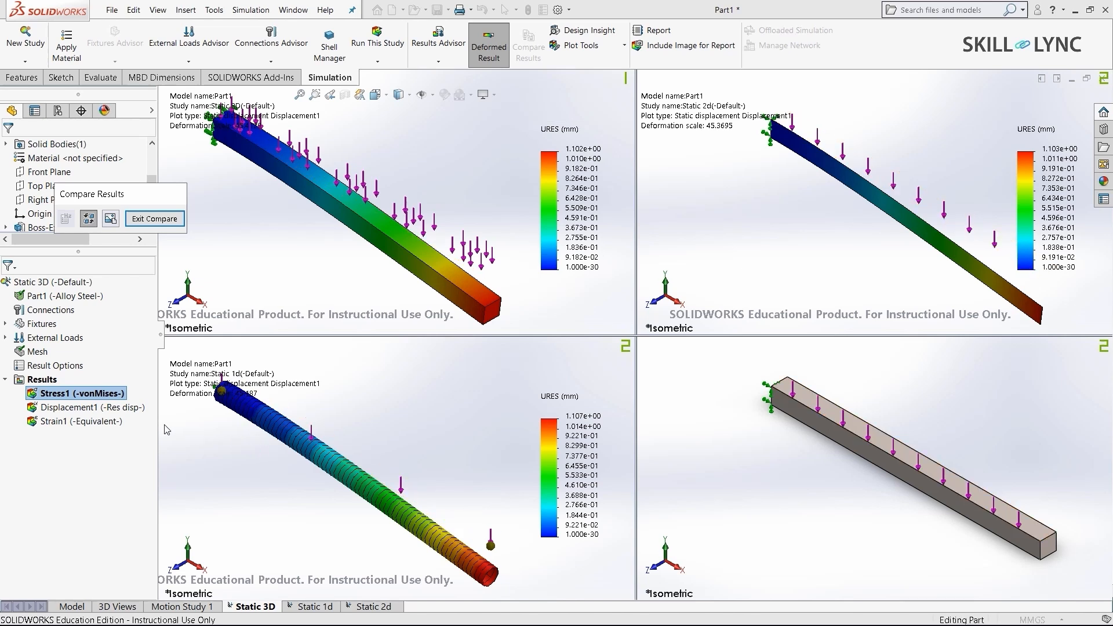
mouse_move(358, 446)
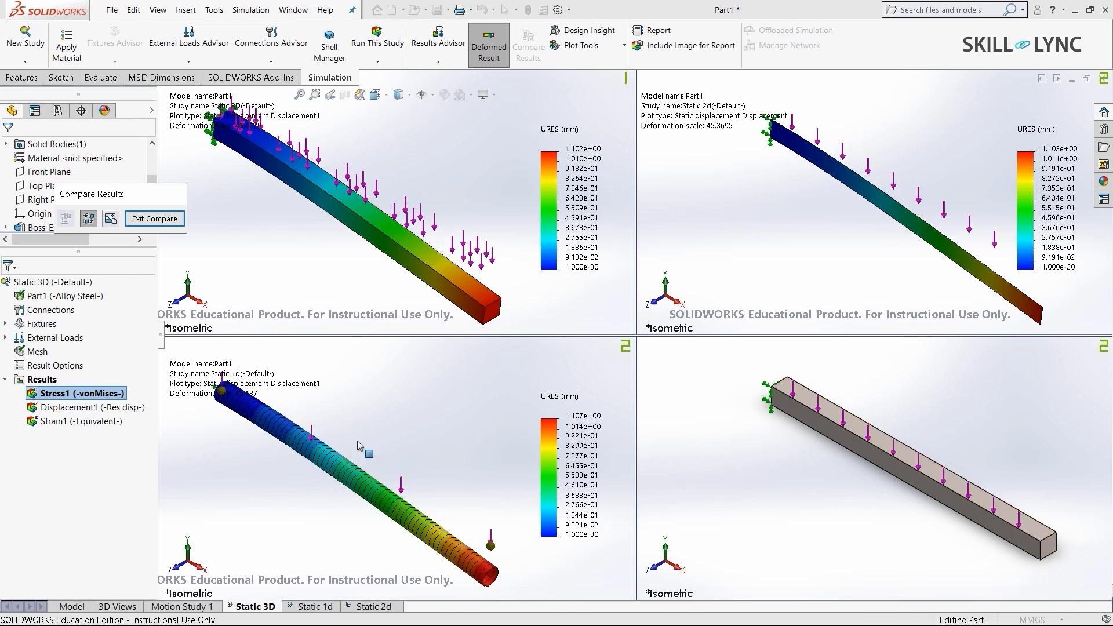
mouse_move(425, 226)
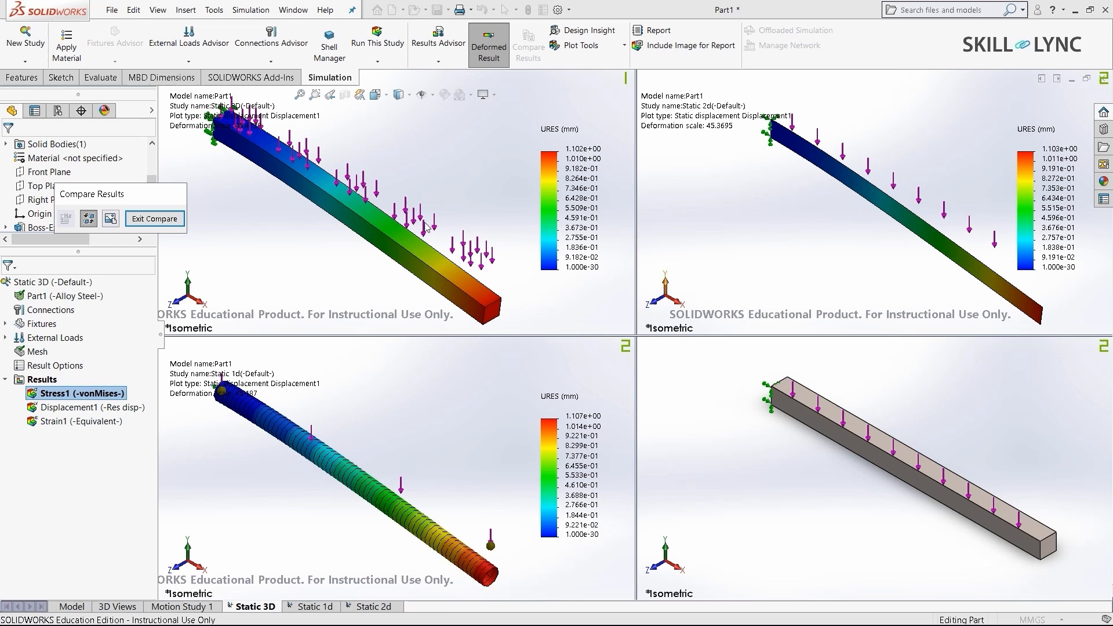
mouse_move(397, 276)
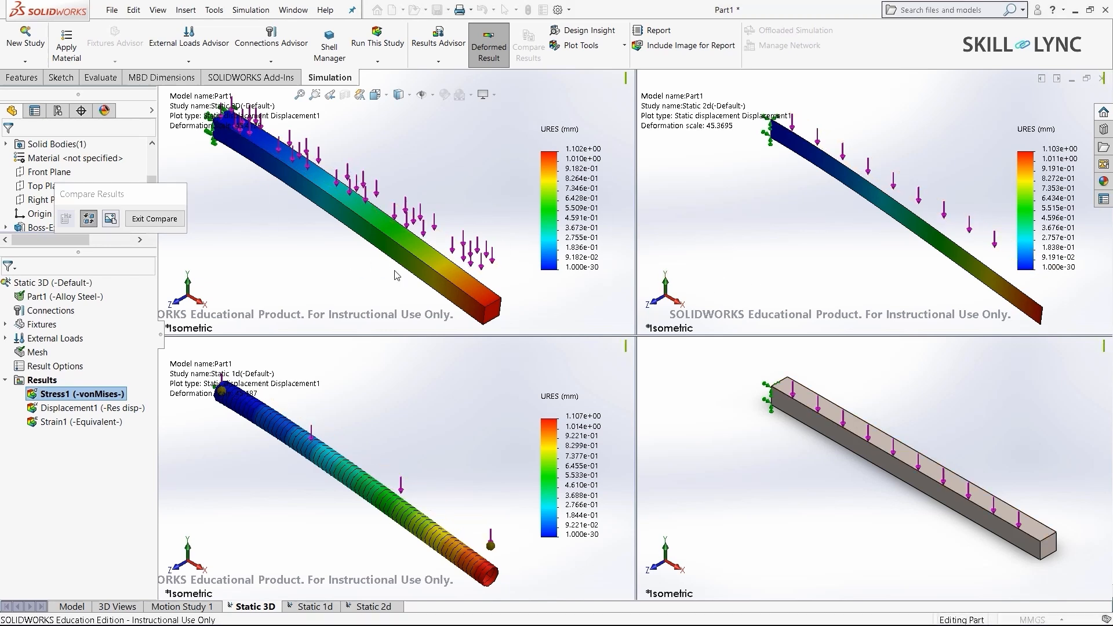
mouse_move(154, 218)
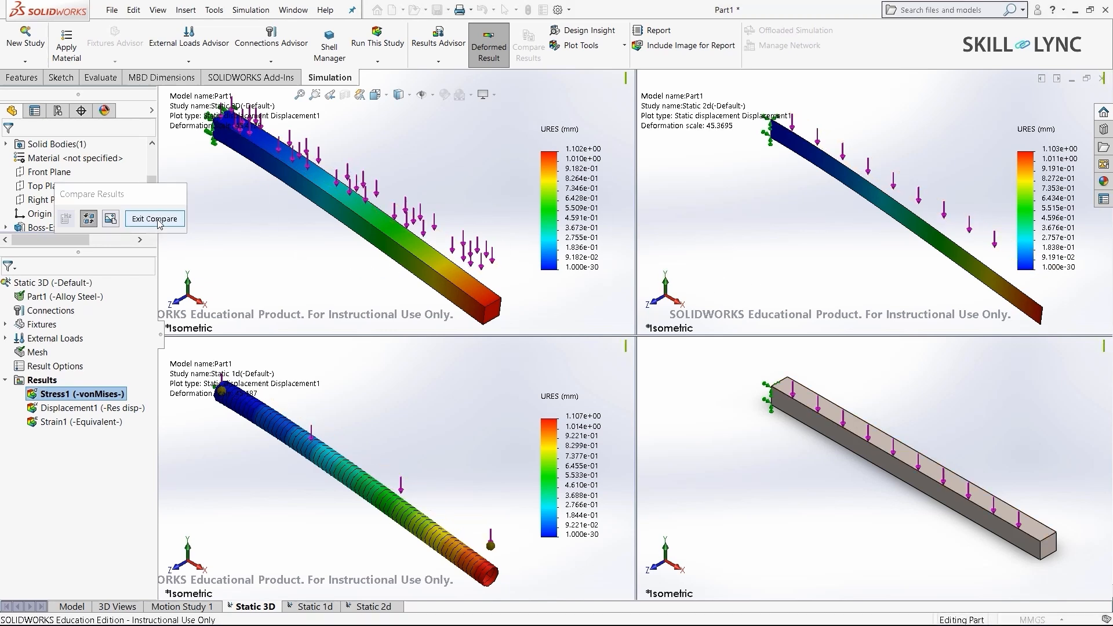
mouse_move(174, 220)
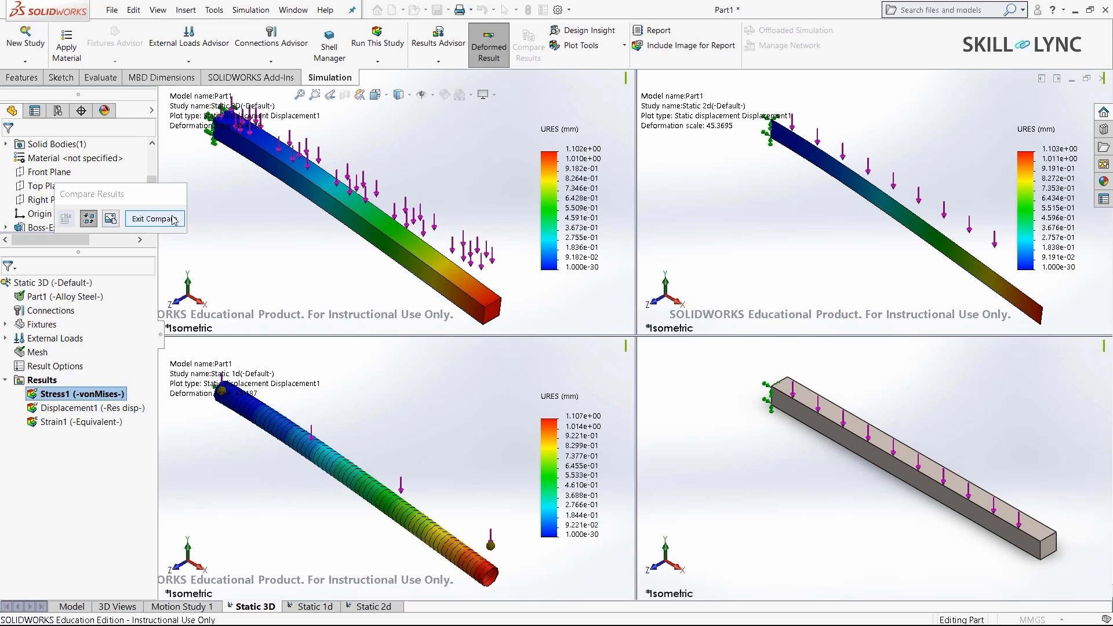
Exit the comparison, leaving the Static 3D displacement plot peaking at 1.102 mm
click(151, 218)
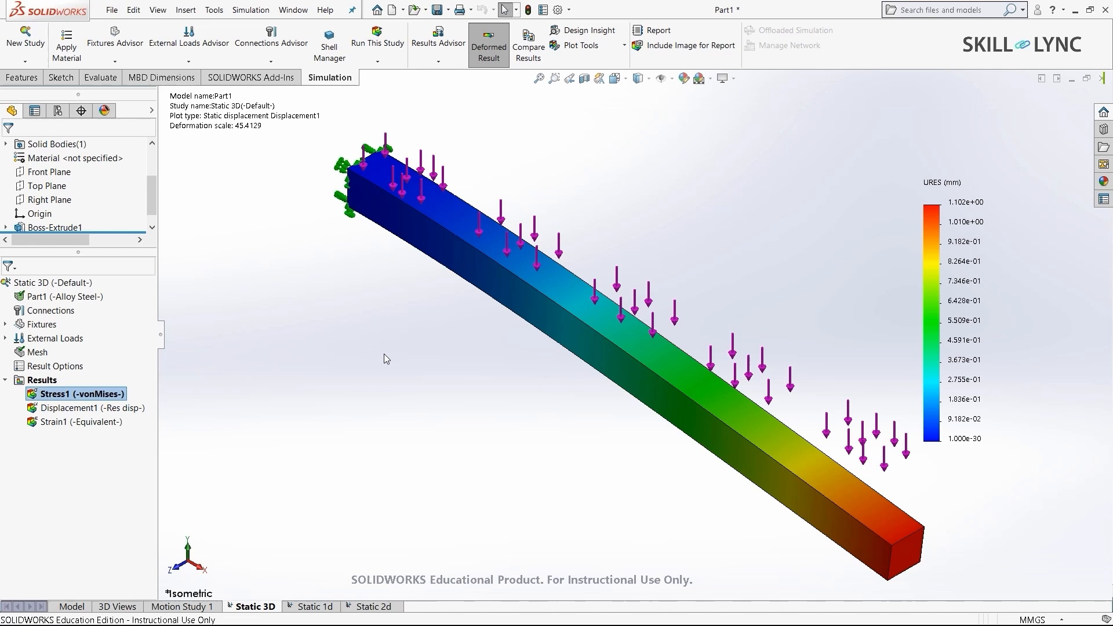
mouse_move(388, 363)
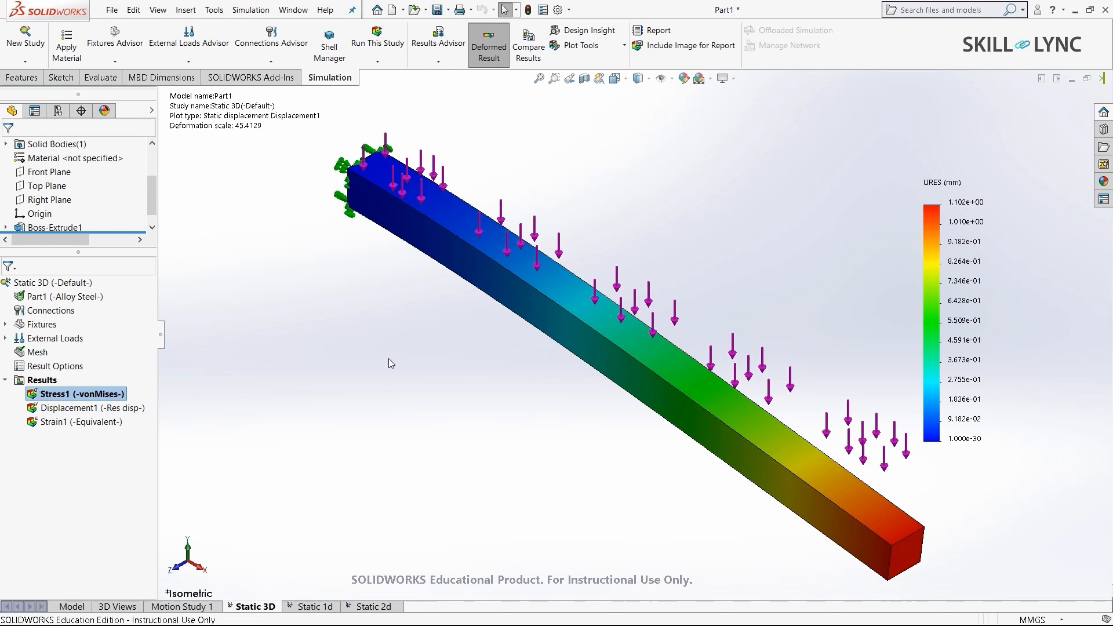
mouse_move(299, 323)
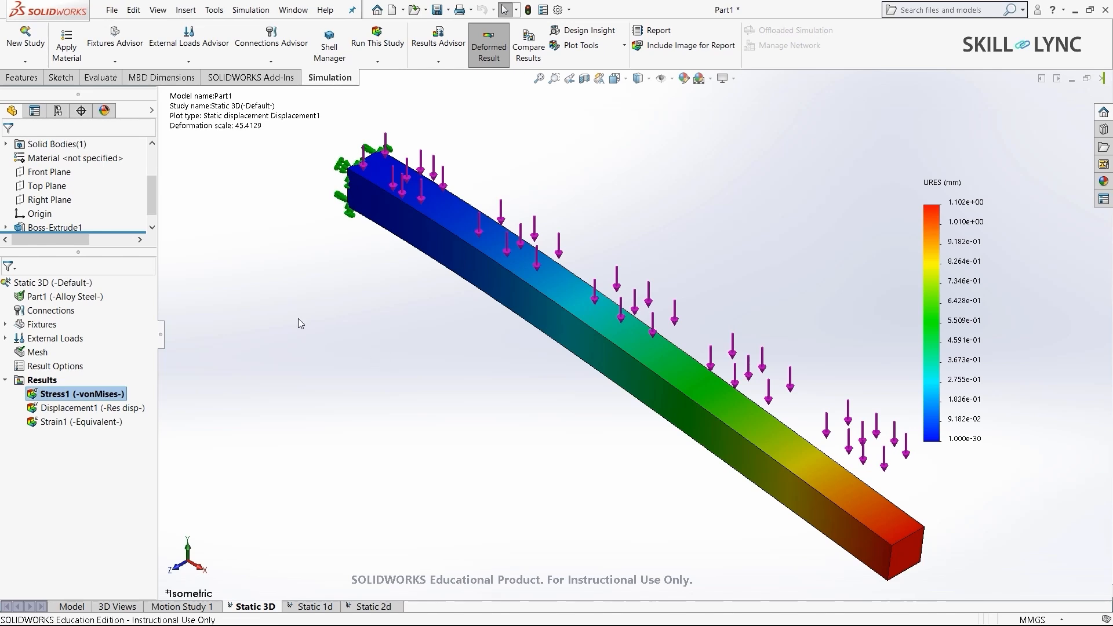